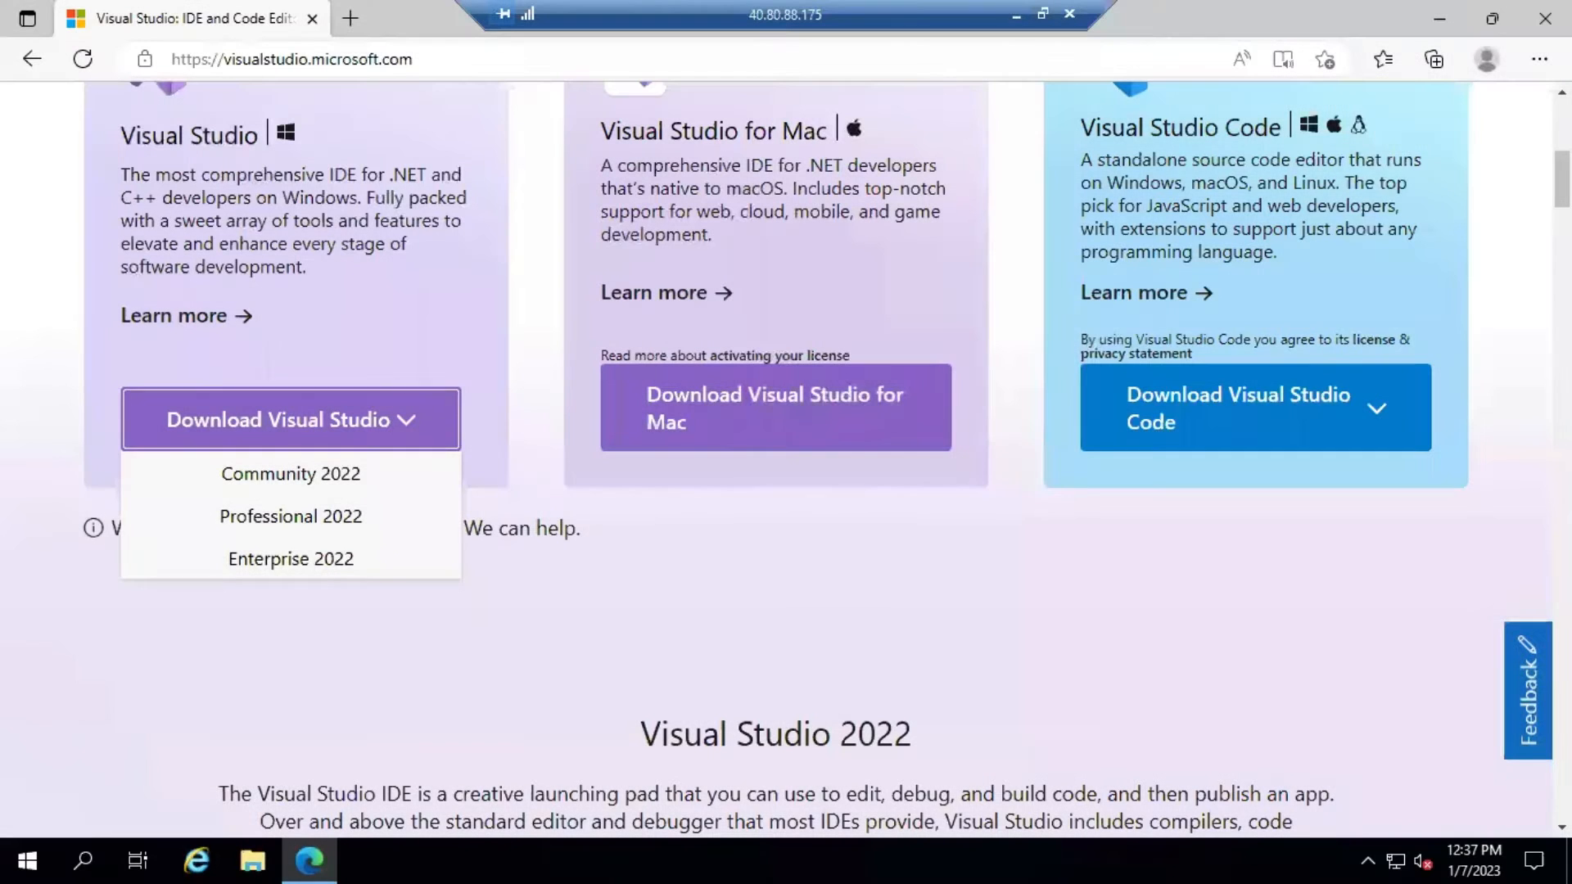
{"action": "mouse_move", "coordinate": [1204, 468]}
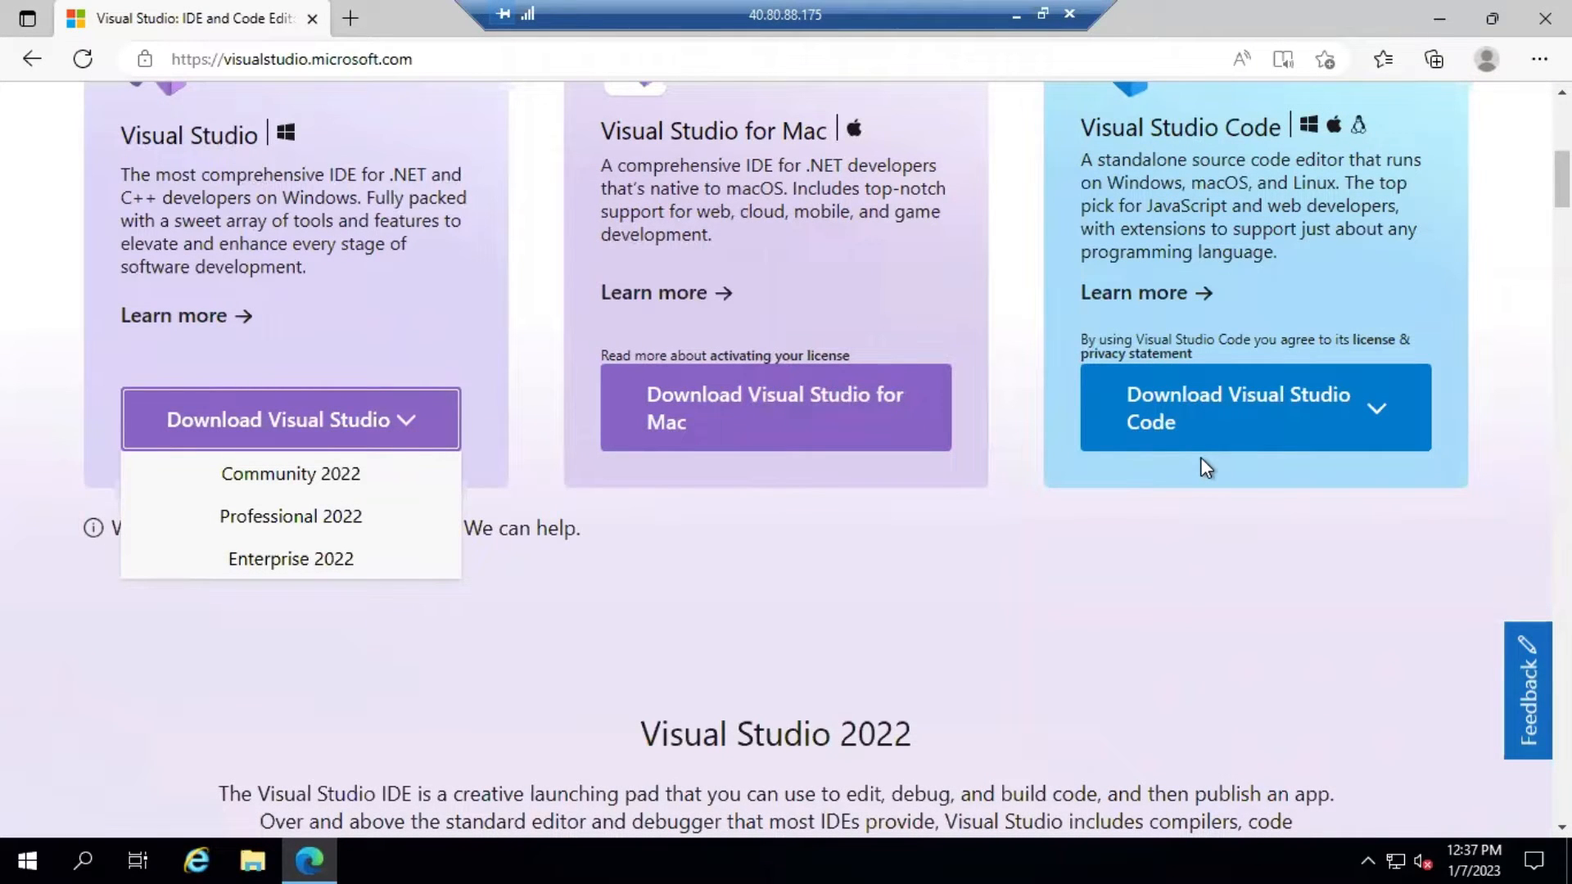
- Choose Visual Studio Community 2022 from the Download Visual Studio editions list
{"action": "scroll", "scroll_direction": "up", "scroll_amount": 3}
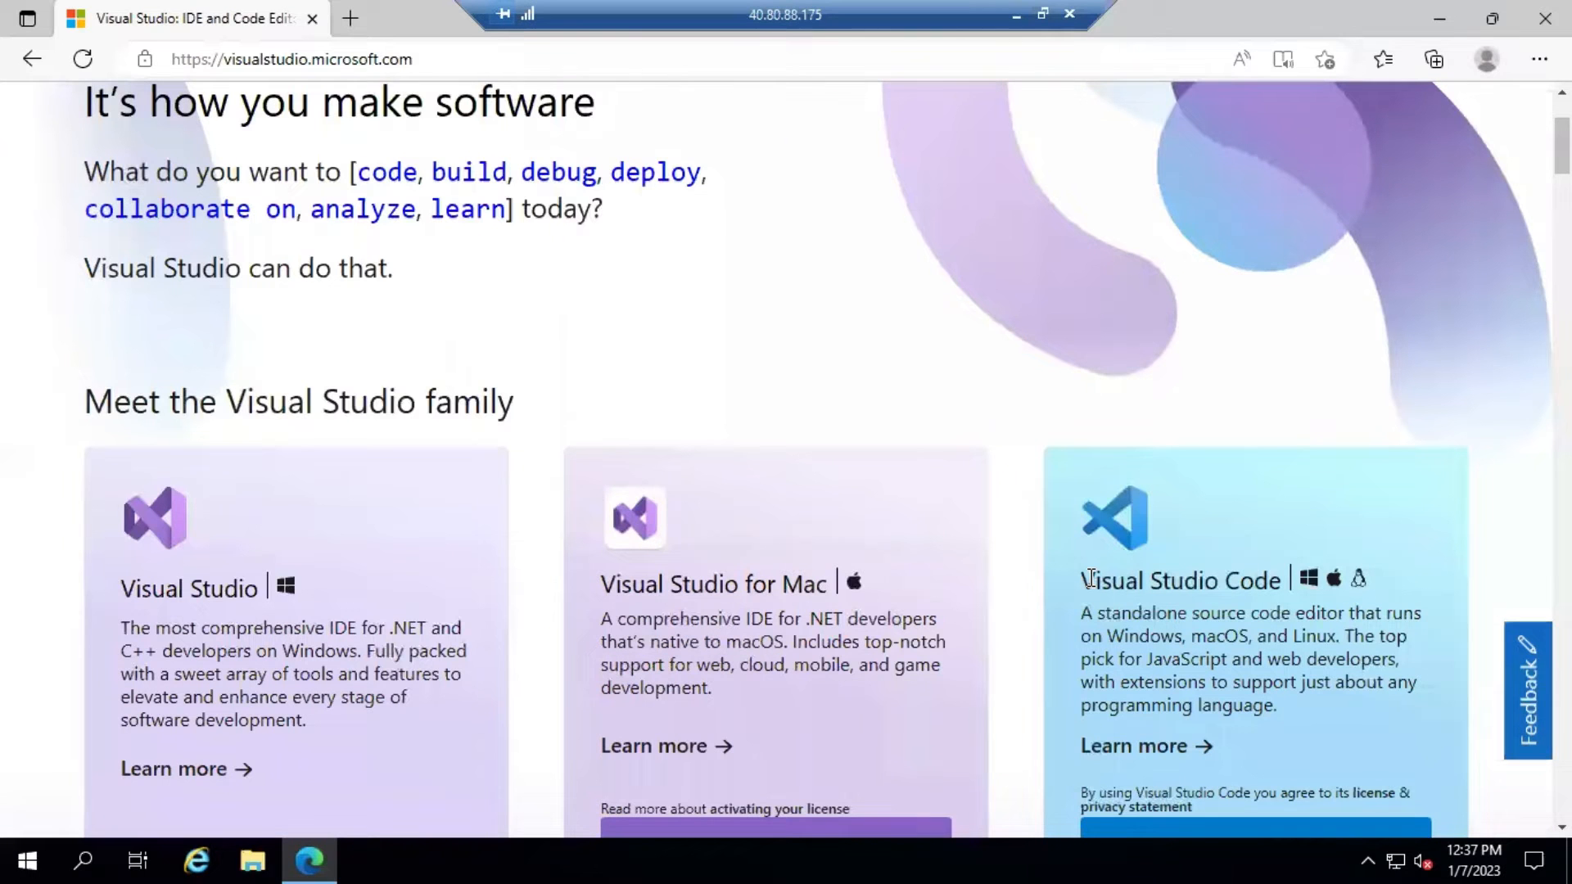
{"action": "mouse_move", "coordinate": [977, 451]}
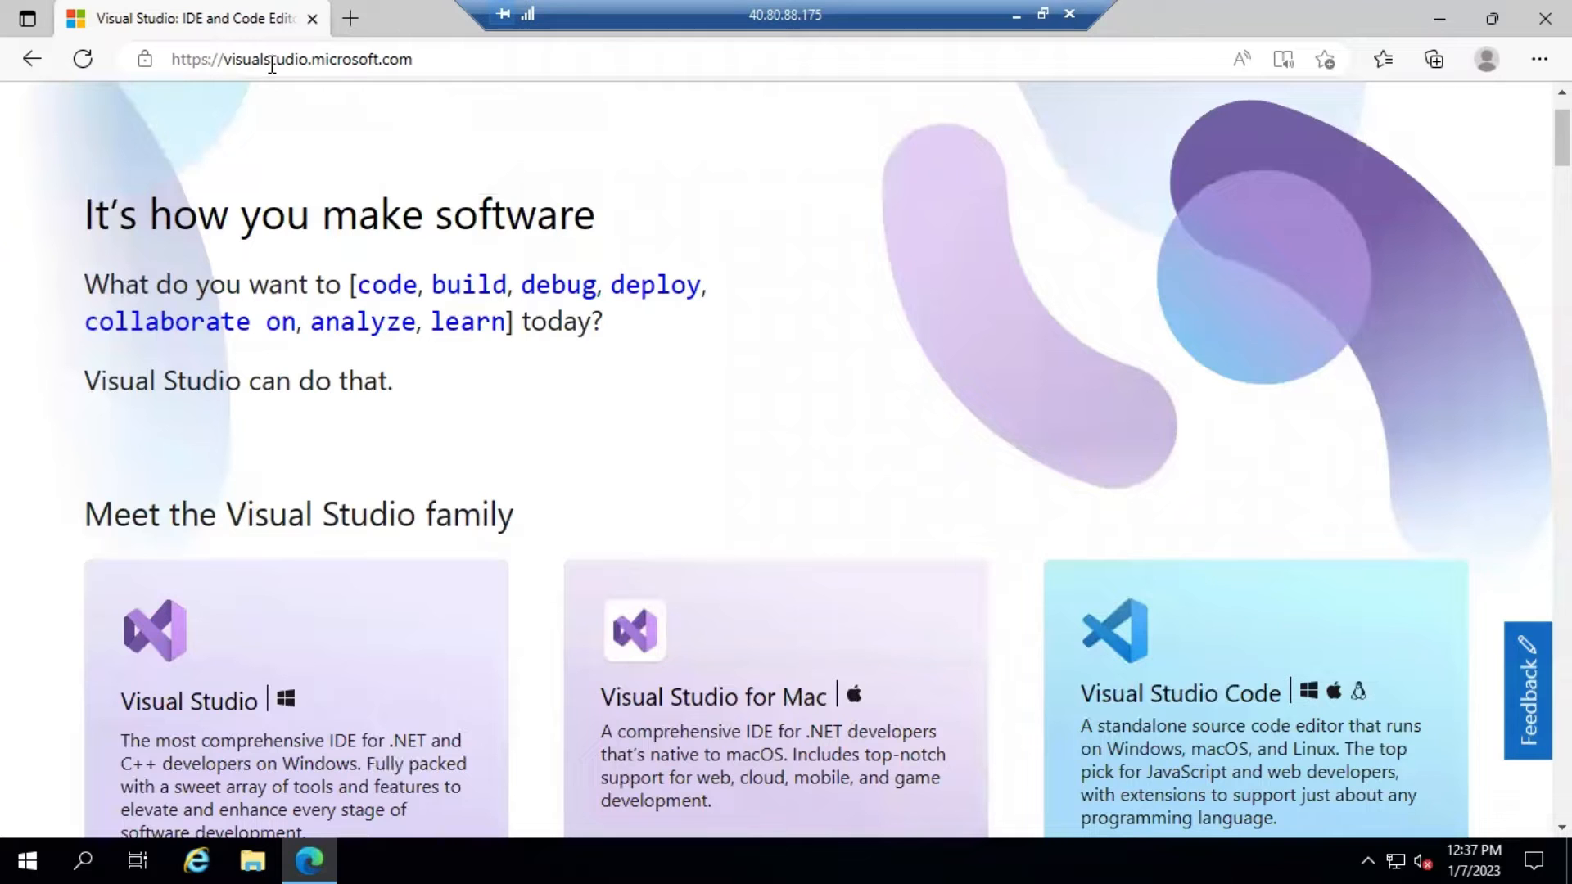
{"action": "scroll", "scroll_direction": "down", "scroll_amount": 3}
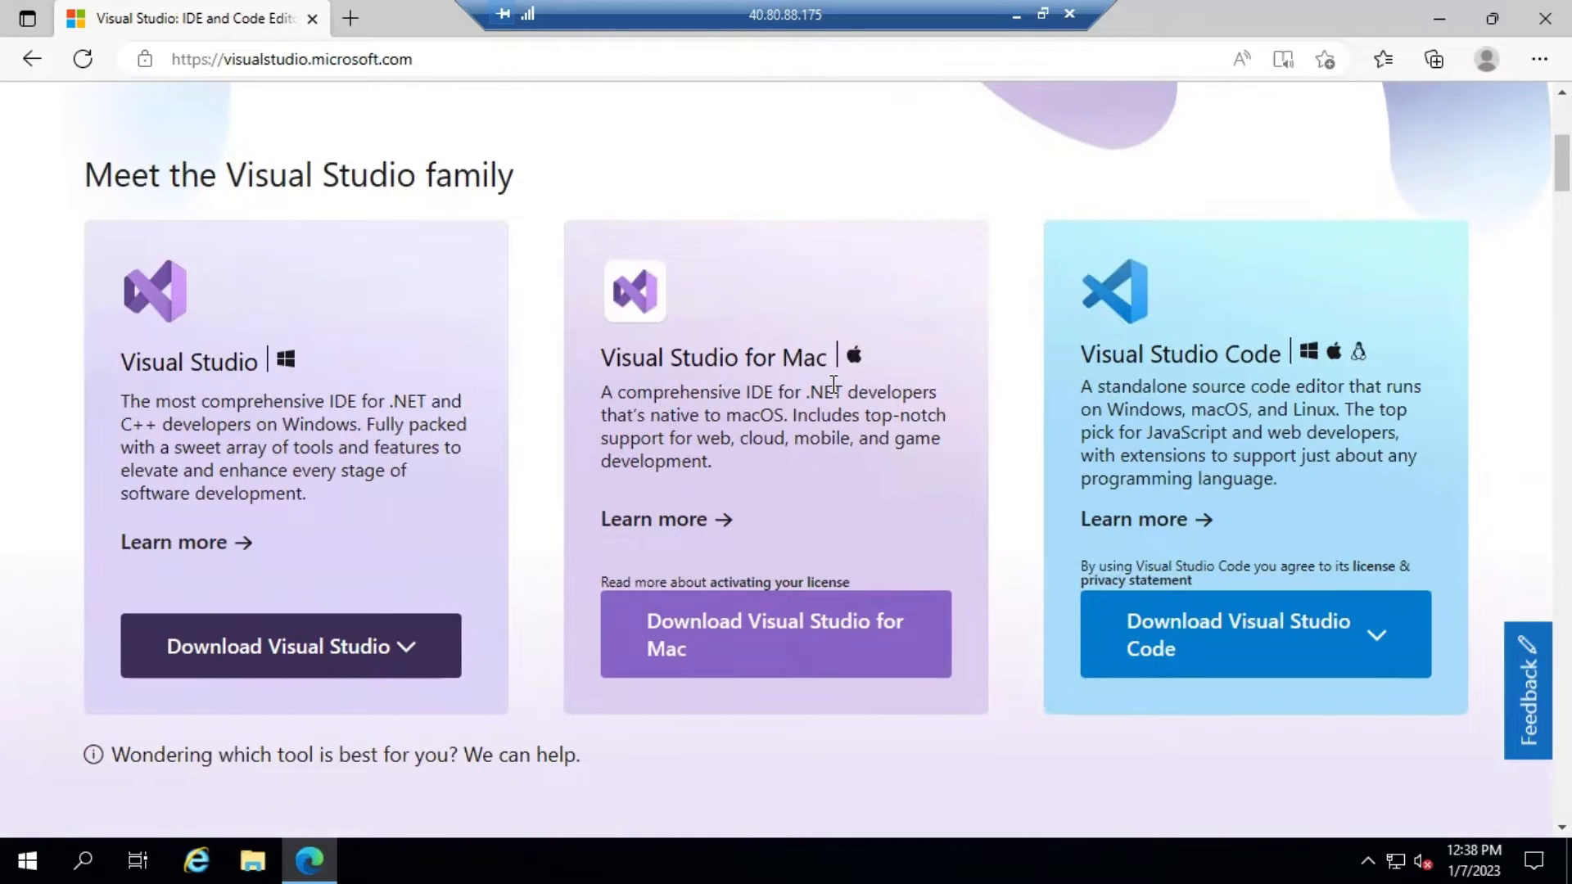
{"action": "mouse_move", "coordinate": [1311, 396]}
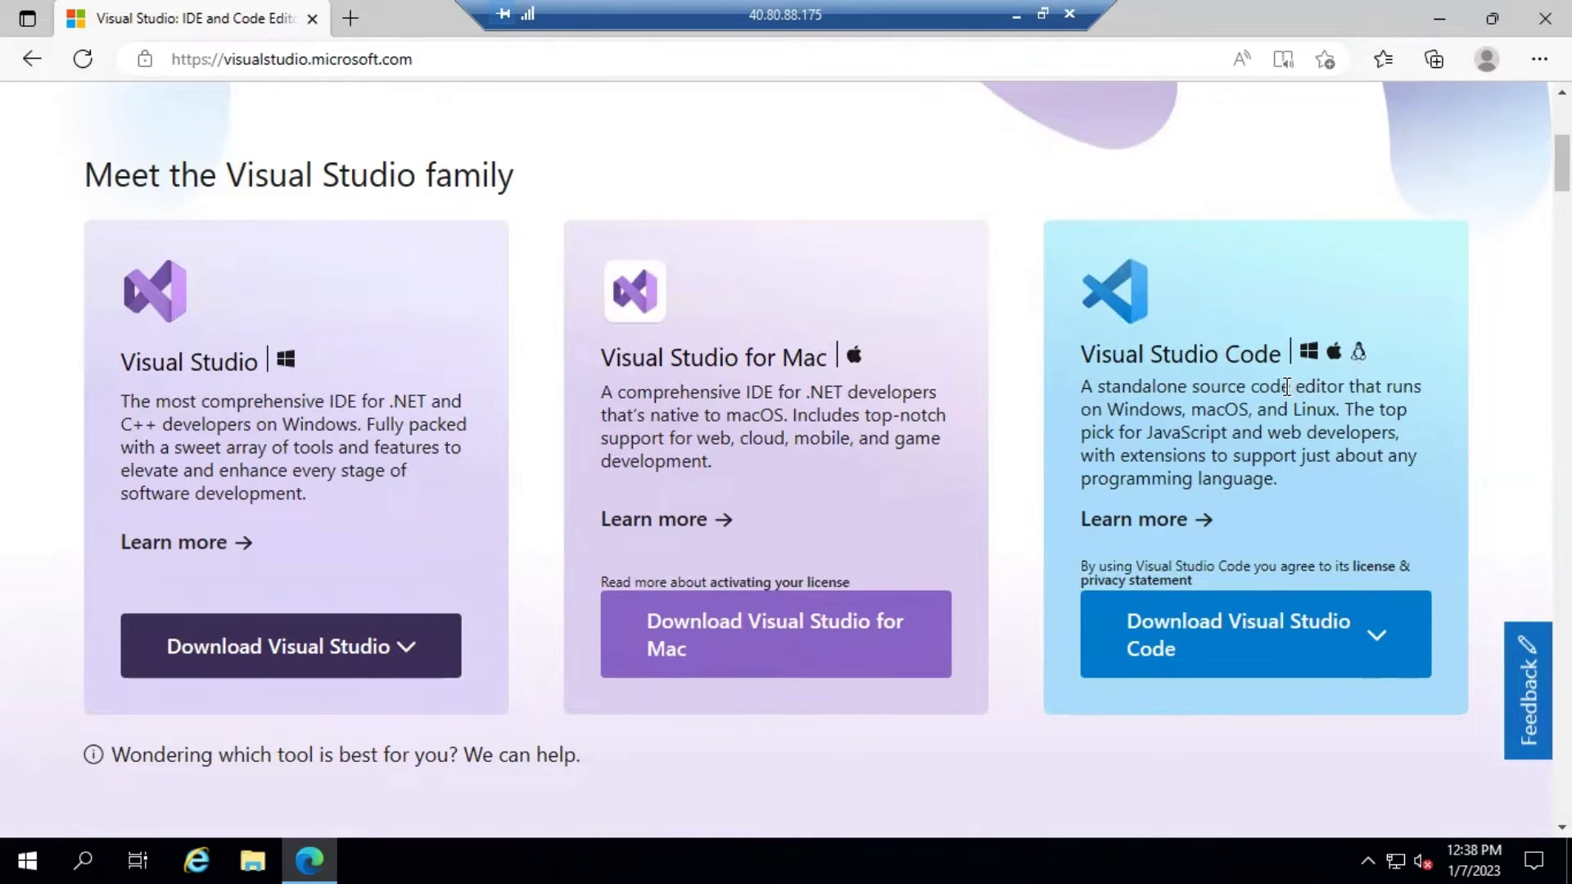
{"action": "mouse_move", "coordinate": [1265, 381]}
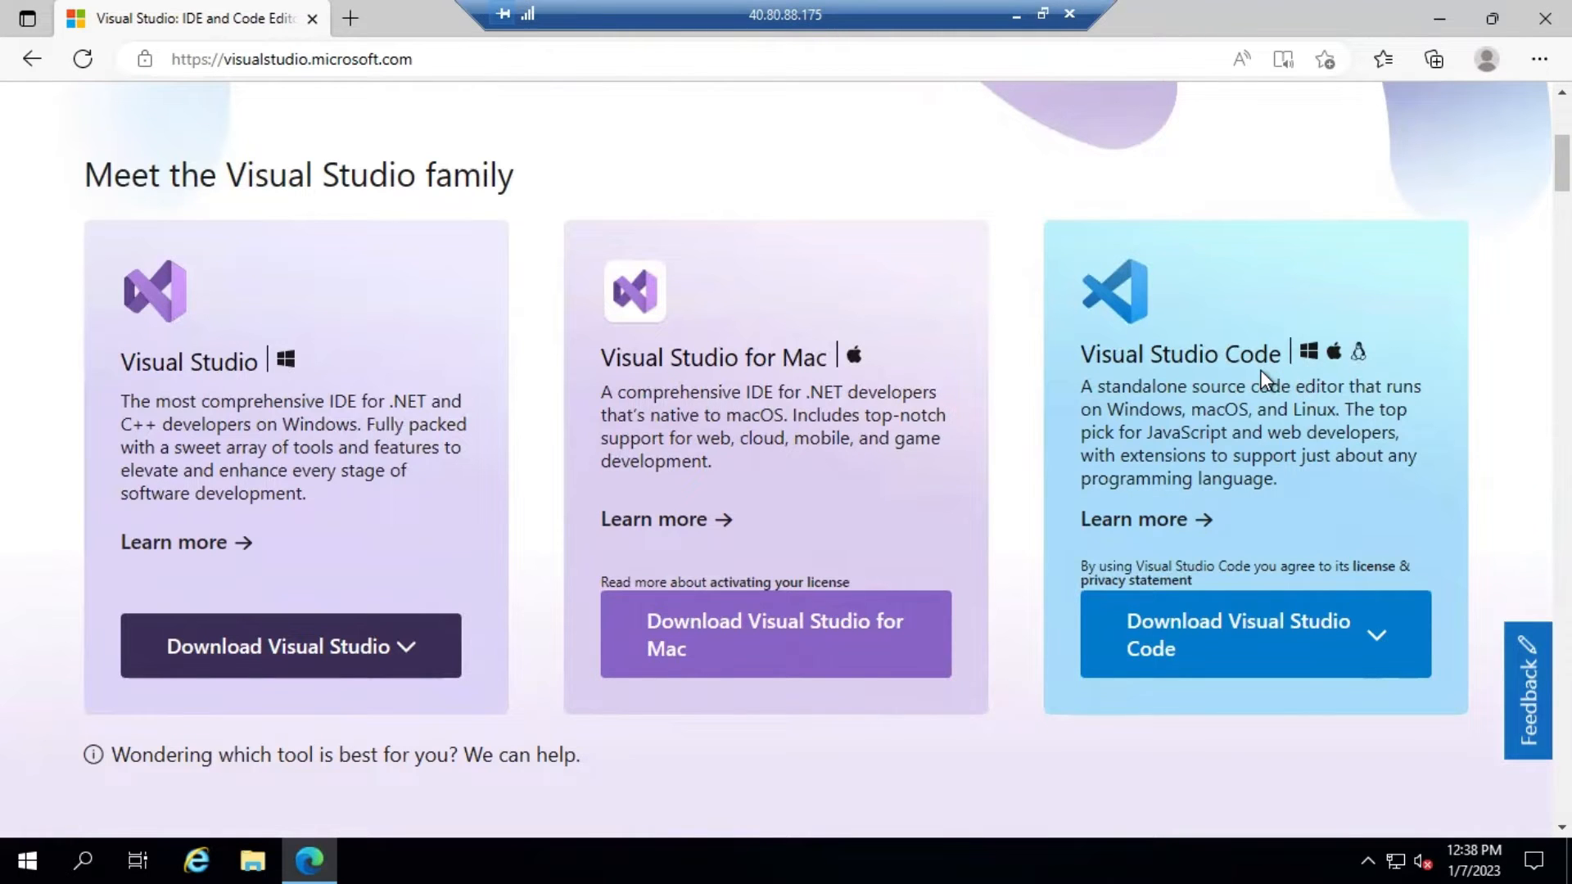
{"action": "left_click", "coordinate": [290, 645]}
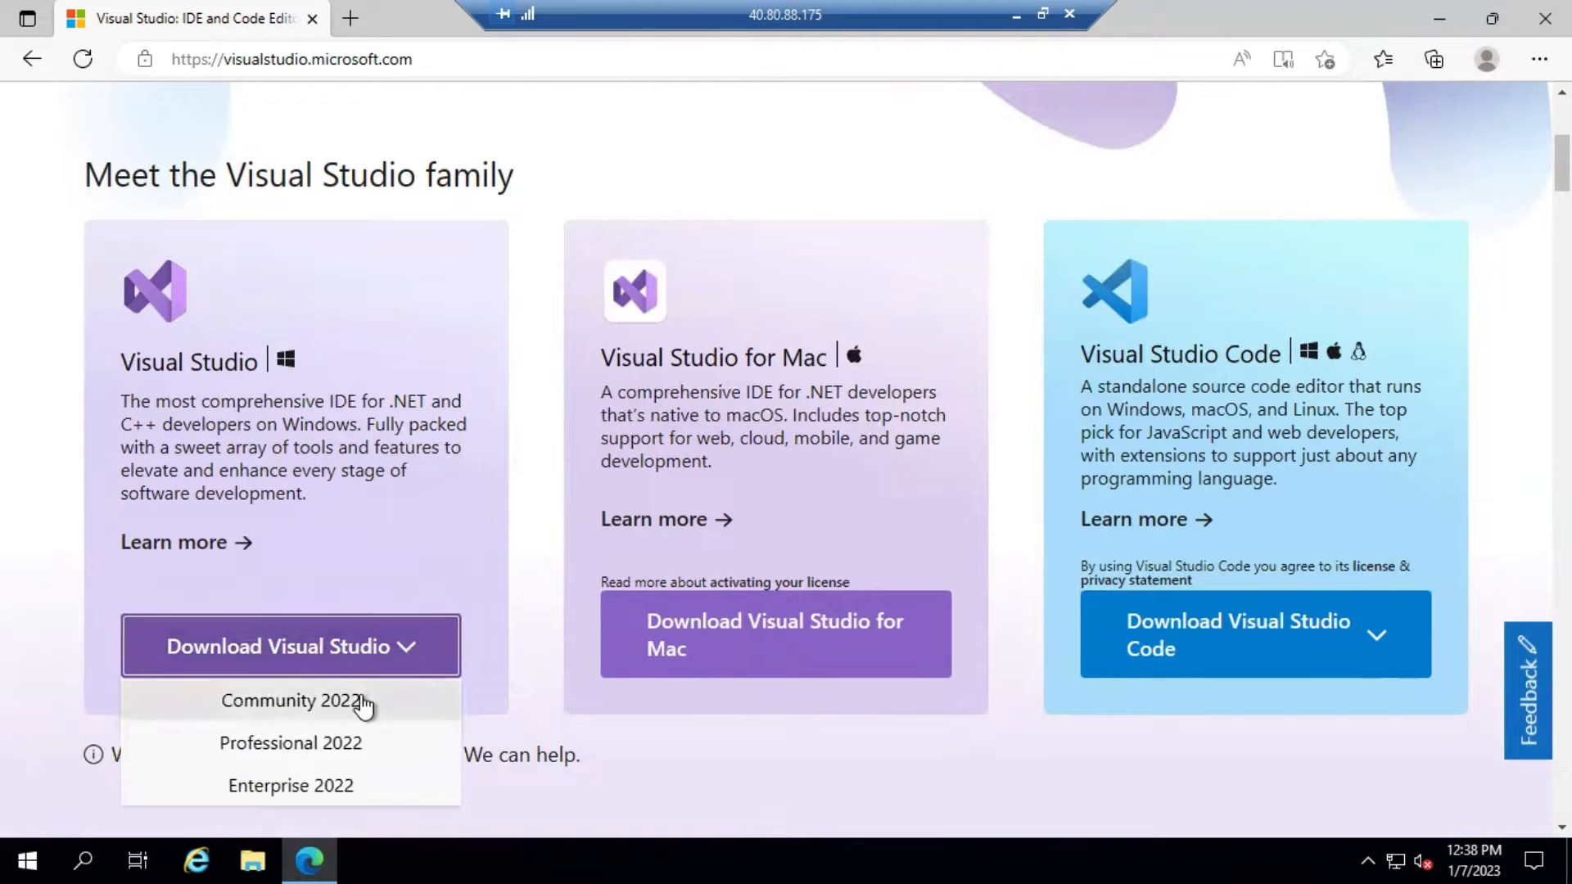
{"action": "mouse_move", "coordinate": [291, 785]}
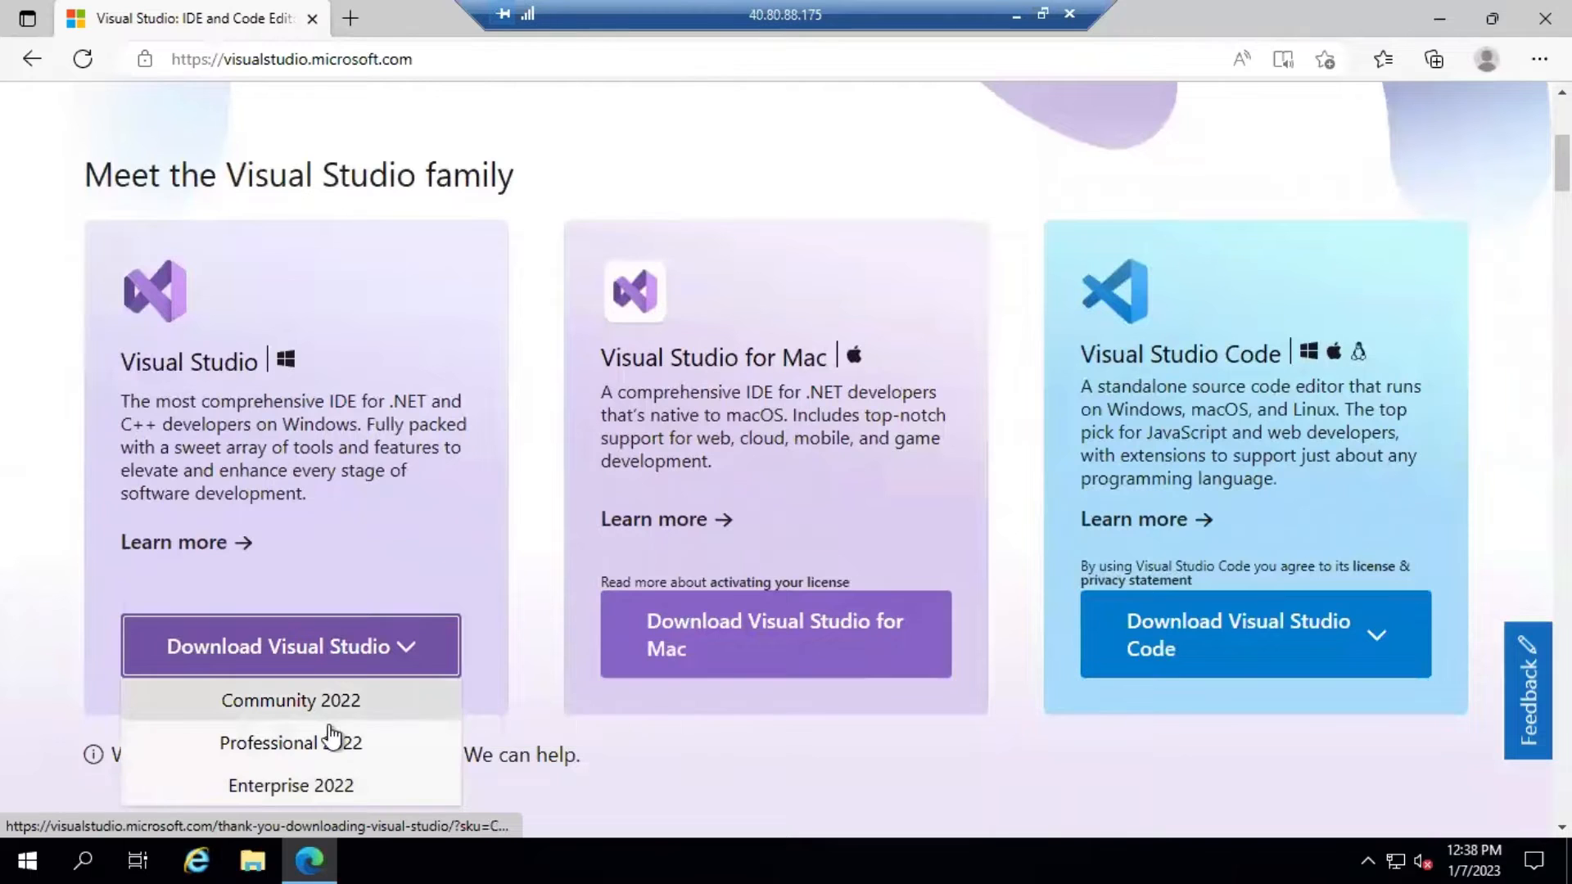
{"action": "mouse_move", "coordinate": [313, 785]}
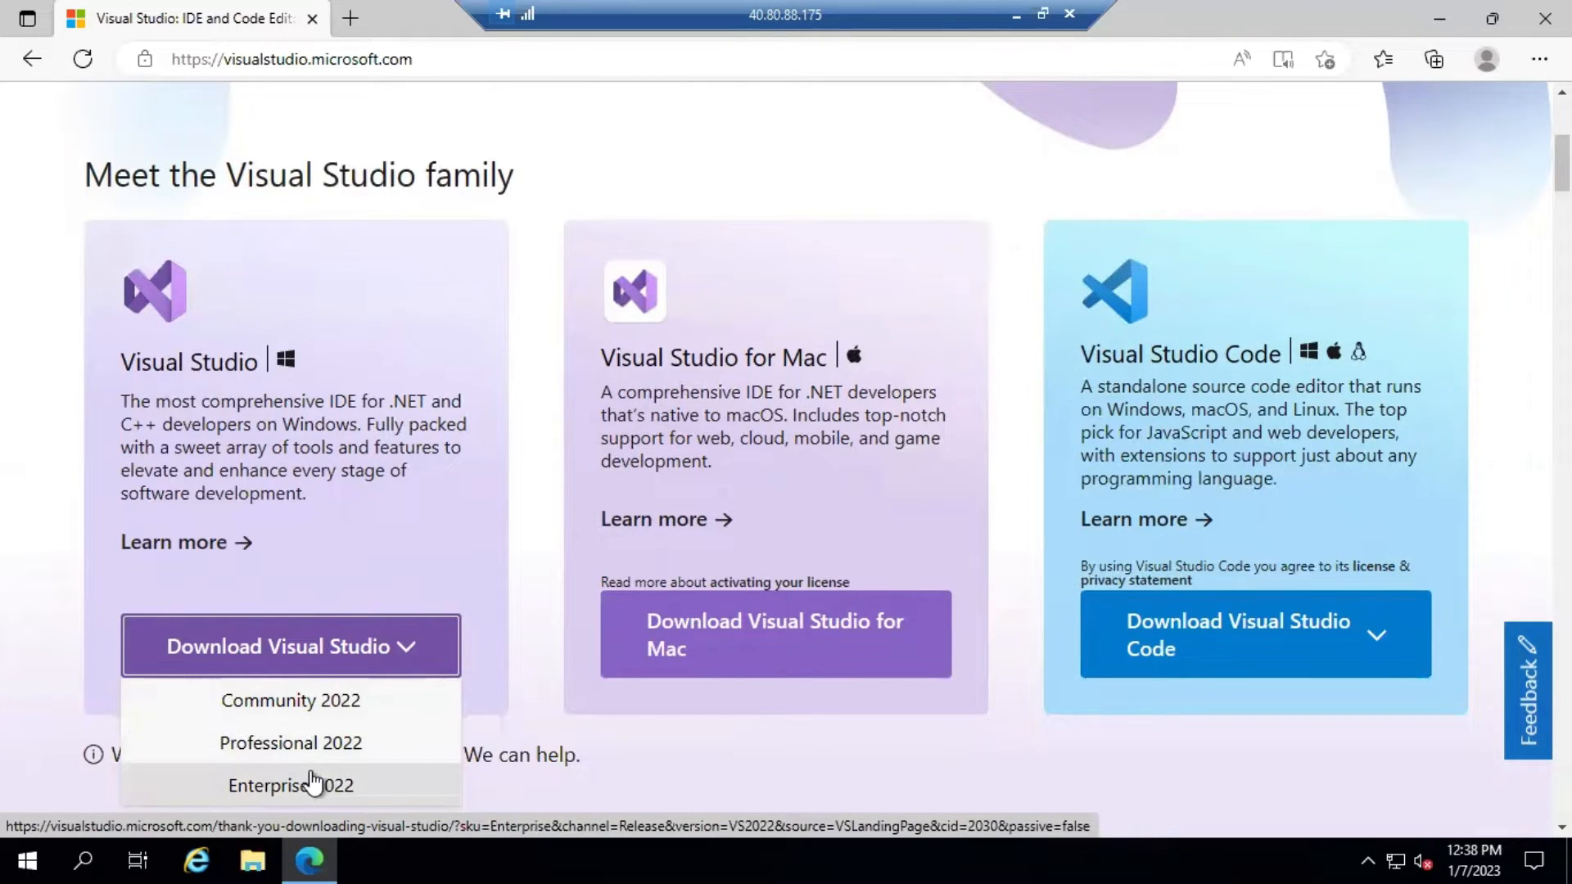
{"action": "mouse_move", "coordinate": [290, 700]}
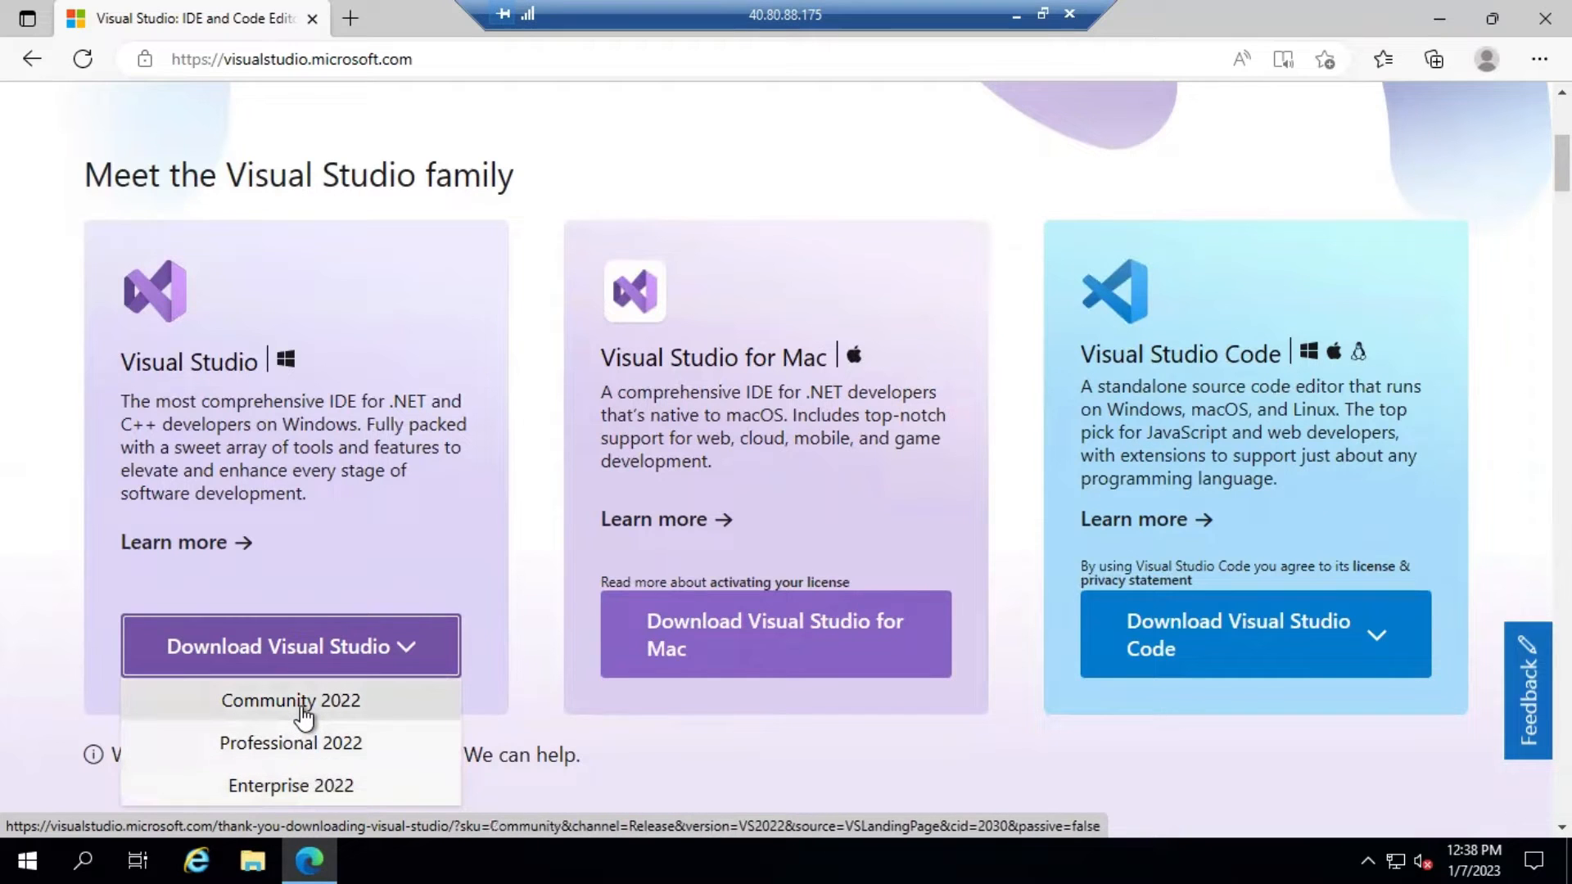
{"action": "mouse_move", "coordinate": [291, 701]}
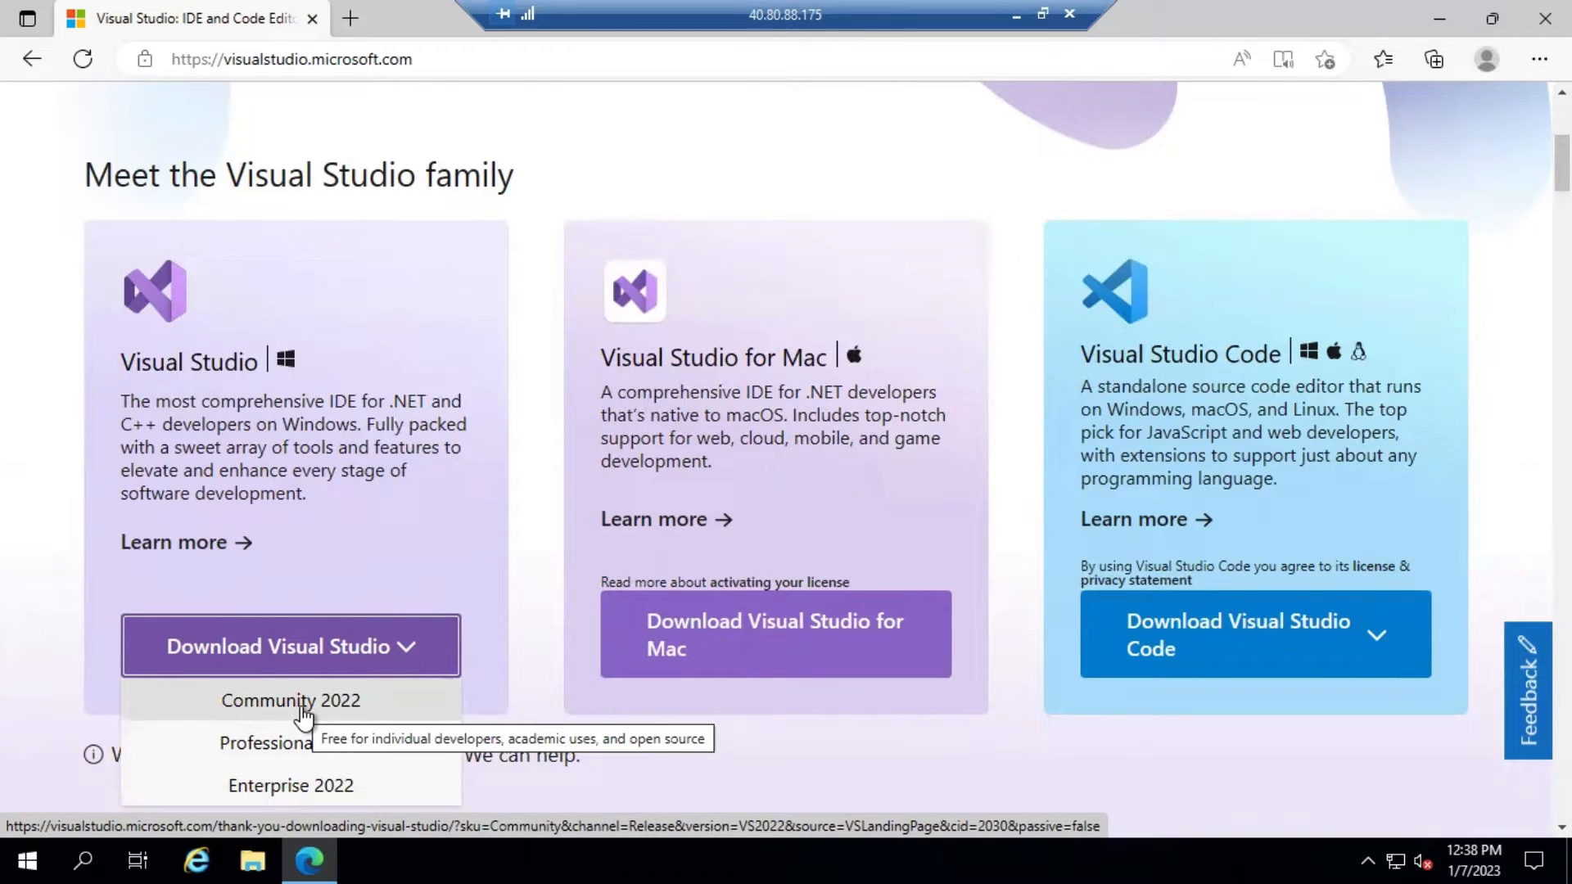
{"action": "left_click", "coordinate": [291, 701]}
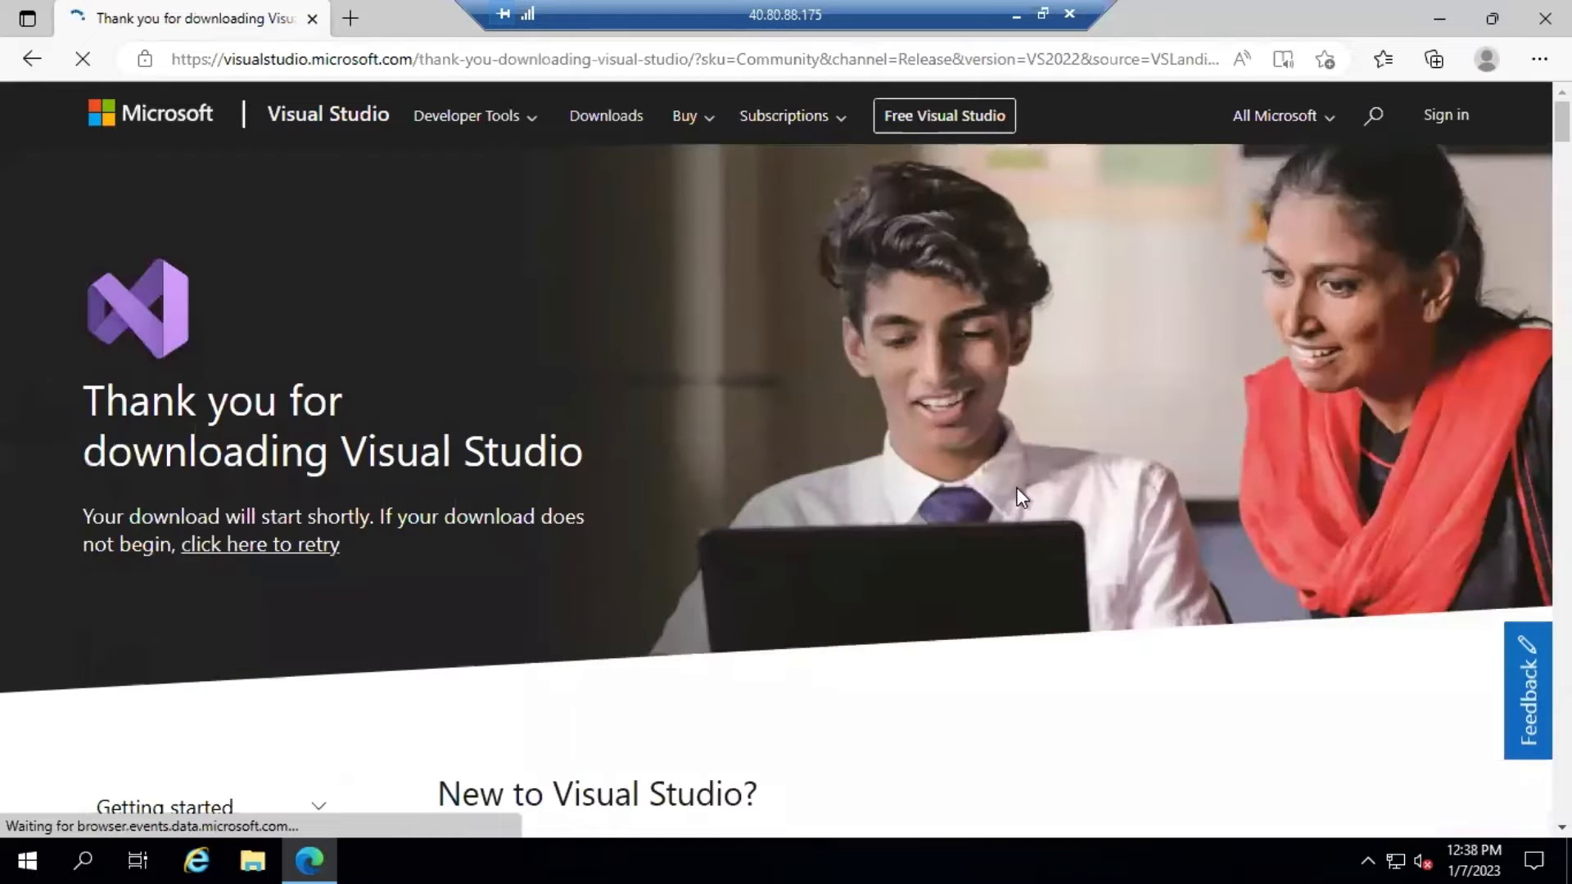
- Show VisualStudioSetup from Edge's downloads in its Downloads folder
{"action": "left_click", "coordinate": [1432, 59]}
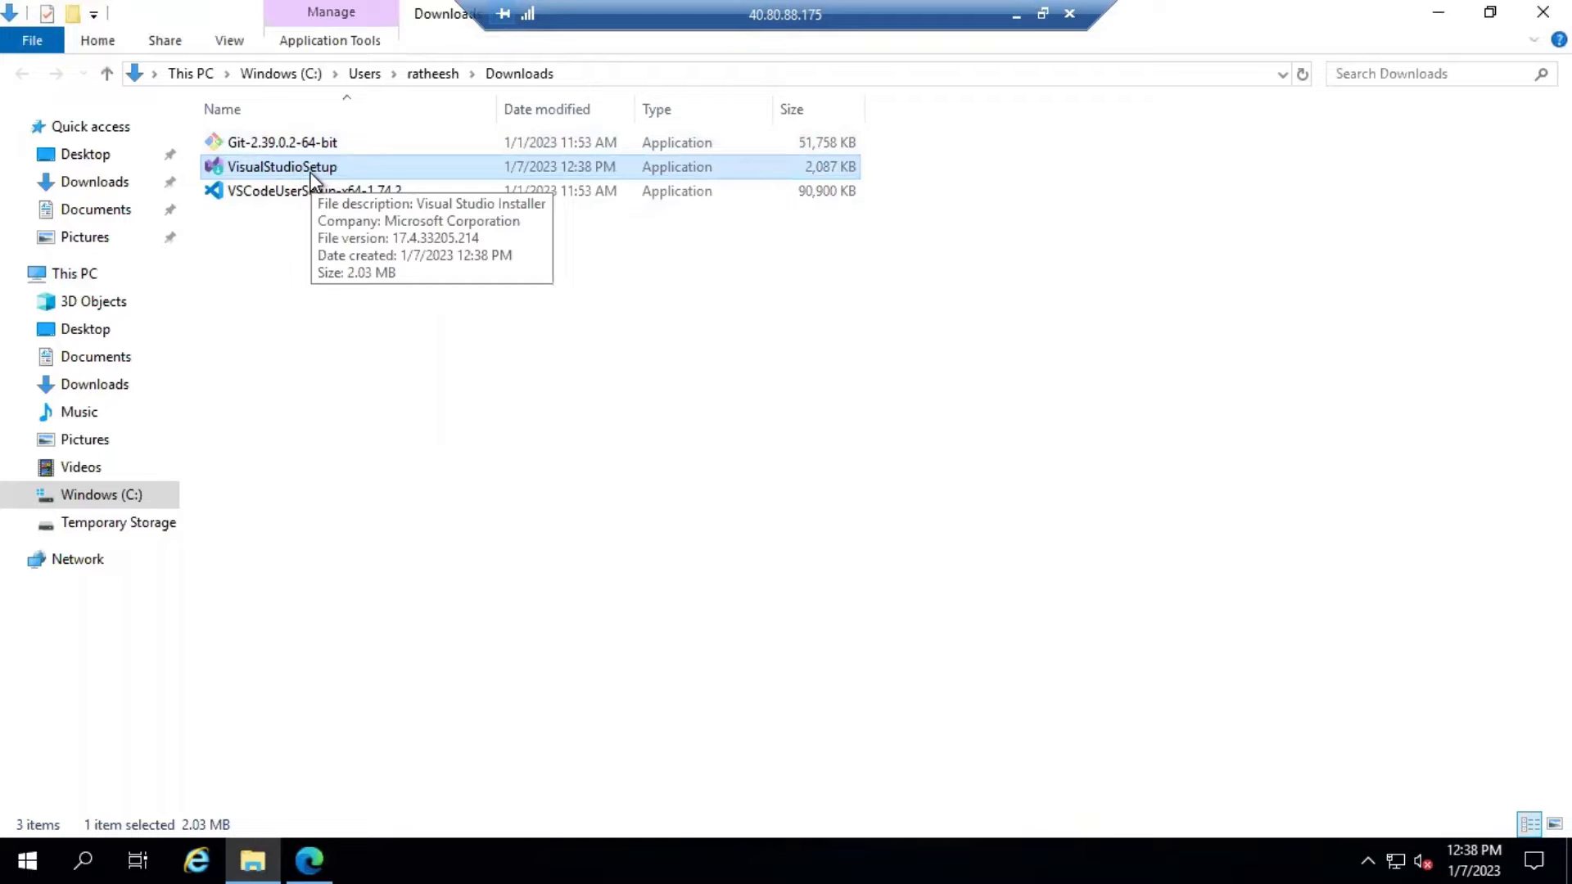
- Run VisualStudioSetup and accept the installer terms to continue
{"action": "double_click", "coordinate": [282, 166]}
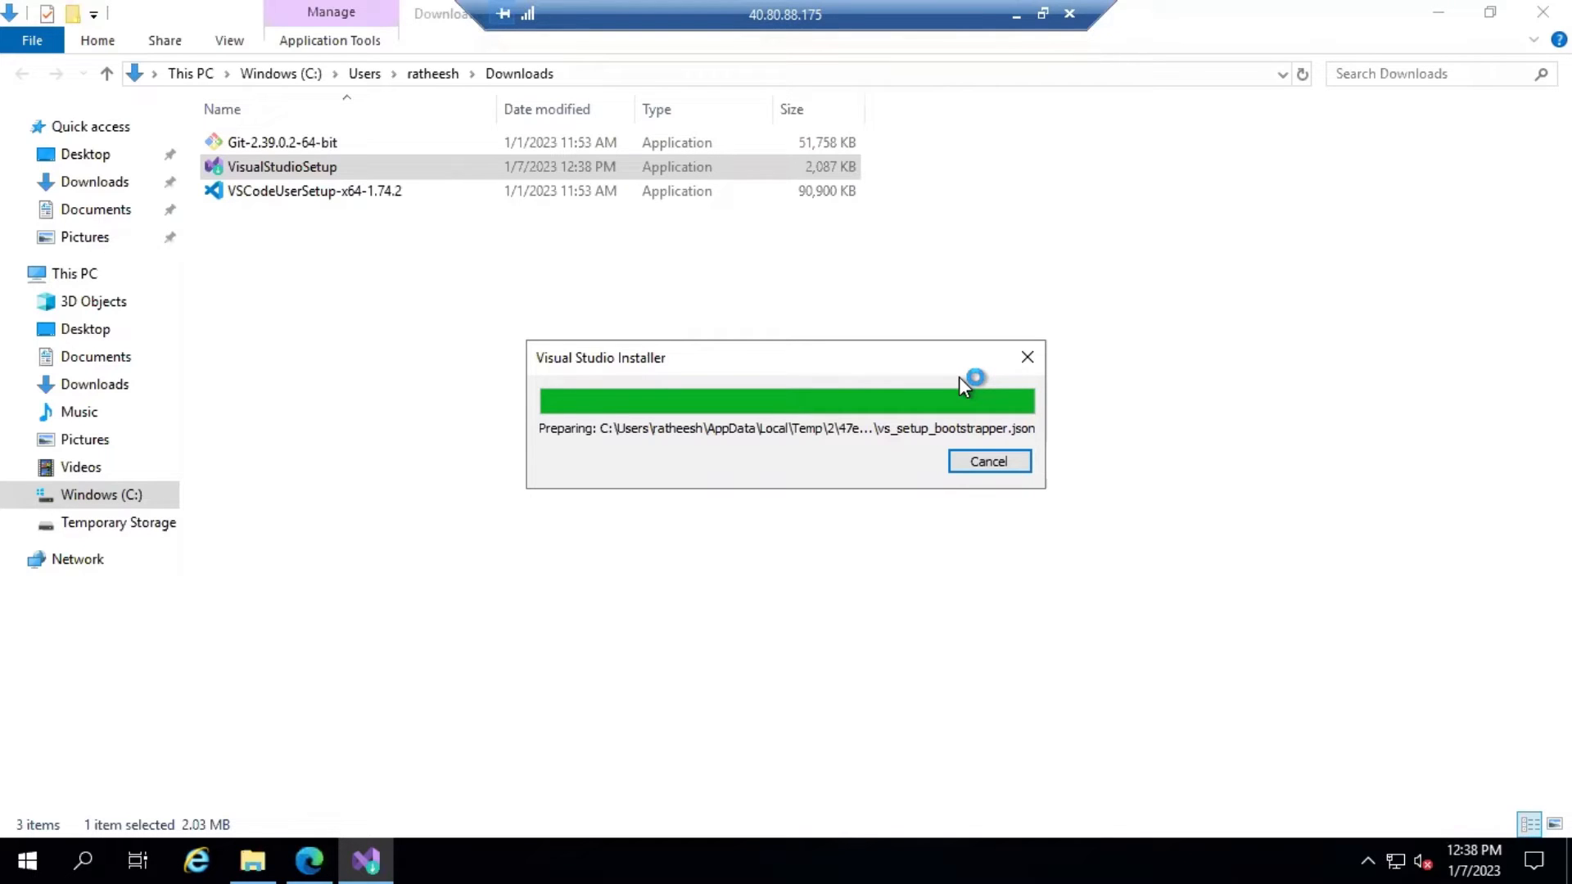
{"action": "left_click", "coordinate": [988, 461]}
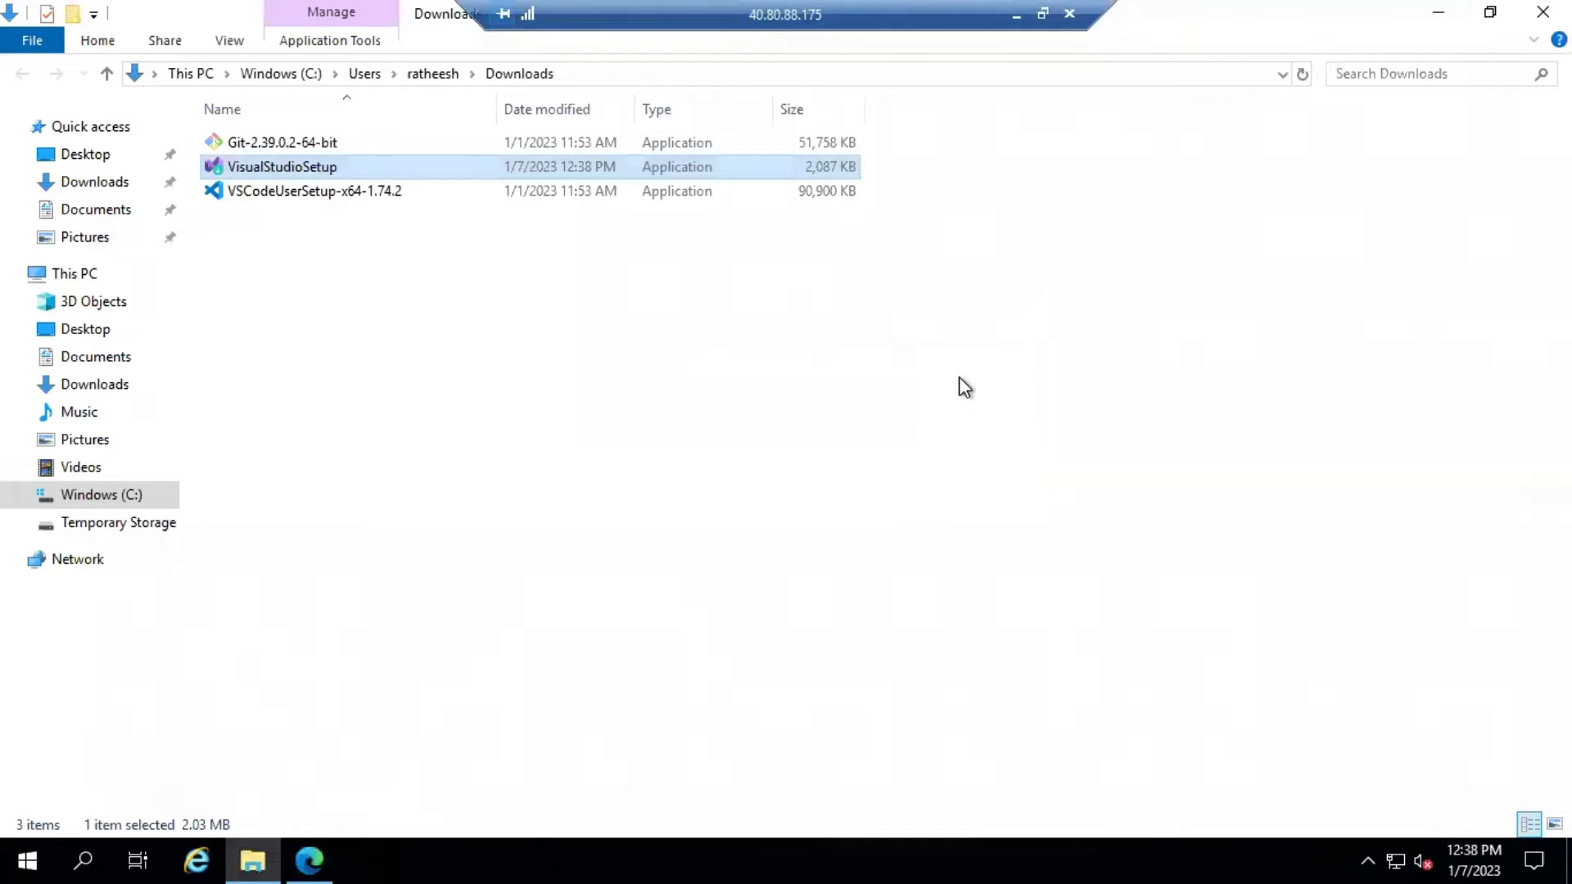
{"action": "double_click", "coordinate": [281, 166]}
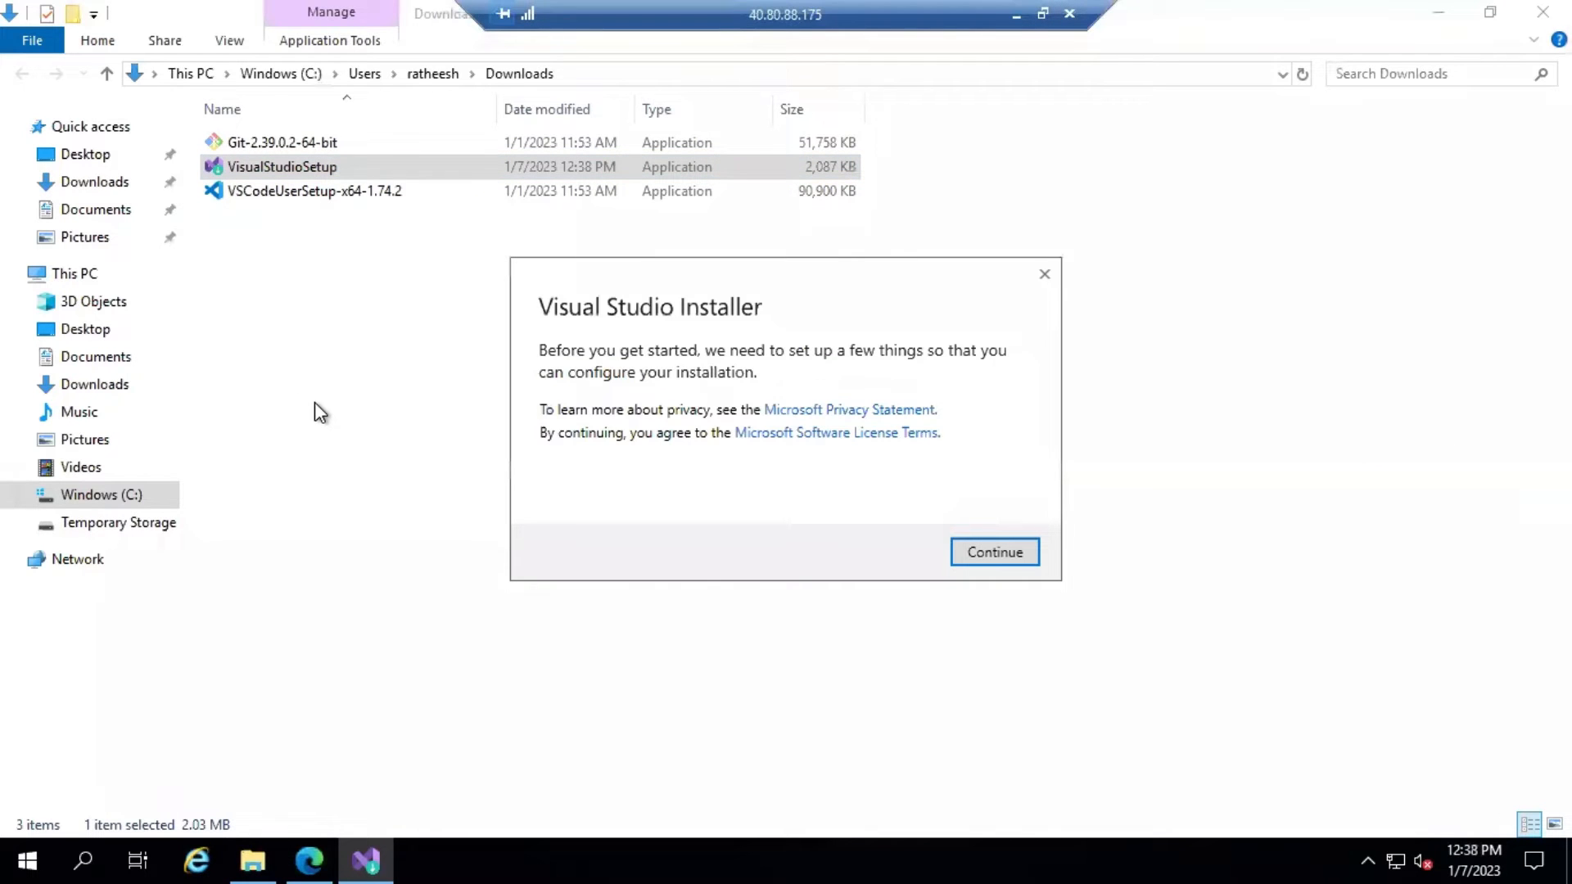
{"action": "left_click", "coordinate": [992, 551]}
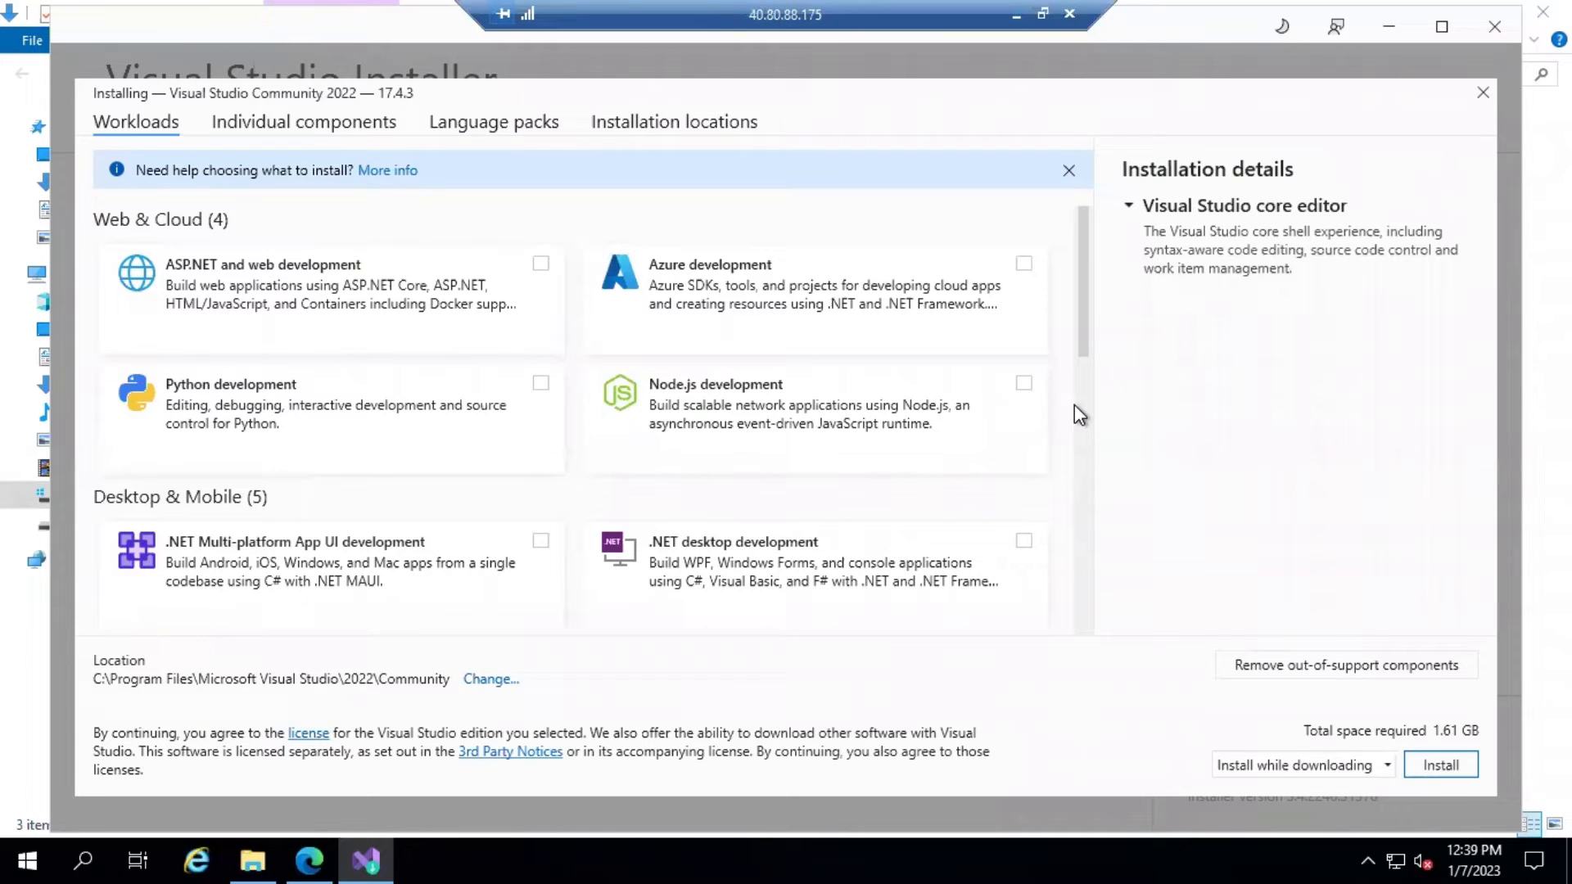
{"action": "mouse_move", "coordinate": [1408, 394]}
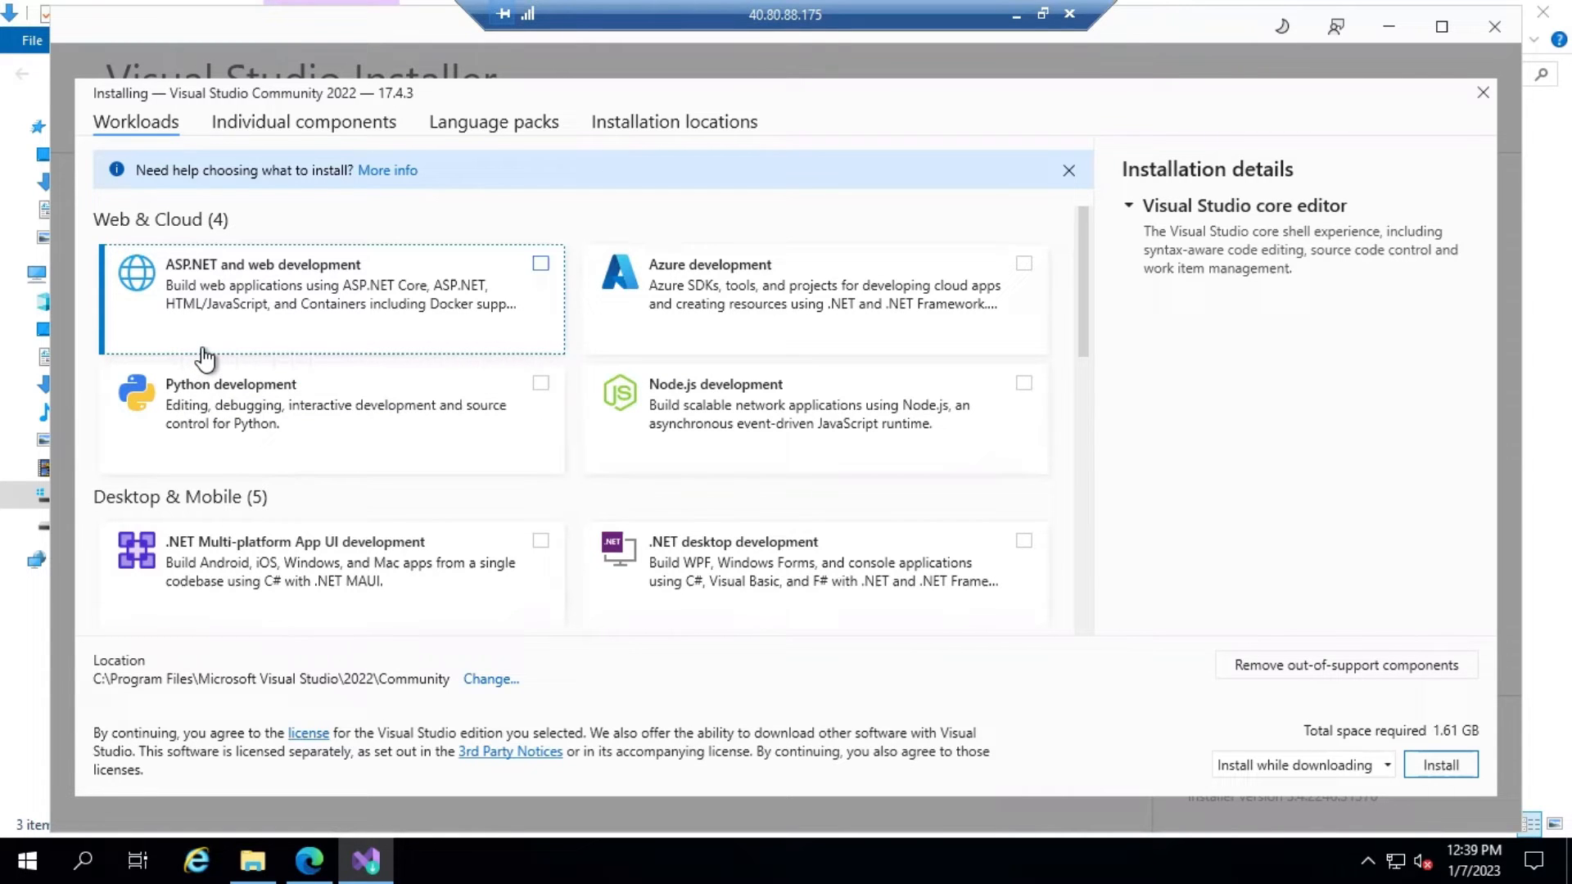
{"action": "mouse_move", "coordinate": [226, 345]}
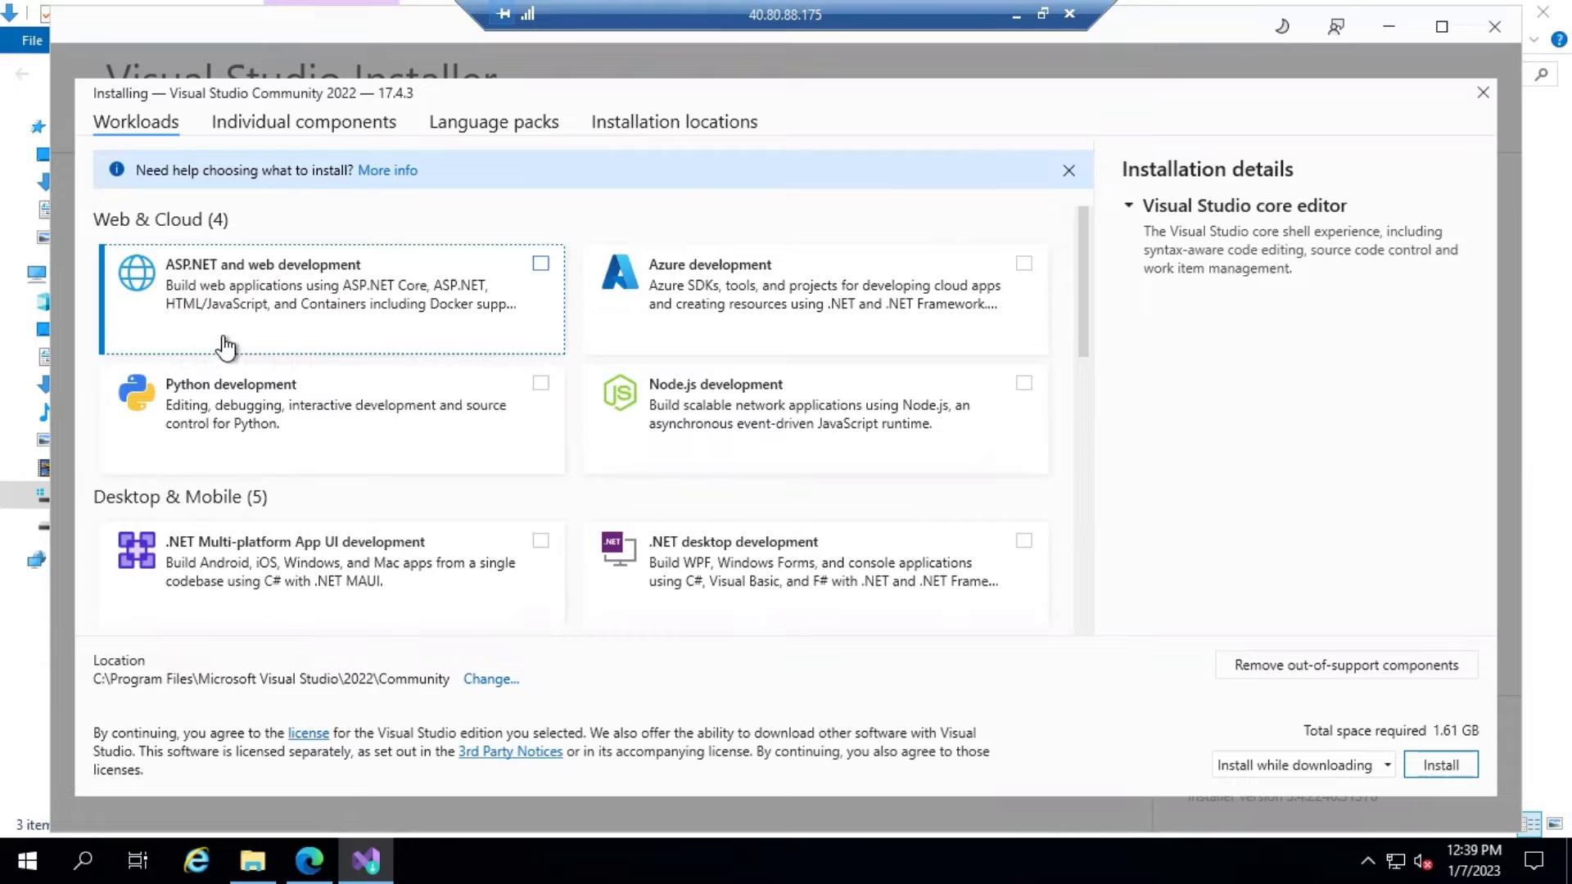
{"action": "mouse_move", "coordinate": [297, 338]}
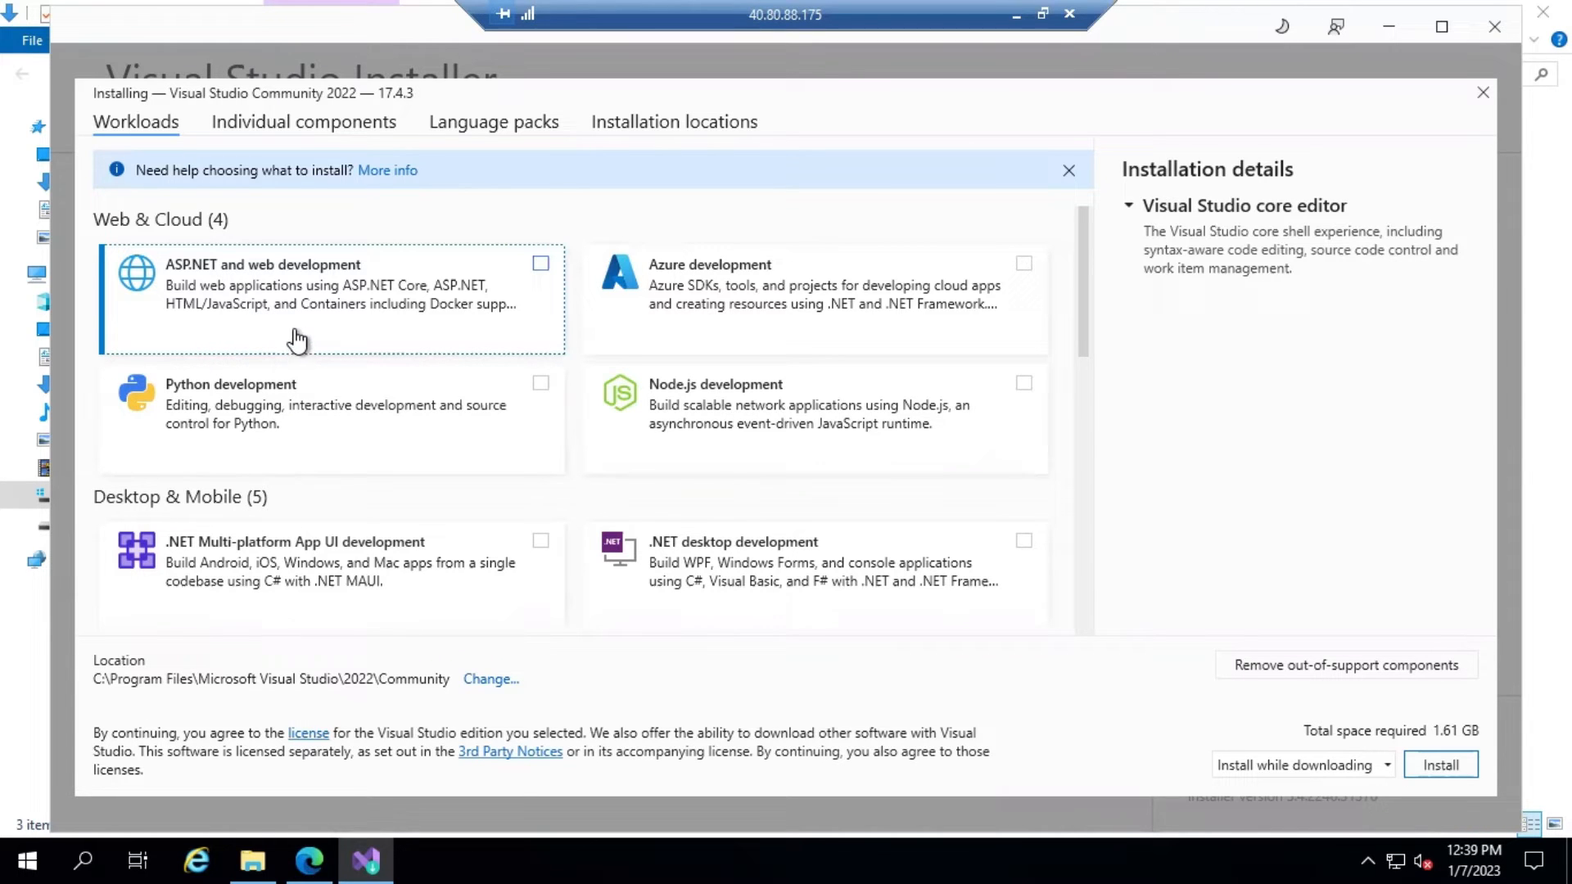
{"action": "mouse_move", "coordinate": [196, 295]}
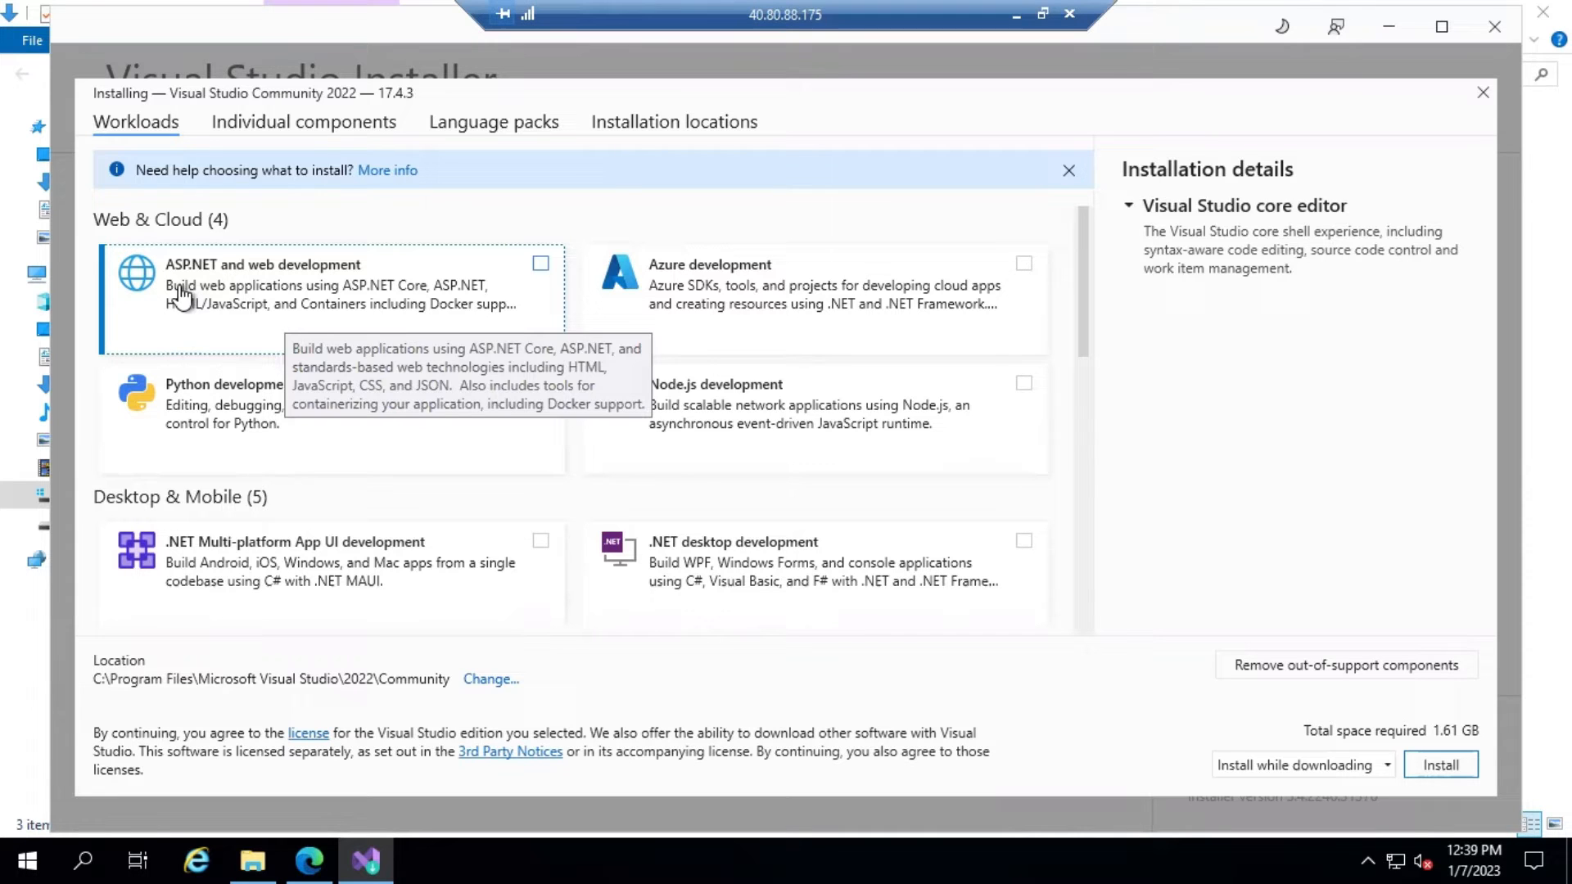
- Select the ASP.NET and web development and Azure development workloads and review the components
{"action": "left_click", "coordinate": [539, 263]}
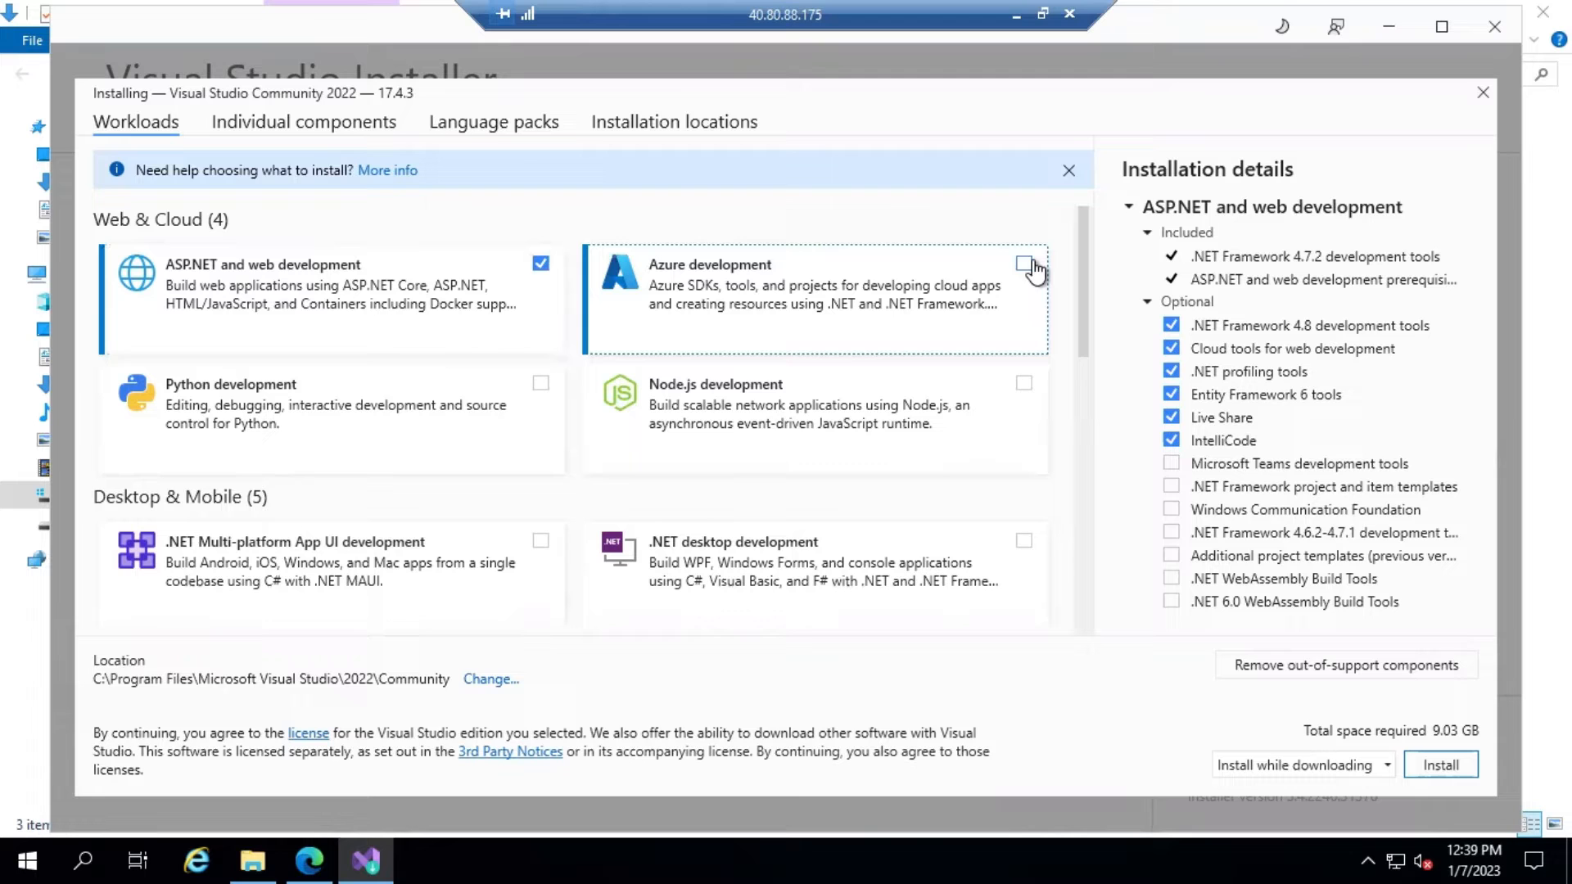
{"action": "left_click", "coordinate": [1023, 263]}
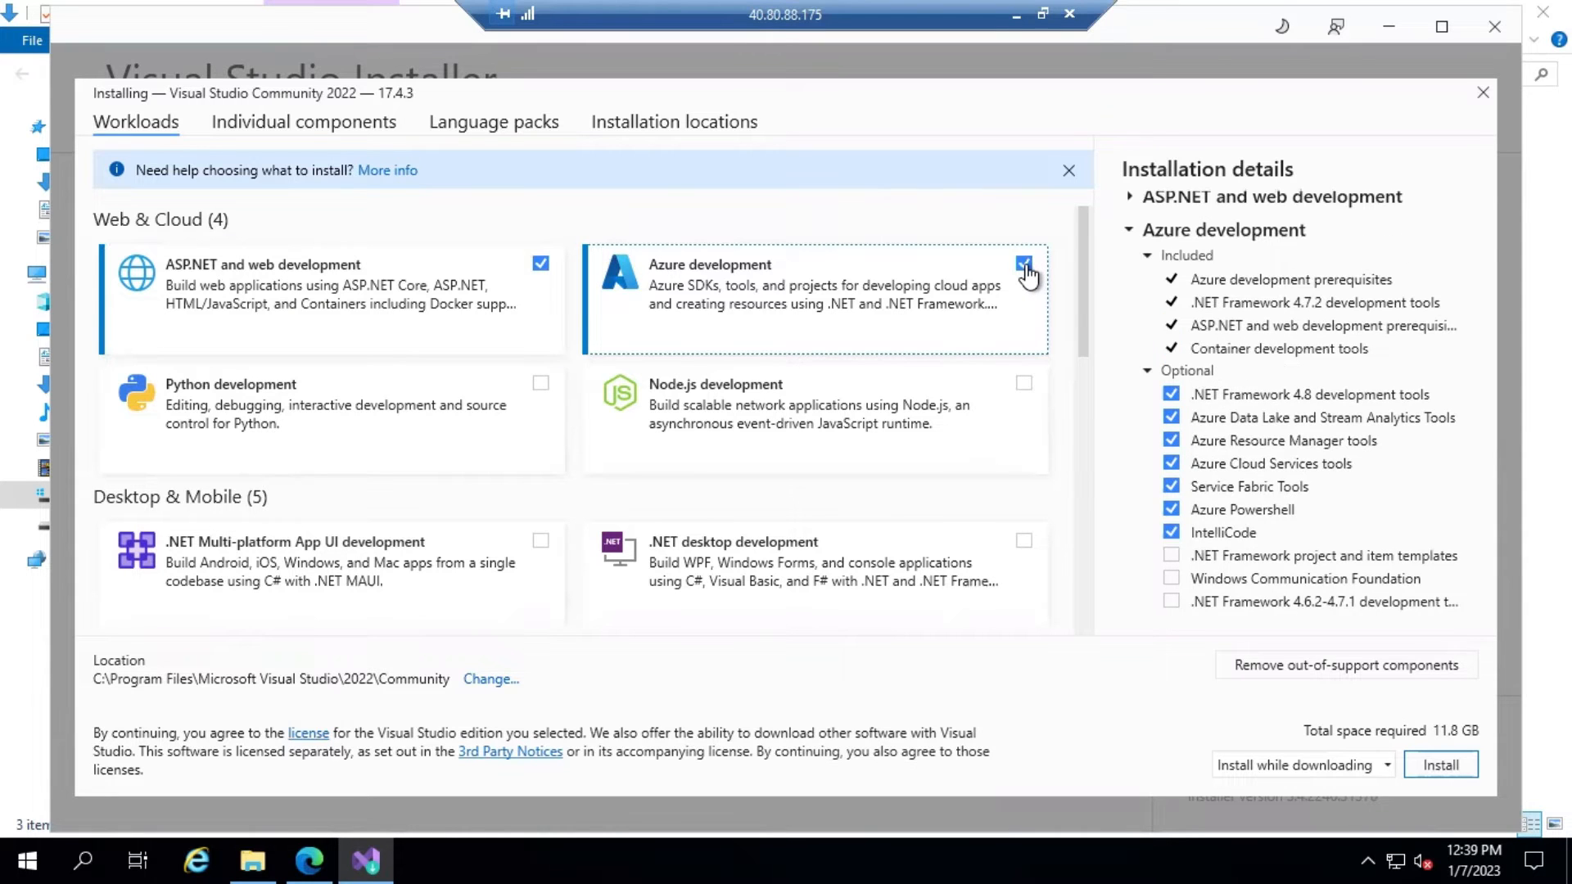
{"action": "mouse_move", "coordinate": [499, 421]}
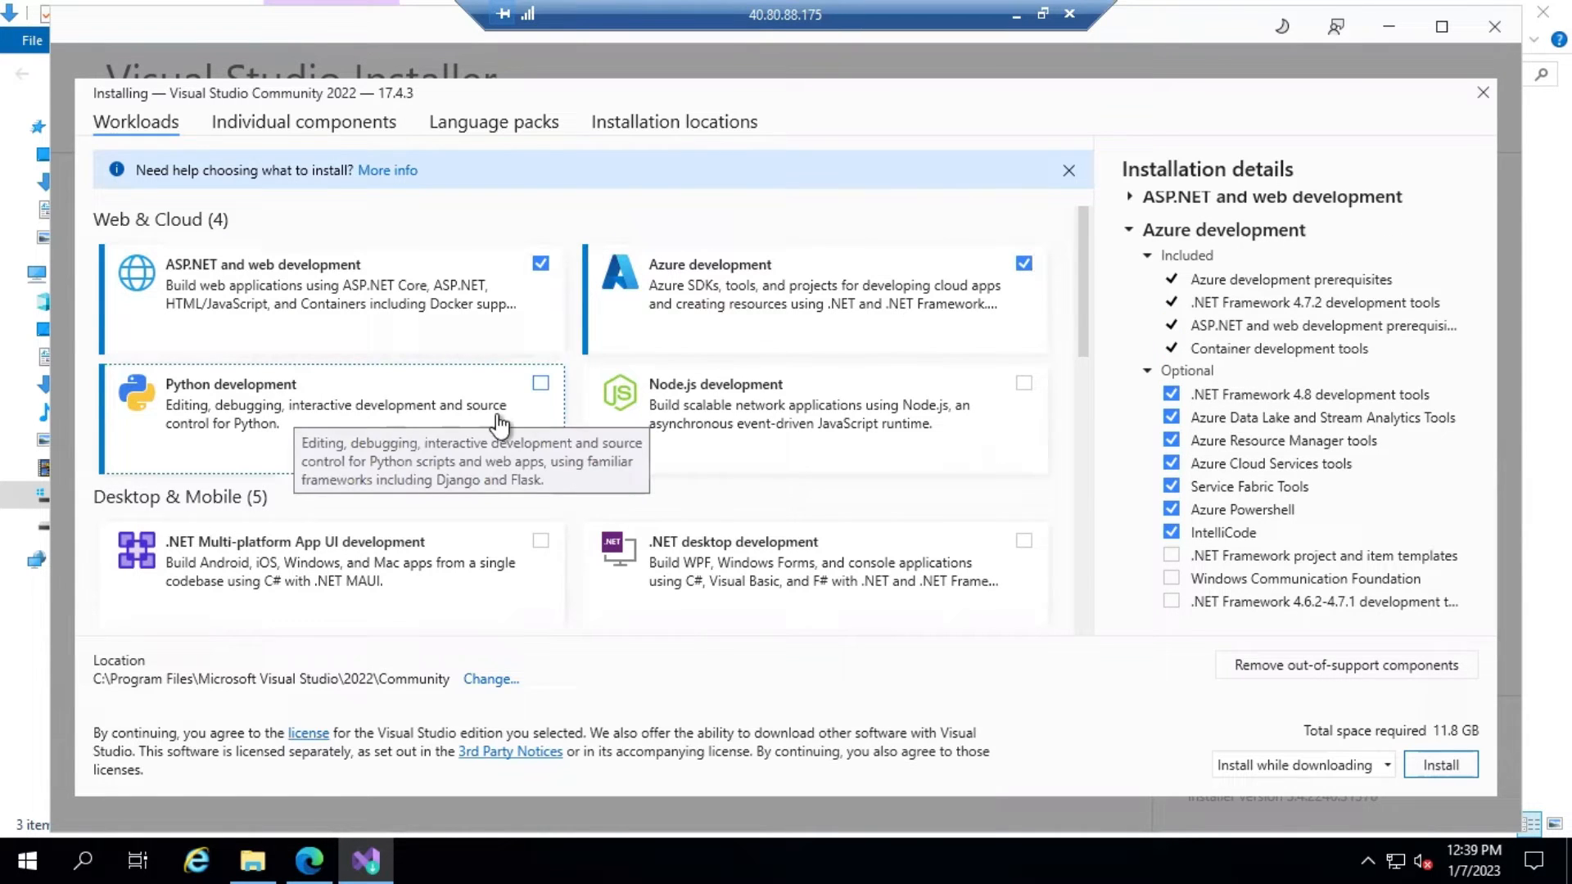
{"action": "scroll", "scroll_direction": "down", "scroll_amount": 3}
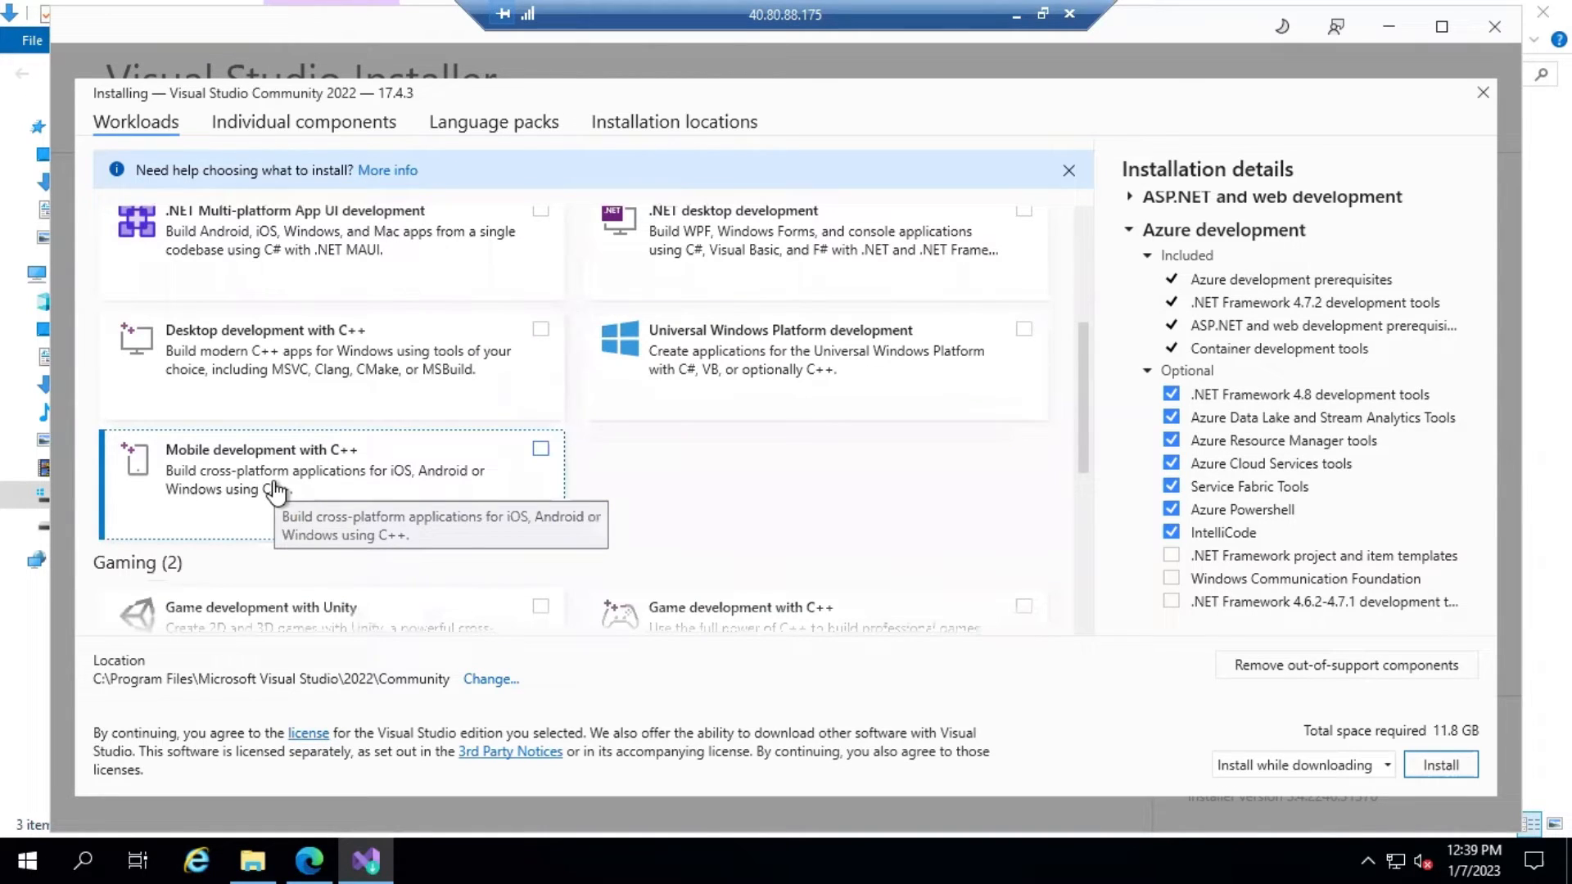
{"action": "scroll", "scroll_direction": "up", "scroll_amount": 3}
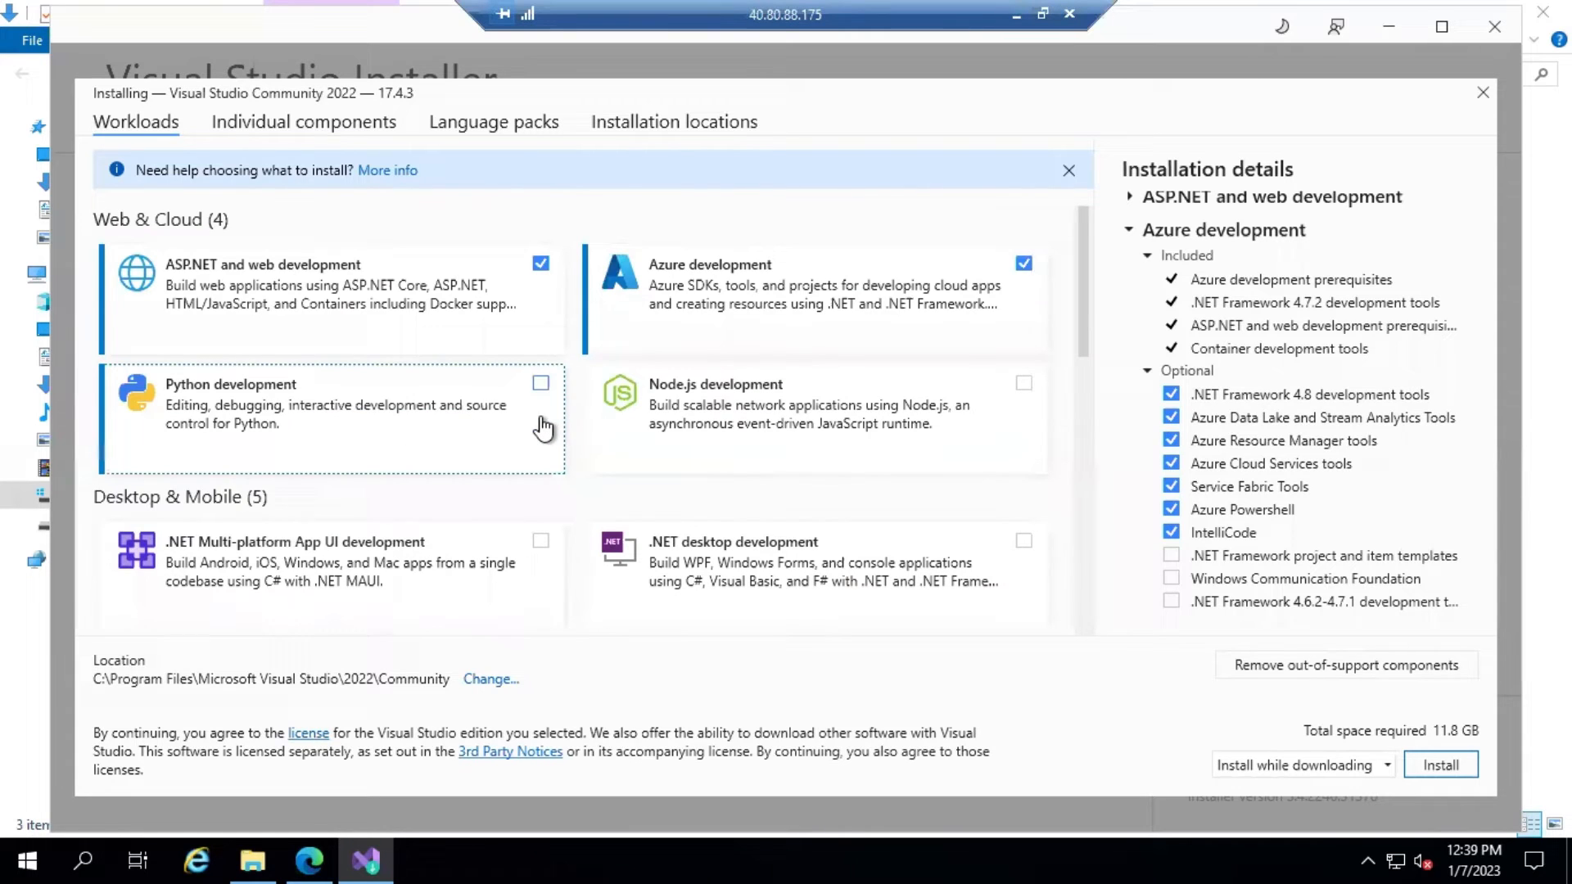
{"action": "mouse_move", "coordinate": [732, 295]}
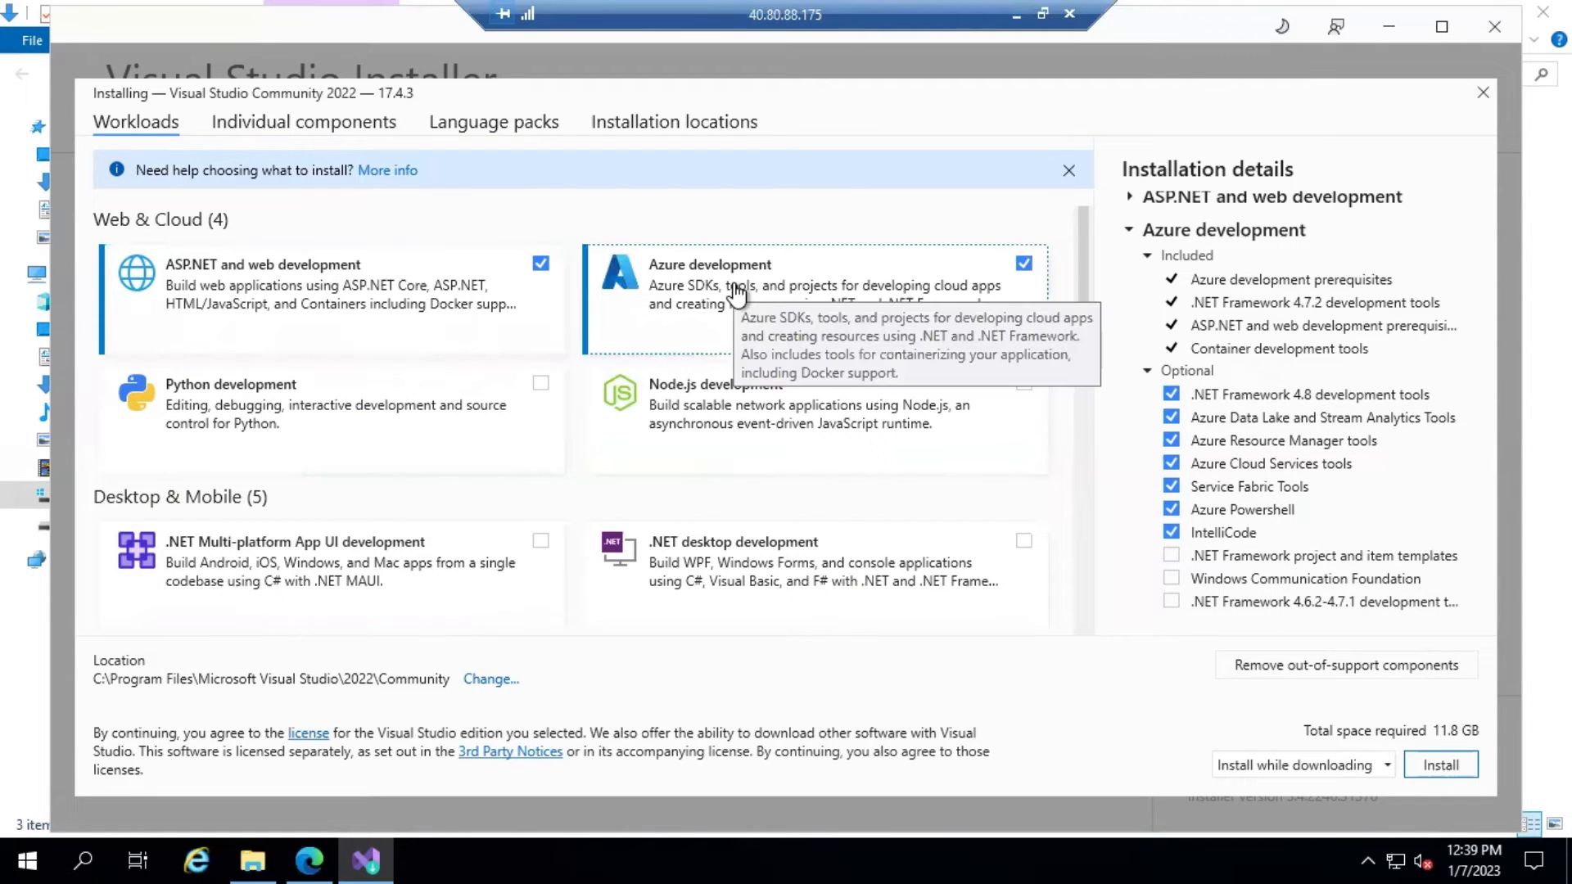
{"action": "mouse_move", "coordinate": [370, 301]}
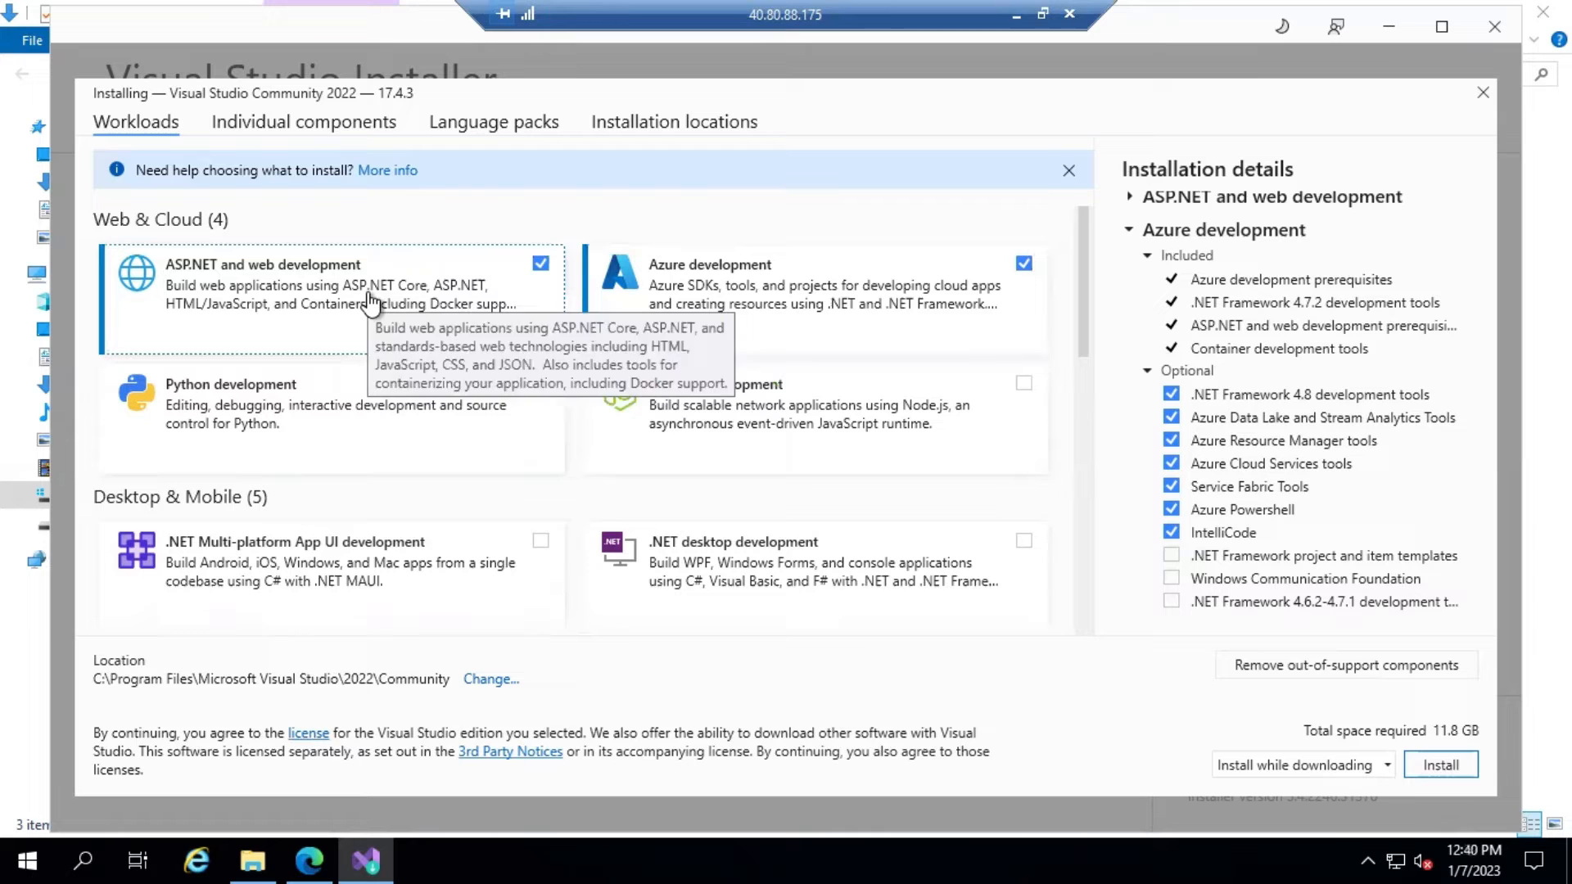
- Re-select ASP.NET and web development and start installing Community 2022 with both workloads
{"action": "left_click", "coordinate": [540, 263]}
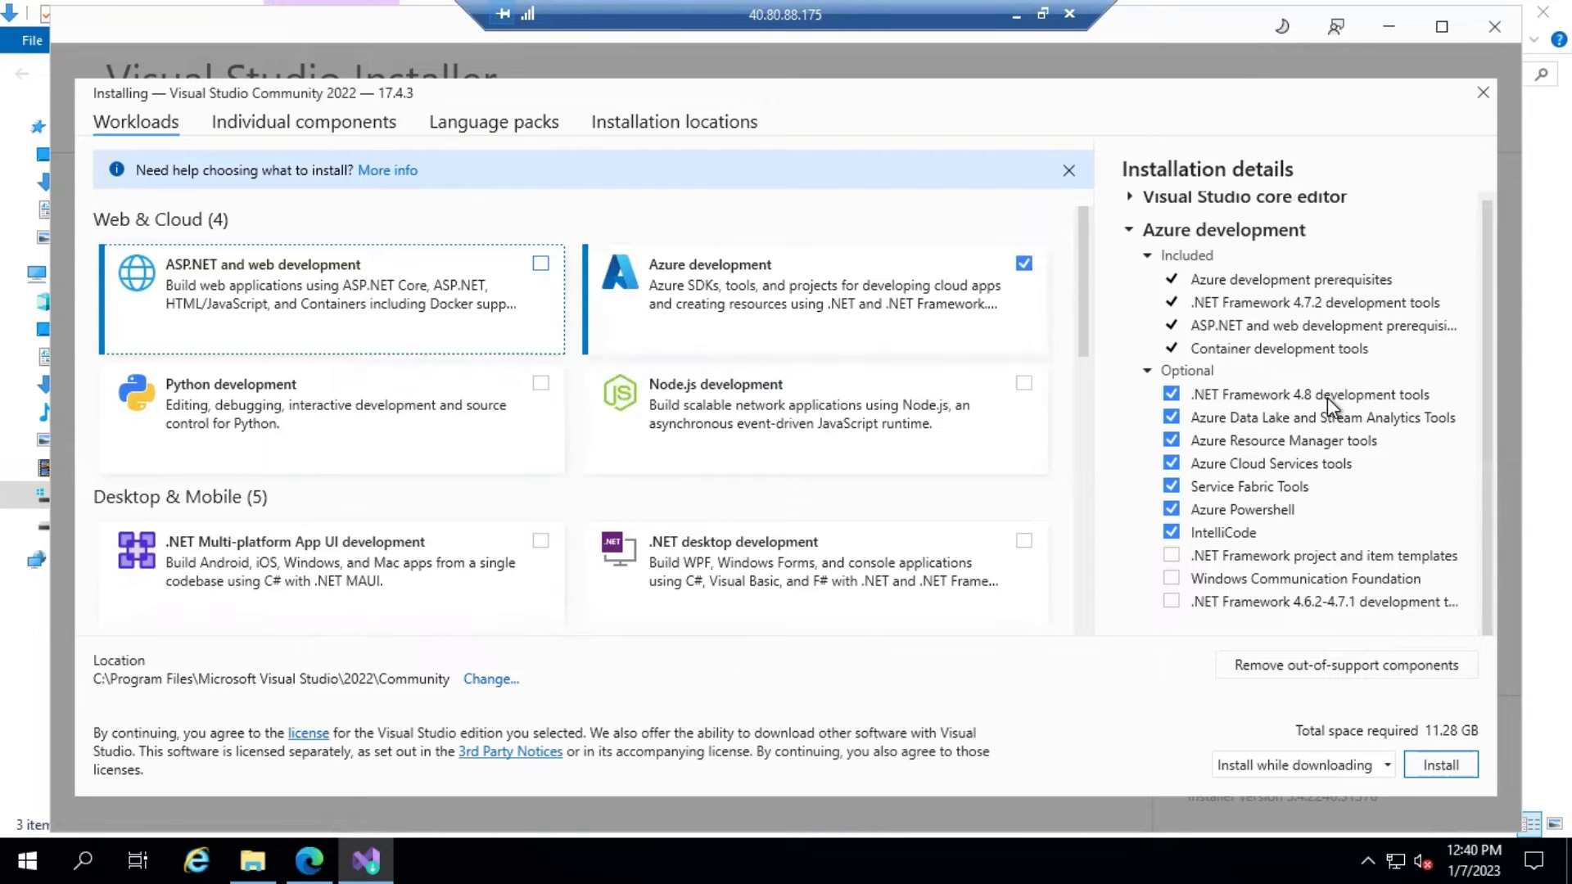
{"action": "mouse_move", "coordinate": [1322, 416]}
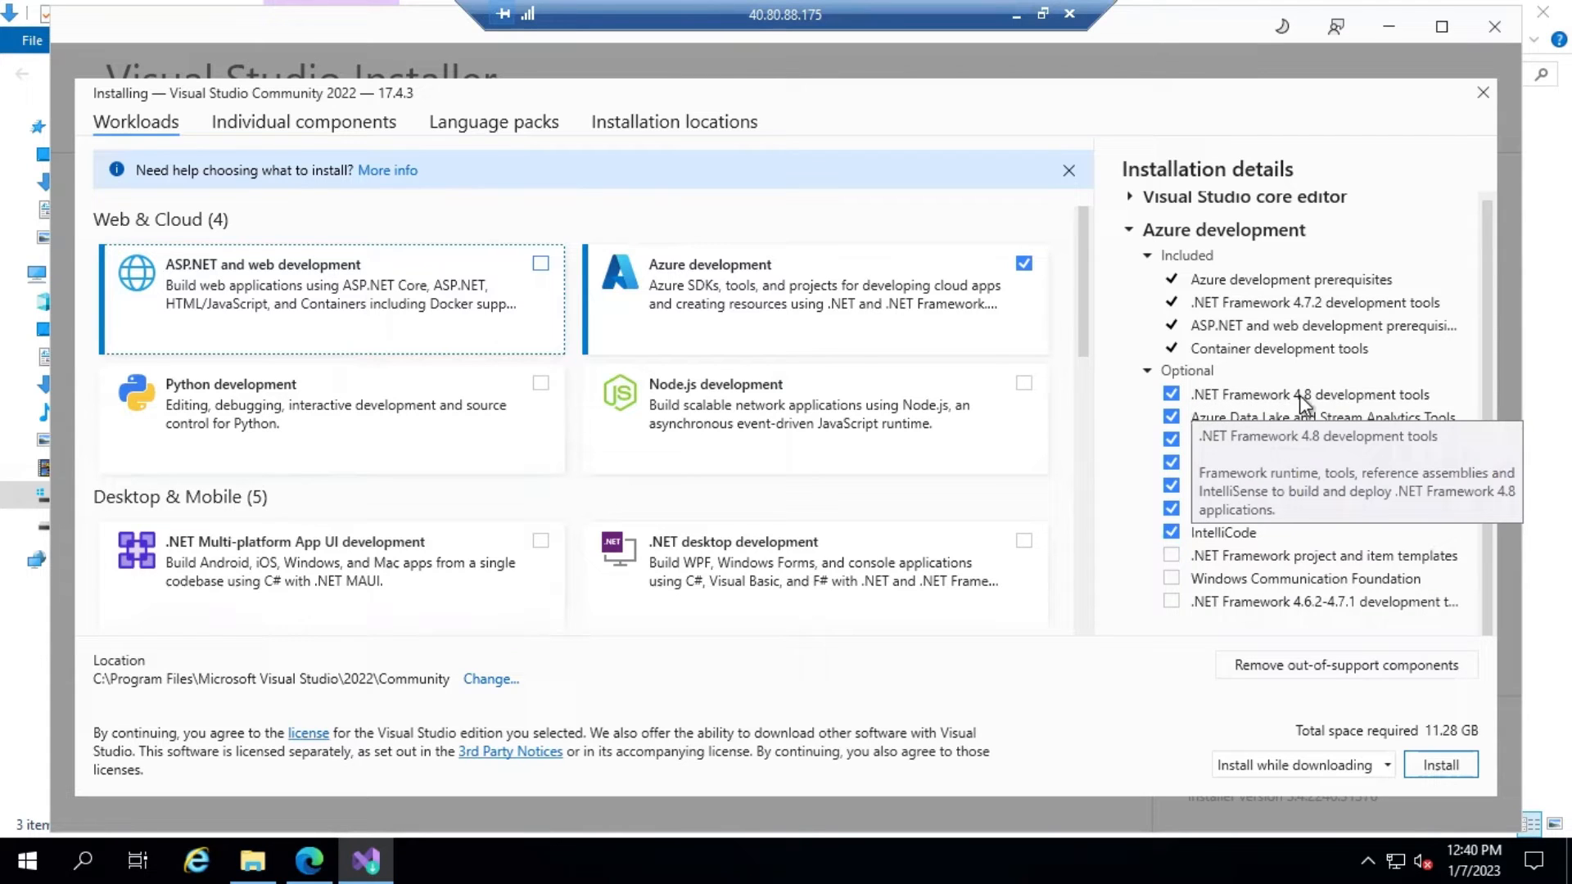
{"action": "mouse_move", "coordinate": [1293, 616]}
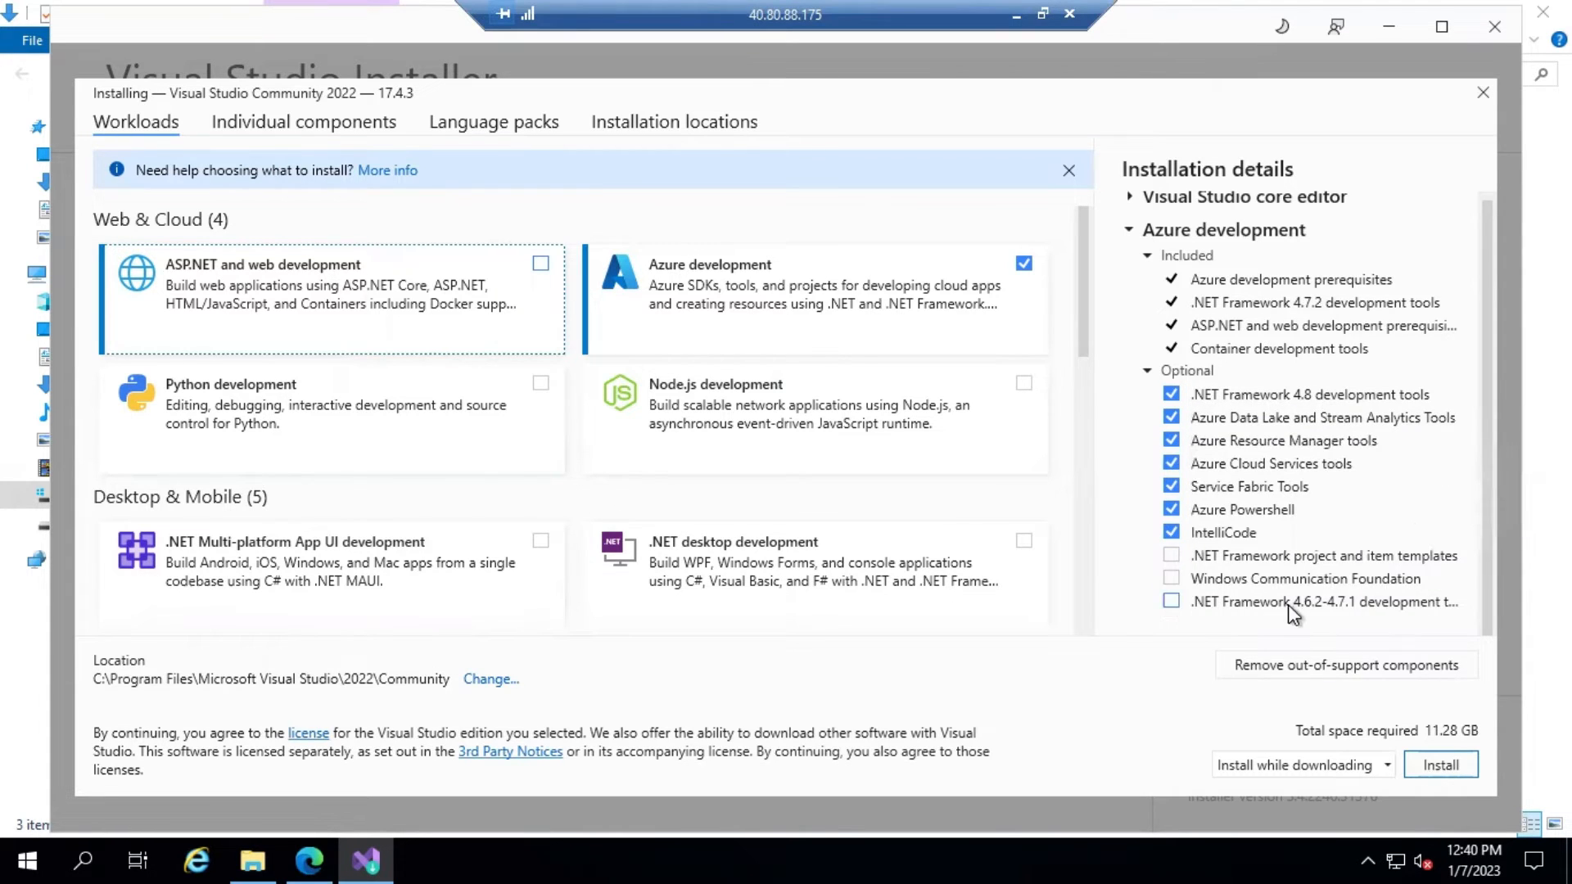
{"action": "mouse_move", "coordinate": [1191, 619]}
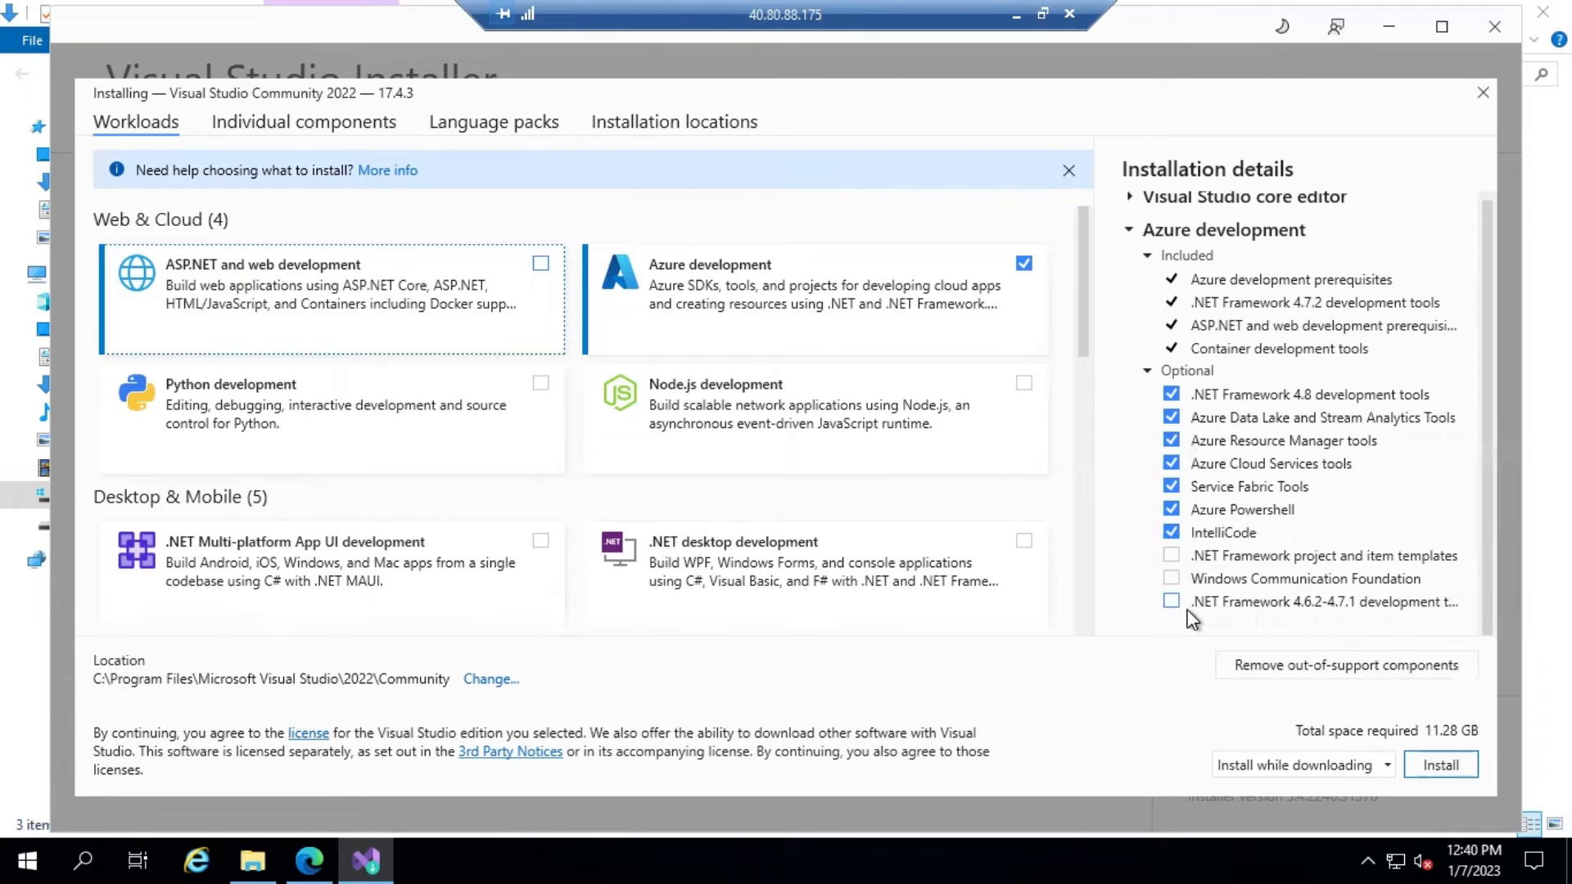
{"action": "mouse_move", "coordinate": [1187, 616]}
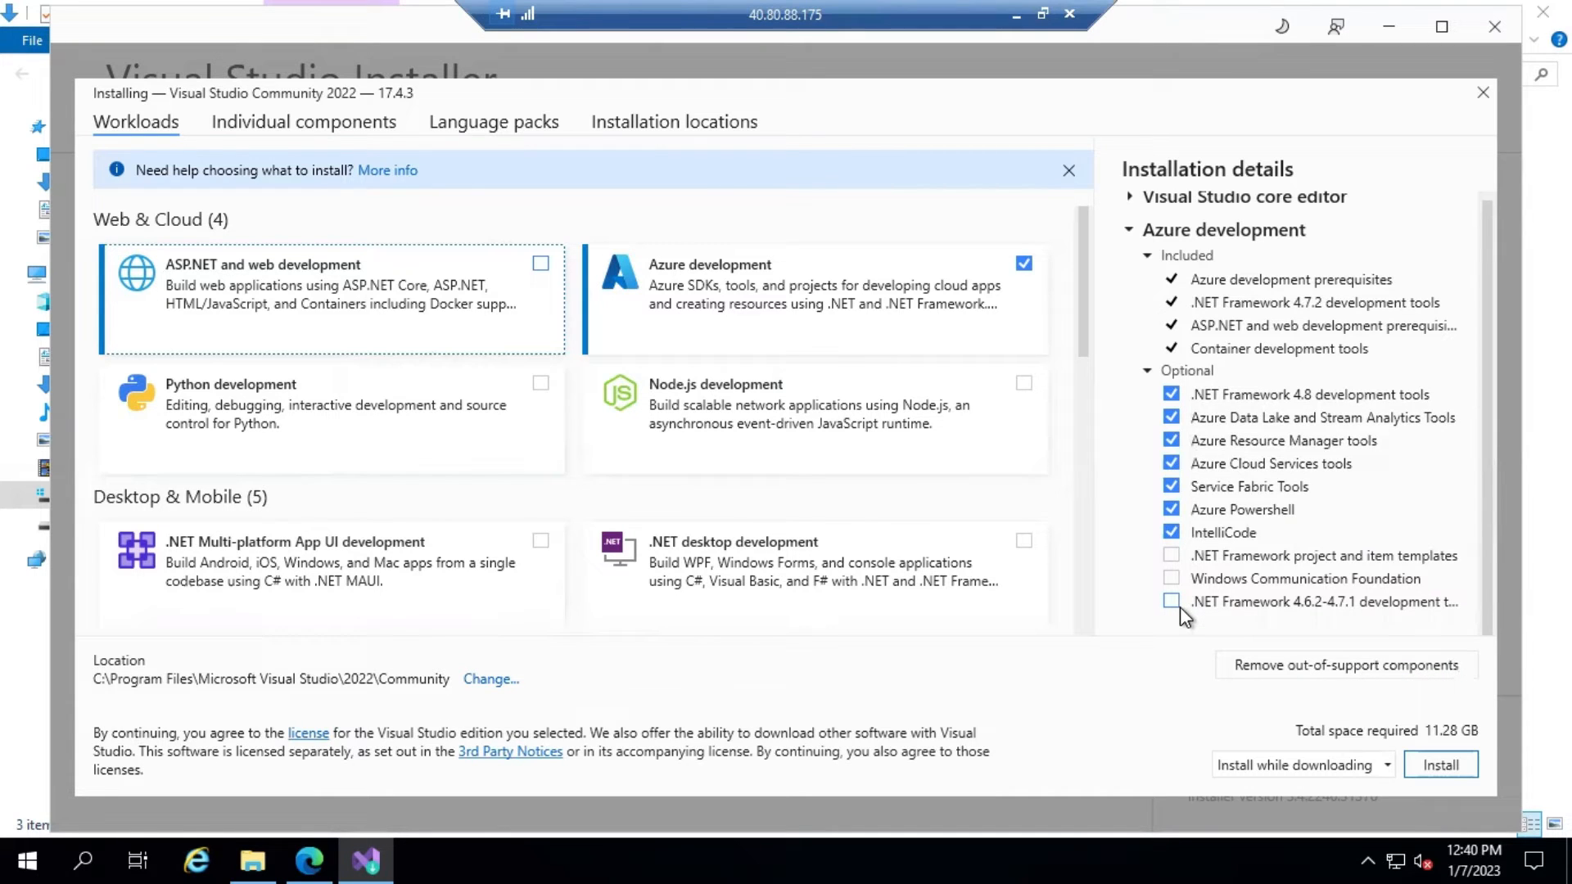
{"action": "mouse_move", "coordinate": [1331, 602]}
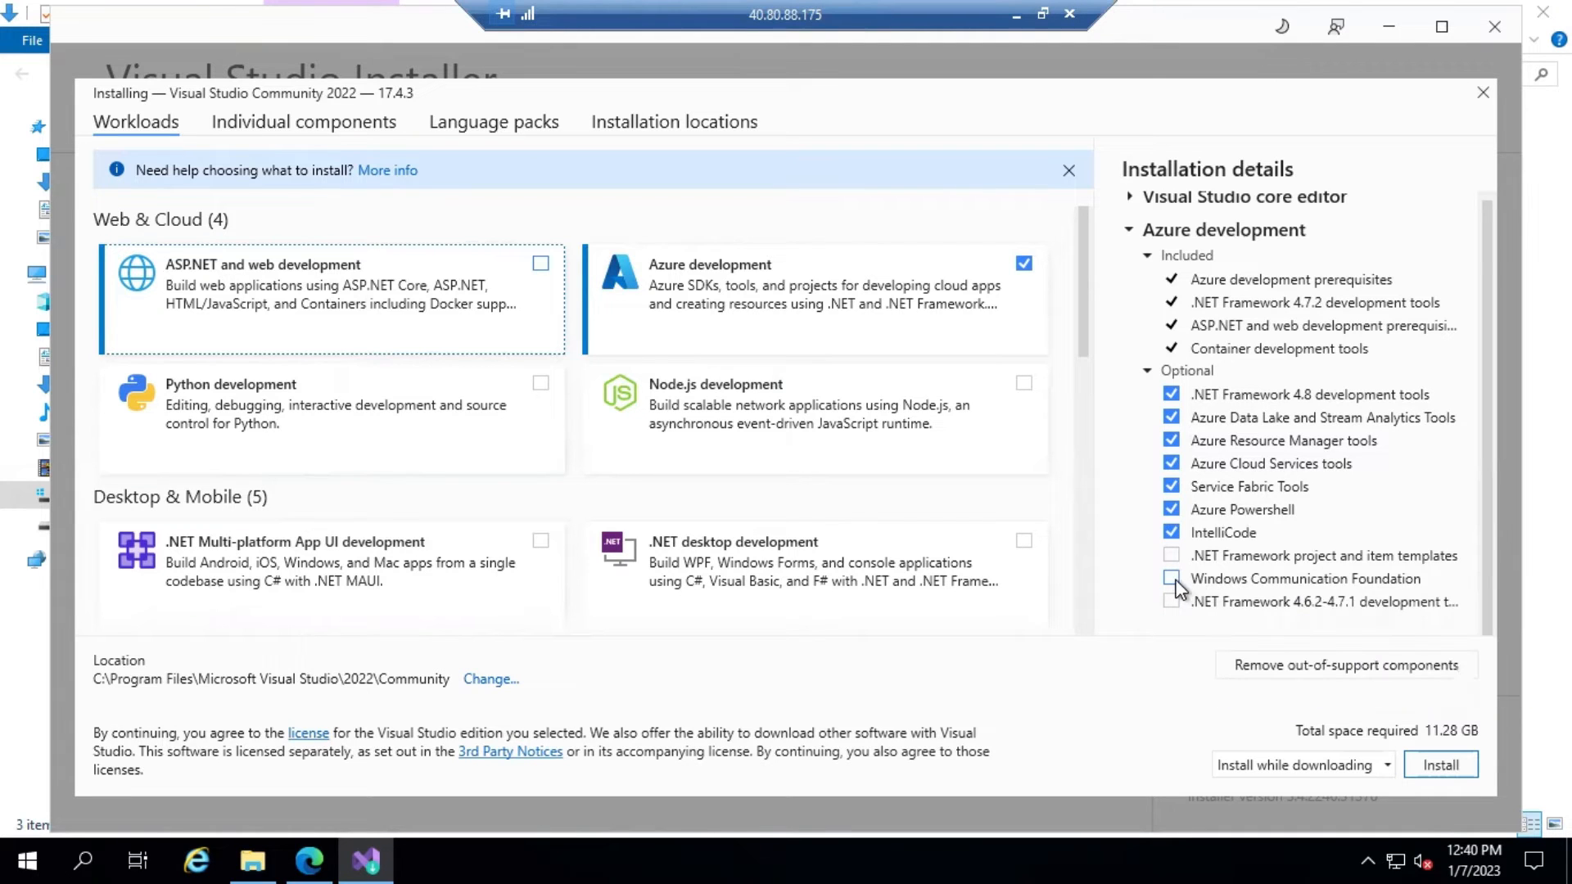
{"action": "mouse_move", "coordinate": [1298, 591]}
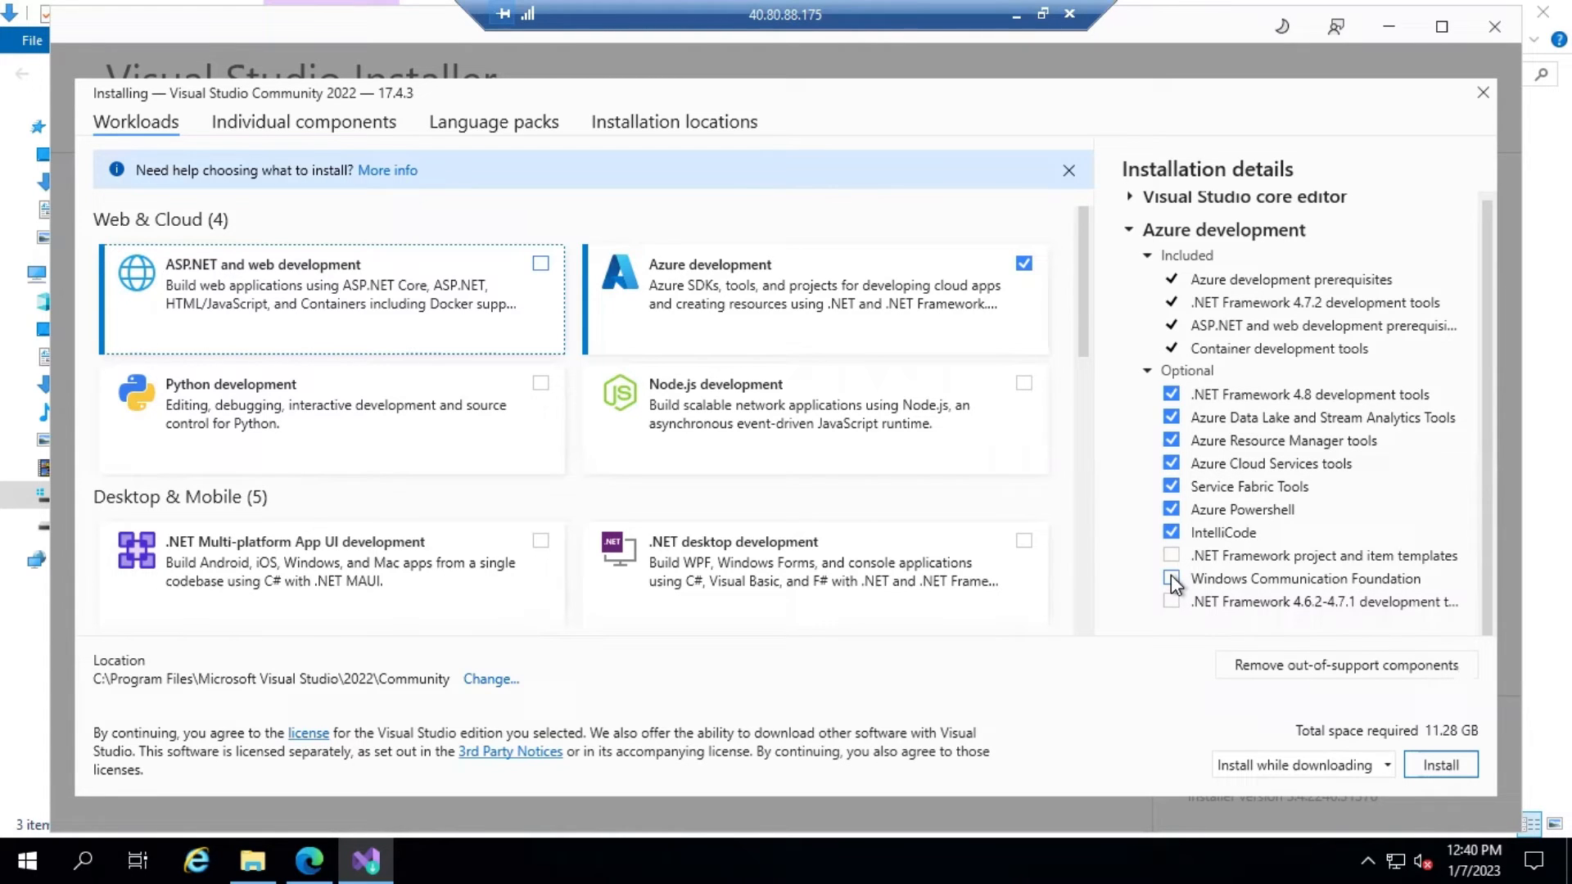
{"action": "left_click", "coordinate": [1171, 579]}
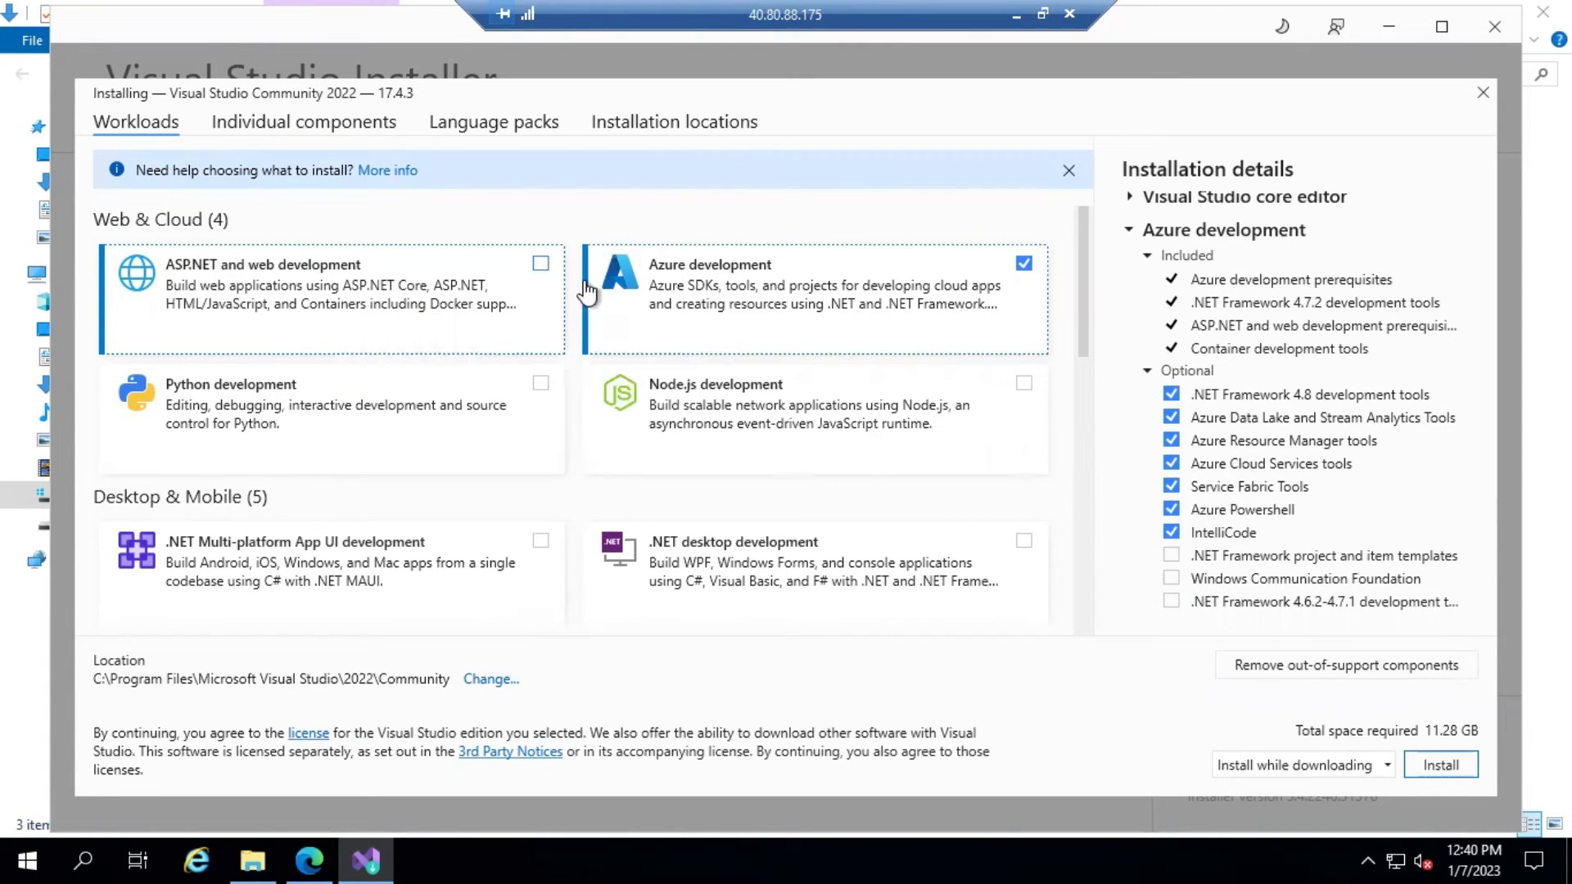
{"action": "left_click", "coordinate": [540, 262]}
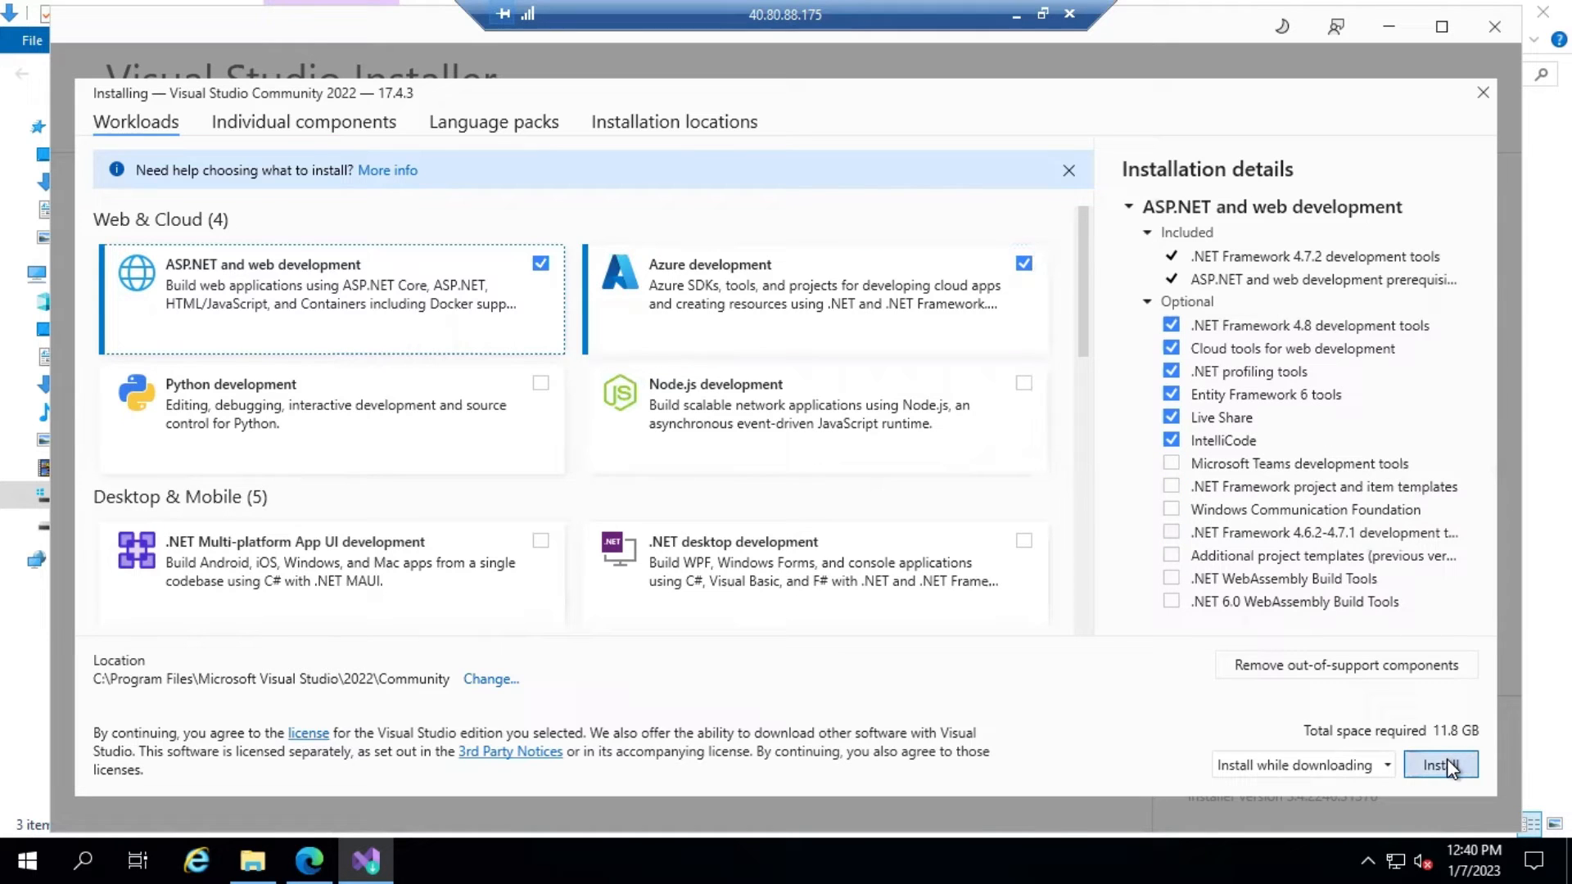
{"action": "left_click", "coordinate": [1439, 764]}
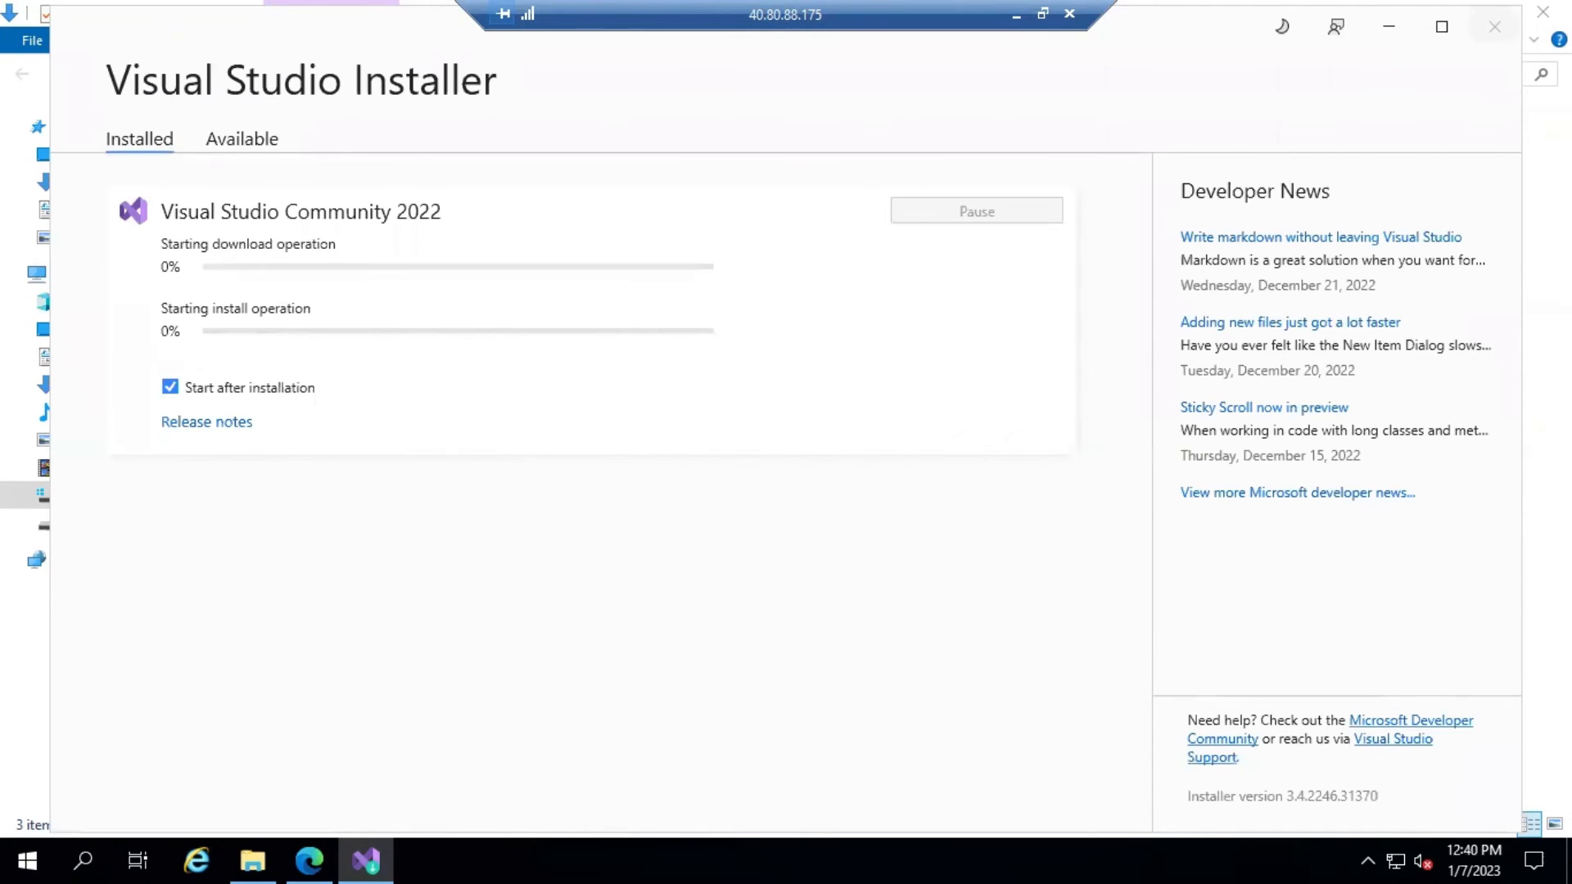
{"action": "mouse_move", "coordinate": [1522, 361]}
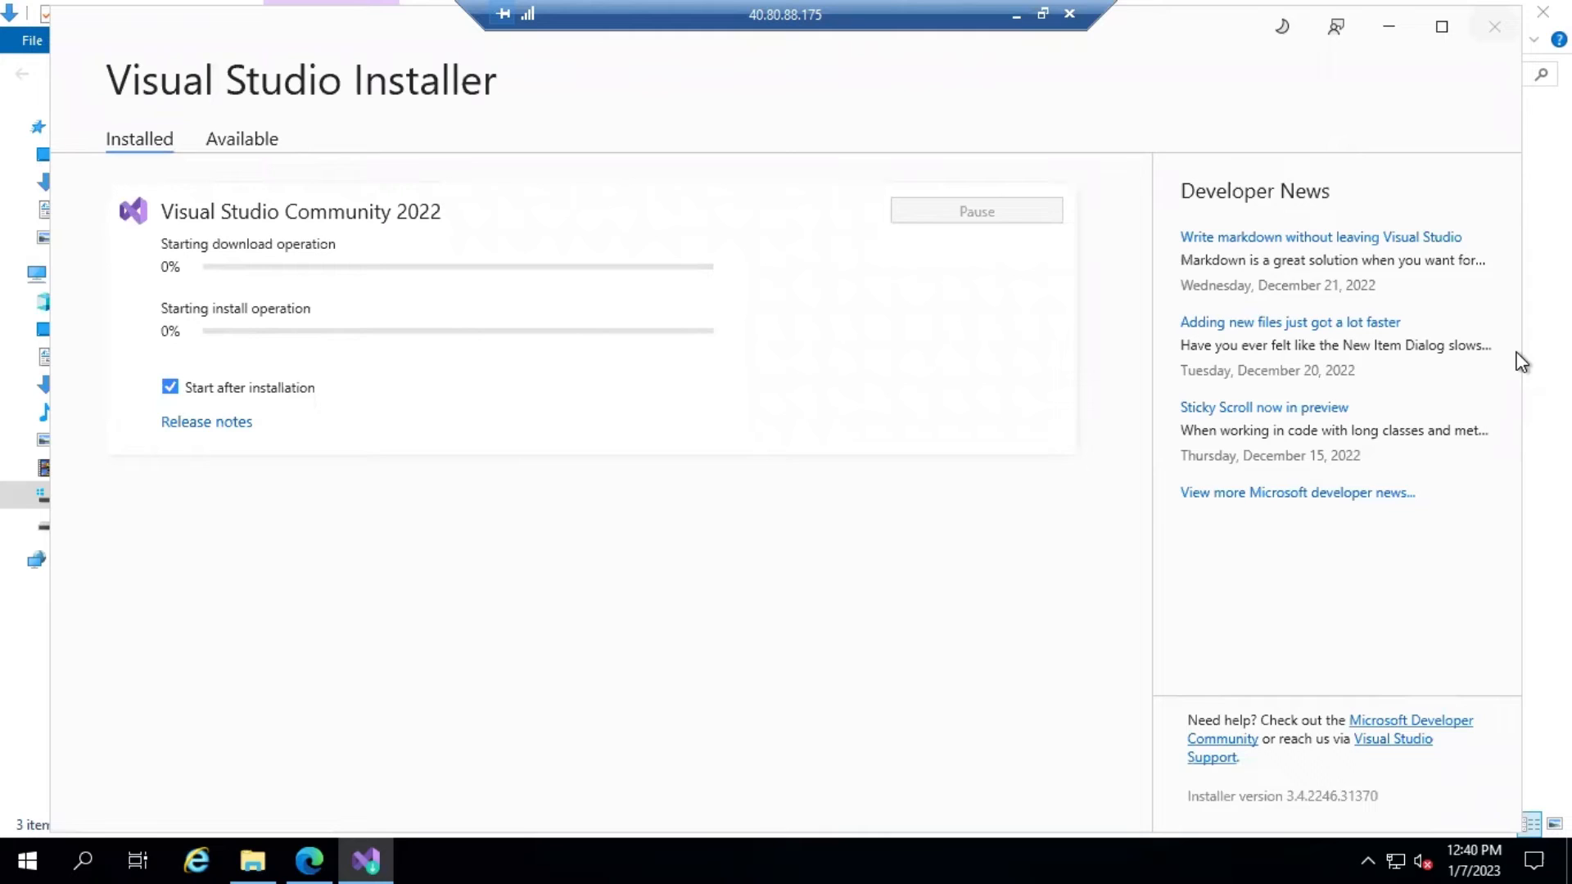
{"action": "mouse_move", "coordinate": [248, 271]}
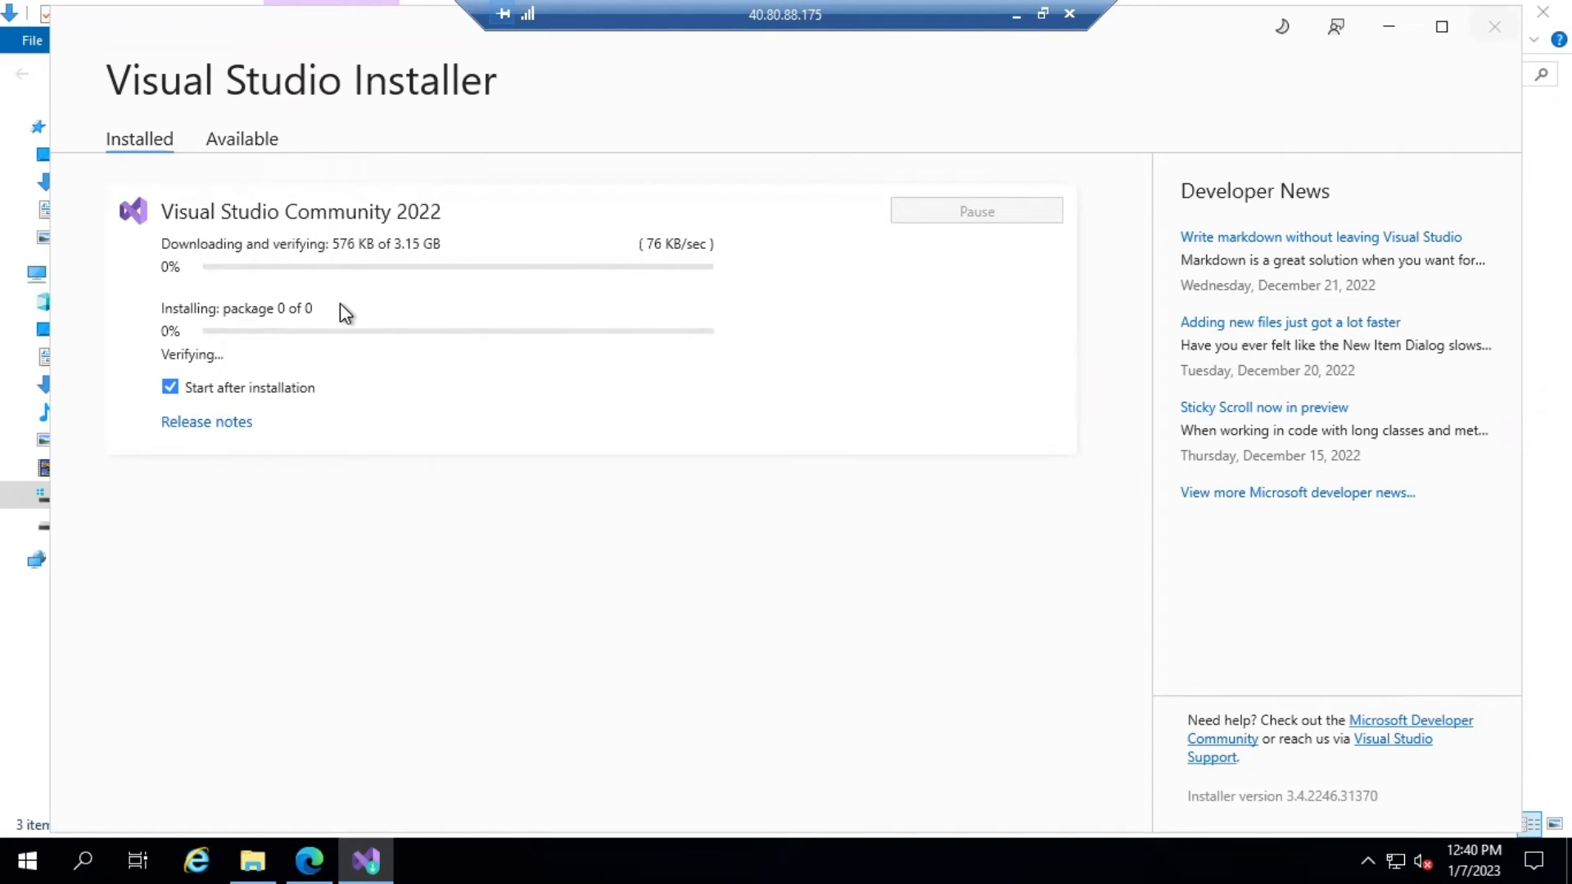
{"action": "mouse_move", "coordinate": [519, 326]}
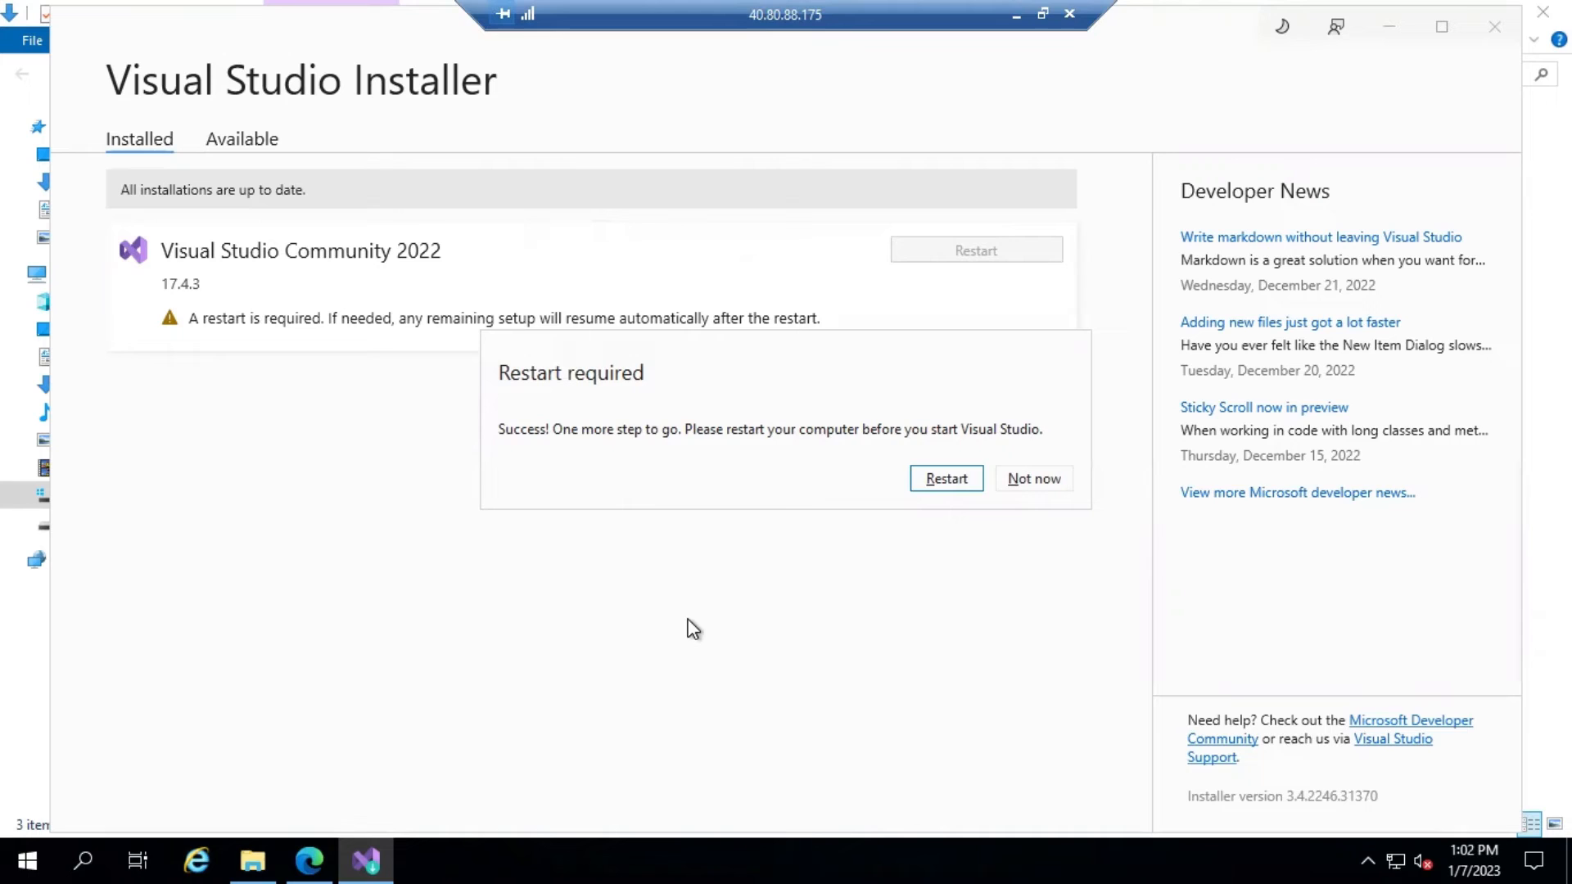
{"action": "mouse_move", "coordinate": [679, 591]}
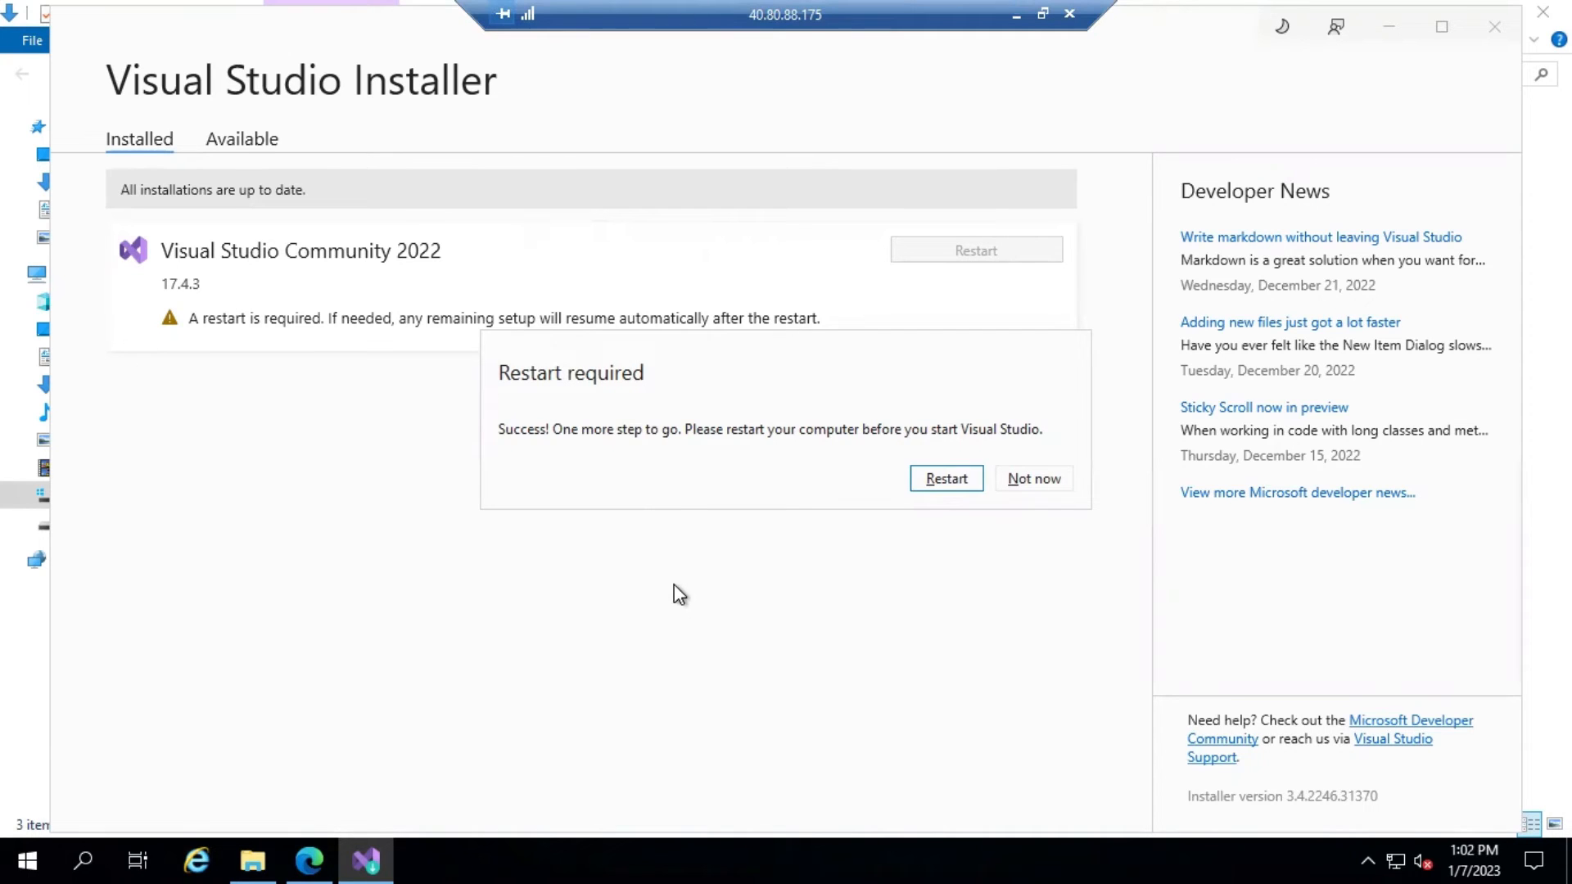
{"action": "mouse_move", "coordinate": [885, 567]}
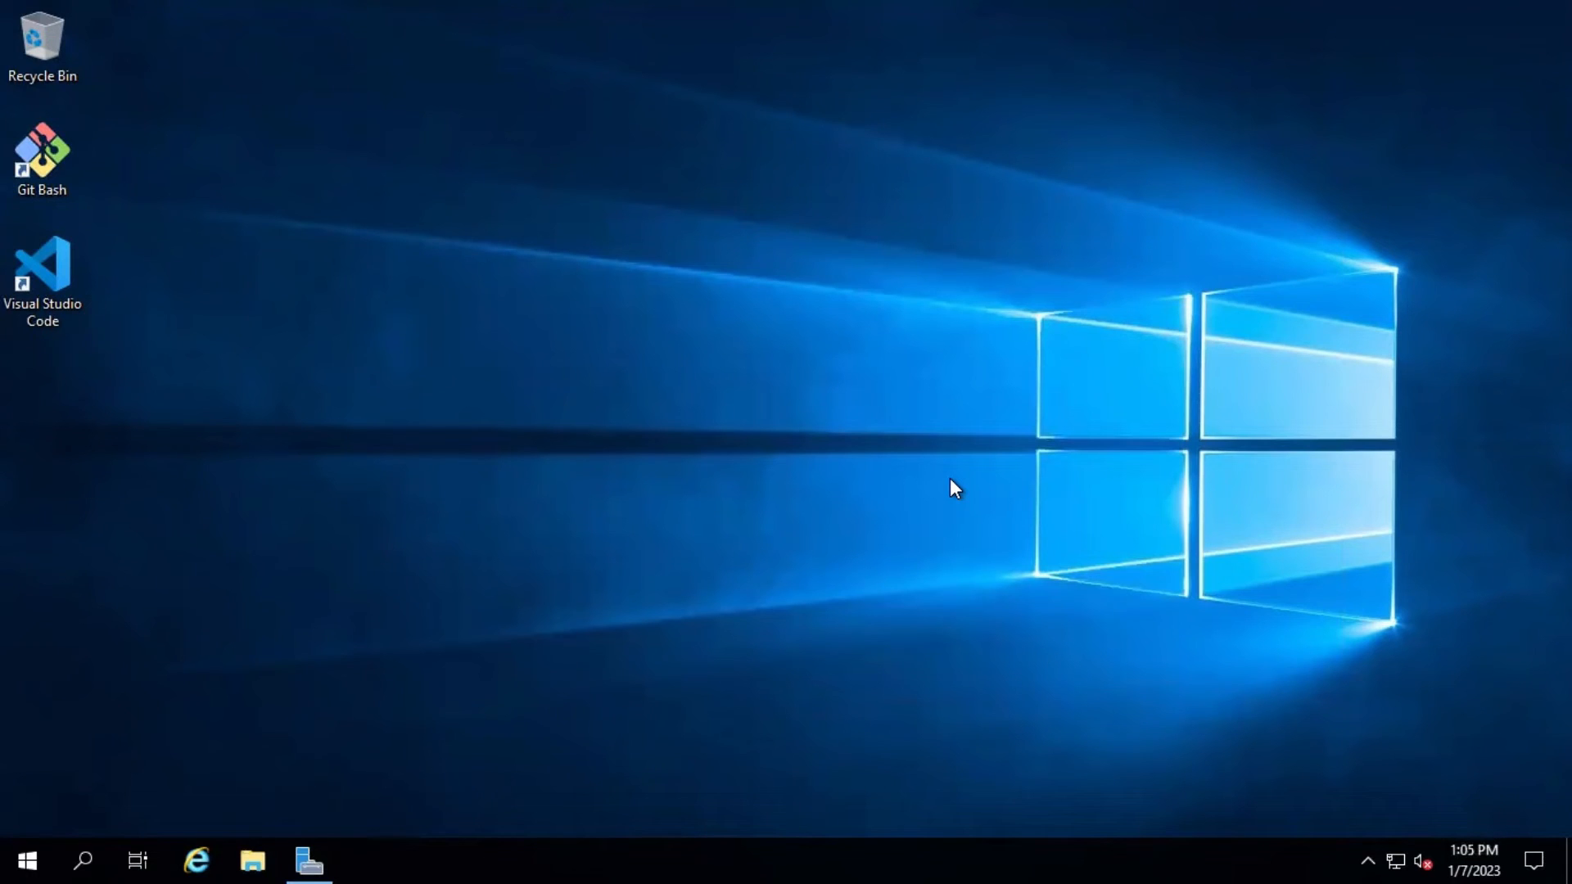
{"action": "mouse_move", "coordinate": [928, 419]}
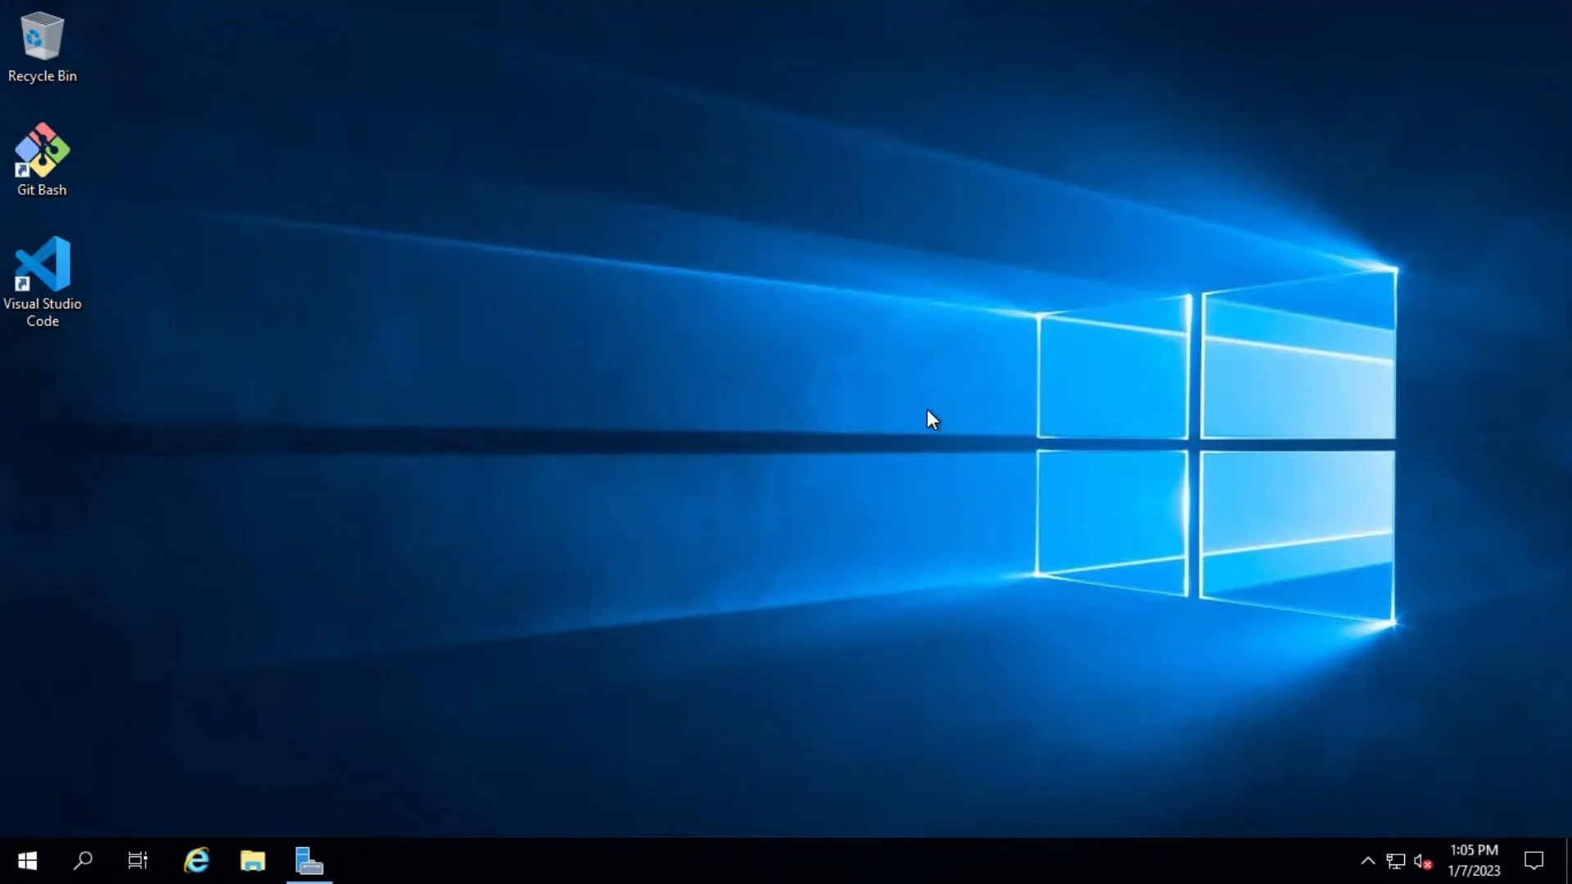
- Open the Start menu and scroll to the Visual Studio 2022 entry
{"action": "left_click", "coordinate": [26, 860]}
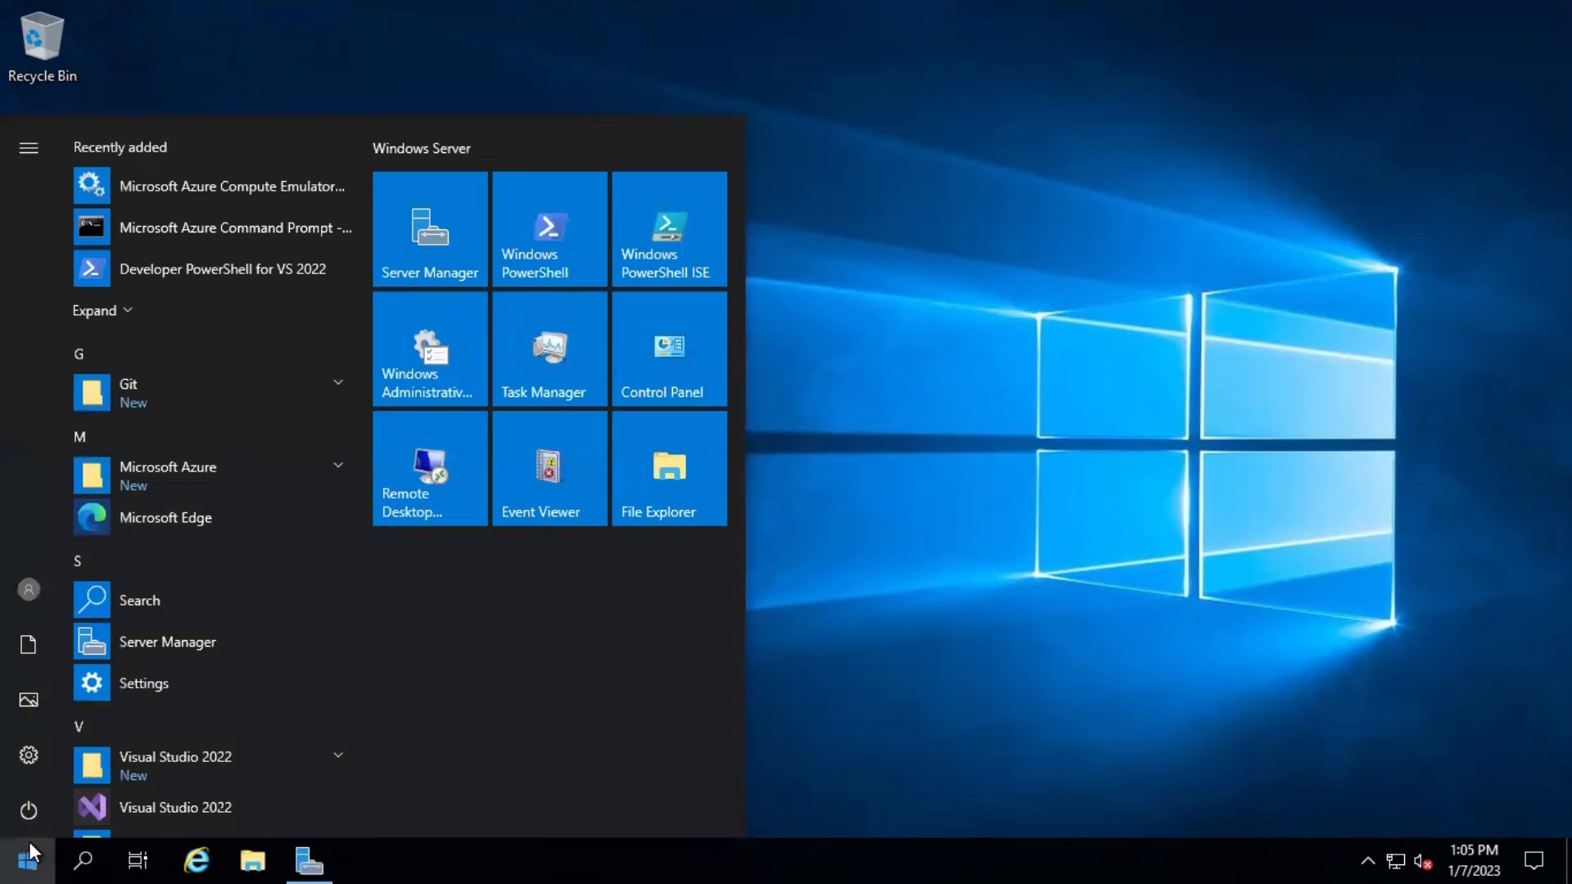
{"action": "scroll", "scroll_direction": "down", "scroll_amount": 3}
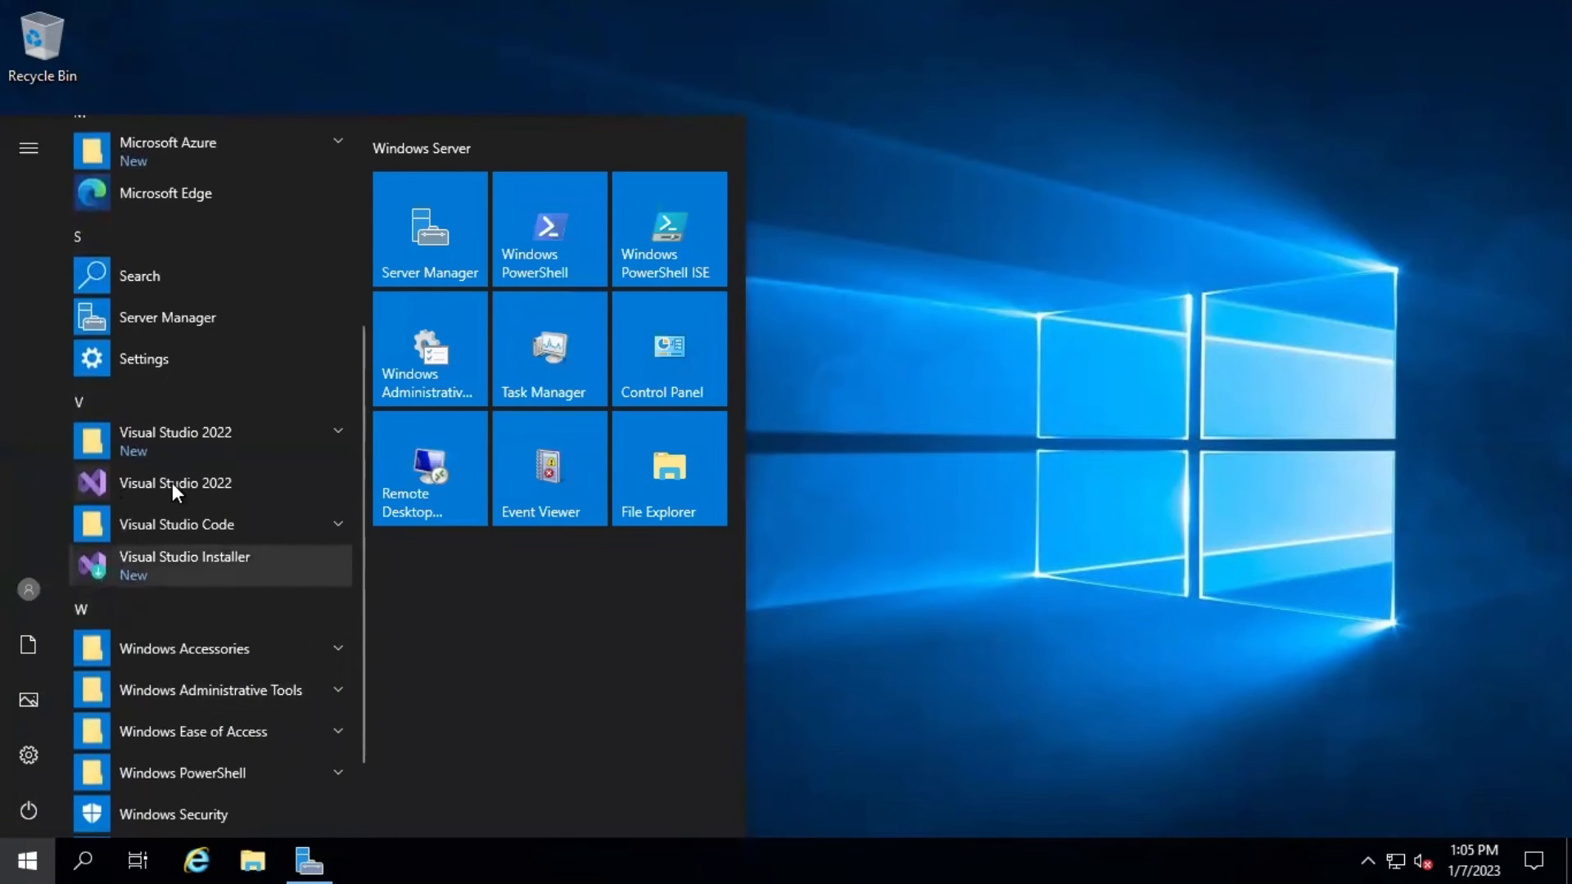
{"action": "mouse_move", "coordinate": [175, 482]}
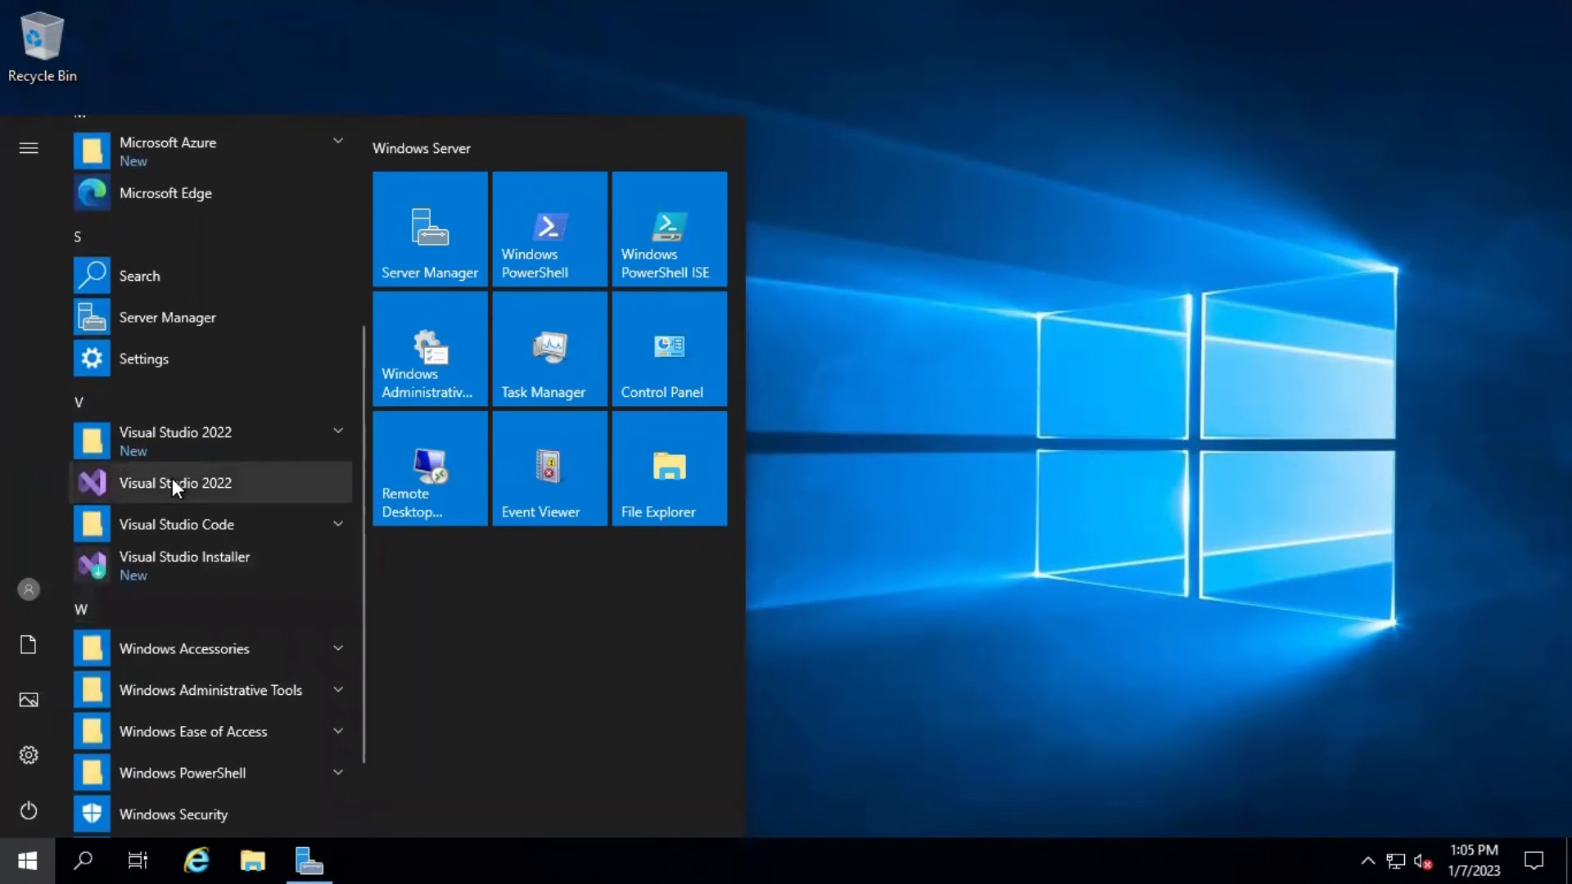
{"action": "mouse_move", "coordinate": [1039, 438]}
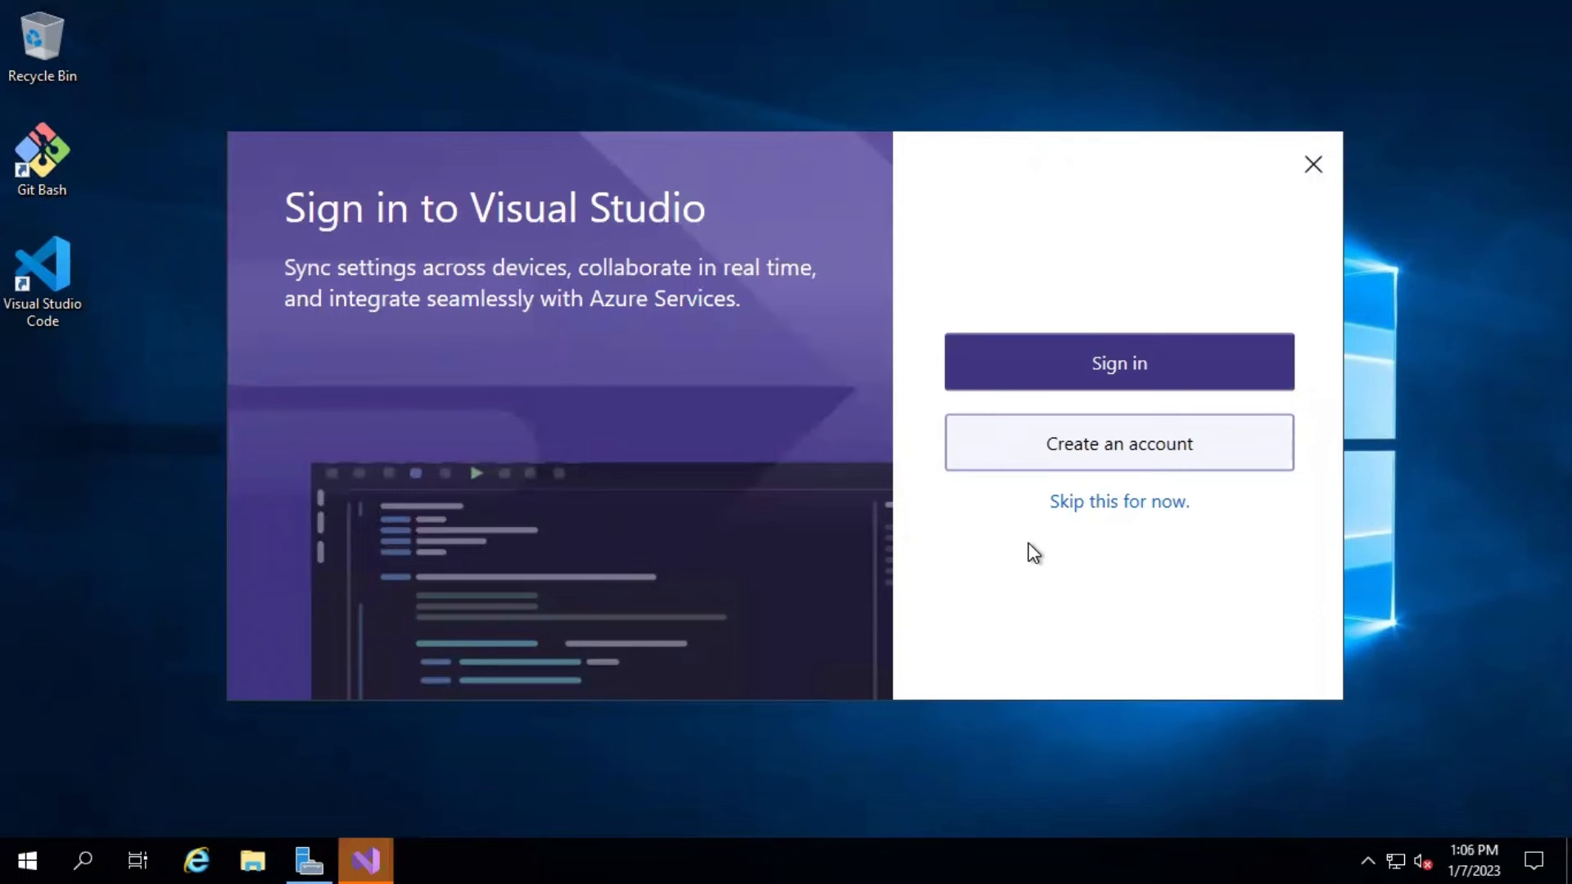
{"action": "mouse_move", "coordinate": [947, 444]}
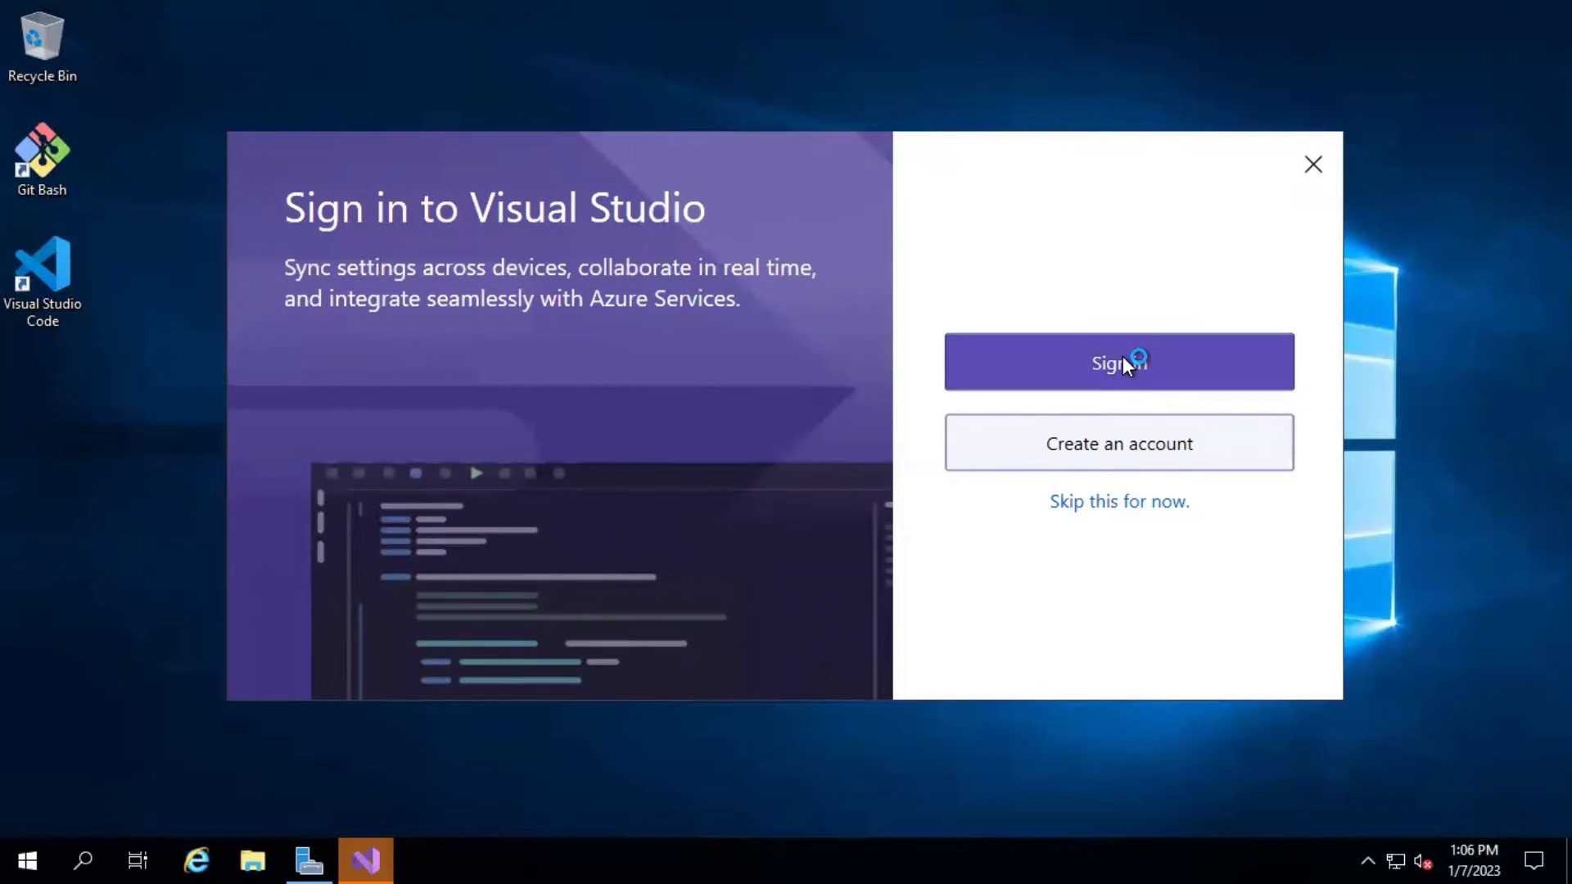
{"action": "mouse_move", "coordinate": [1119, 501]}
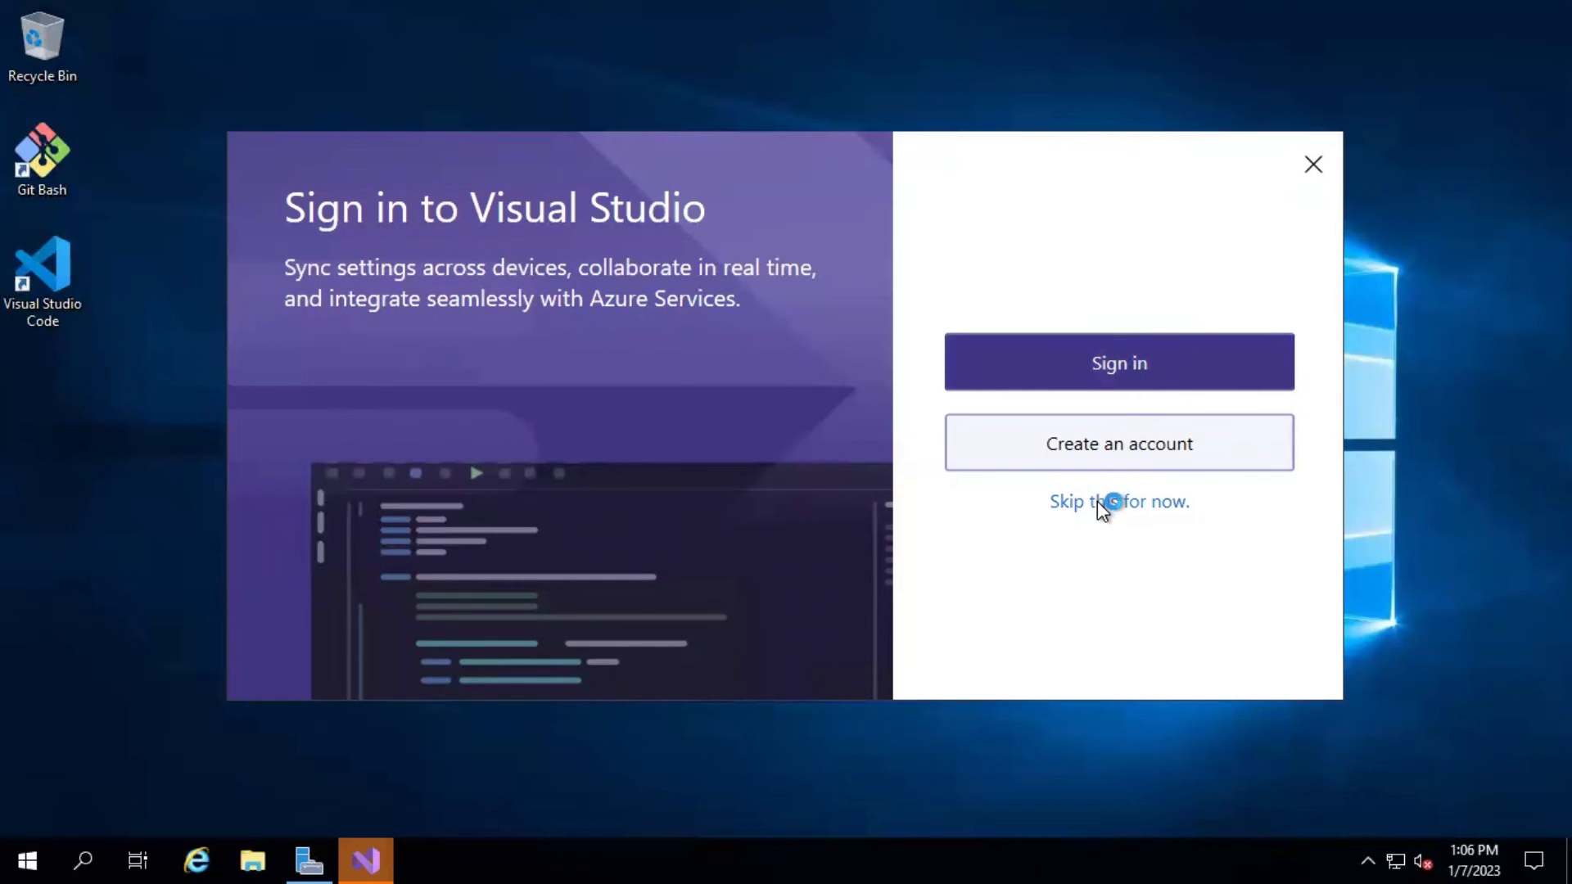
{"action": "mouse_move", "coordinate": [1152, 527]}
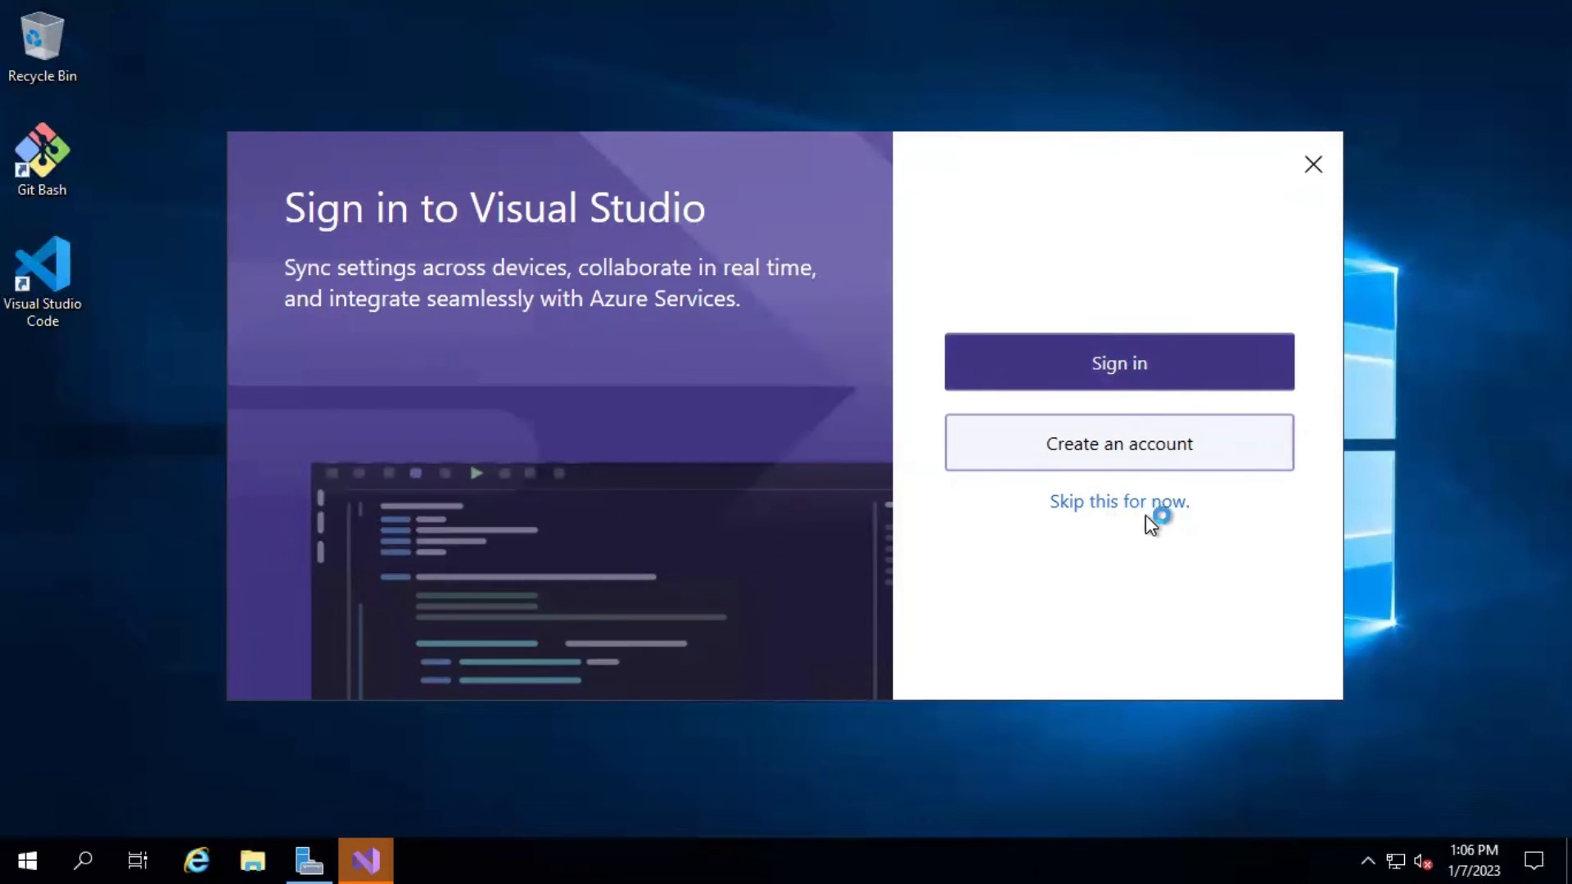
{"action": "mouse_move", "coordinate": [1080, 514]}
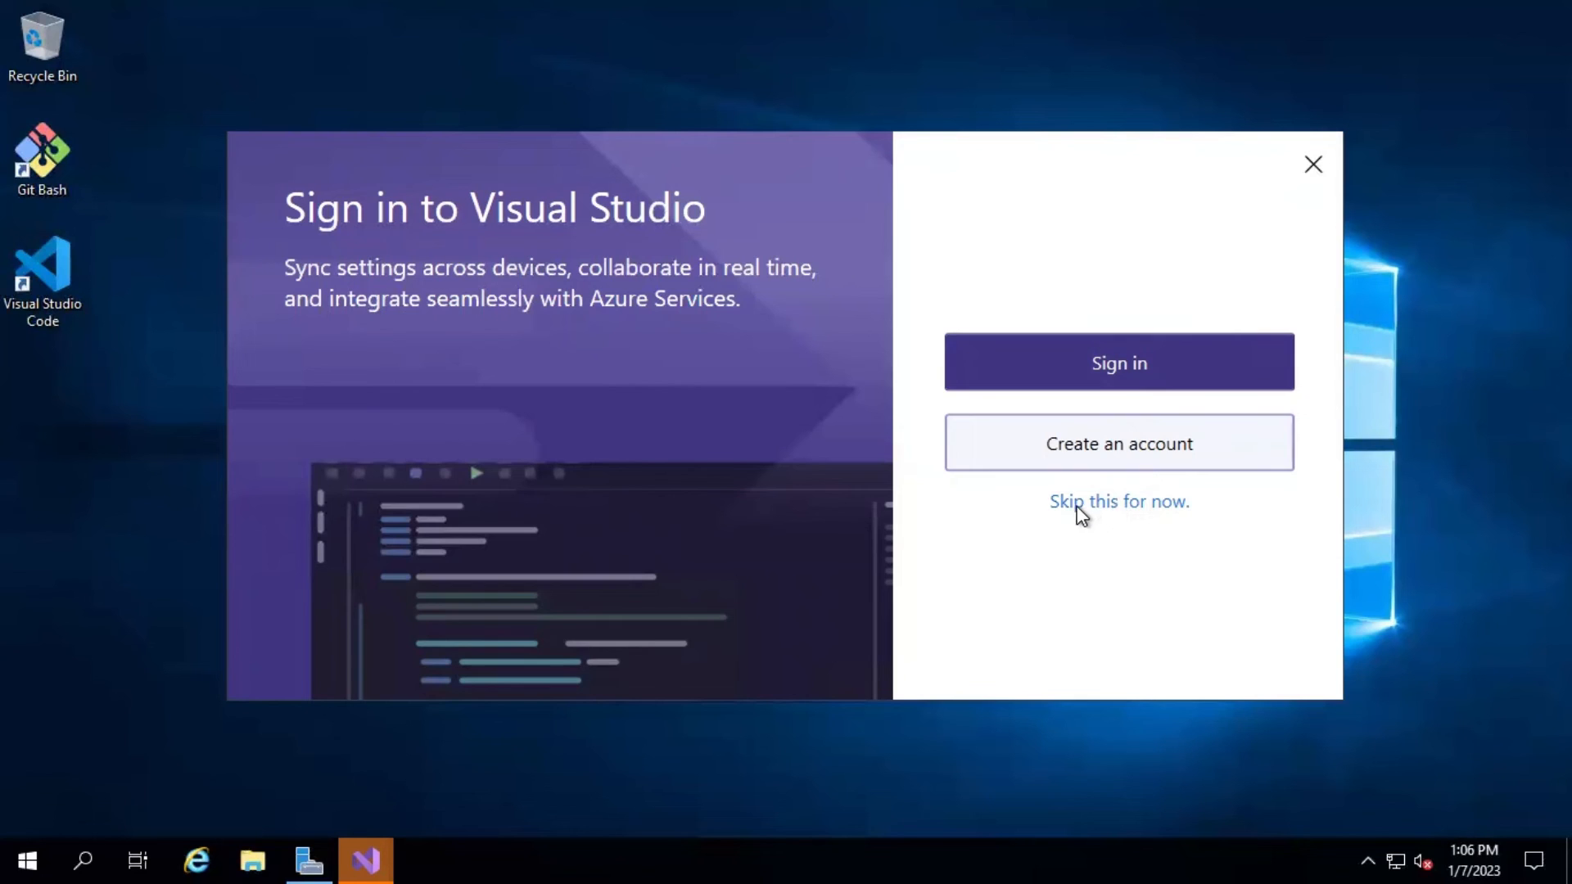
- Choose 'Skip this for now' on the Visual Studio sign-in screen
{"action": "left_click", "coordinate": [1117, 501]}
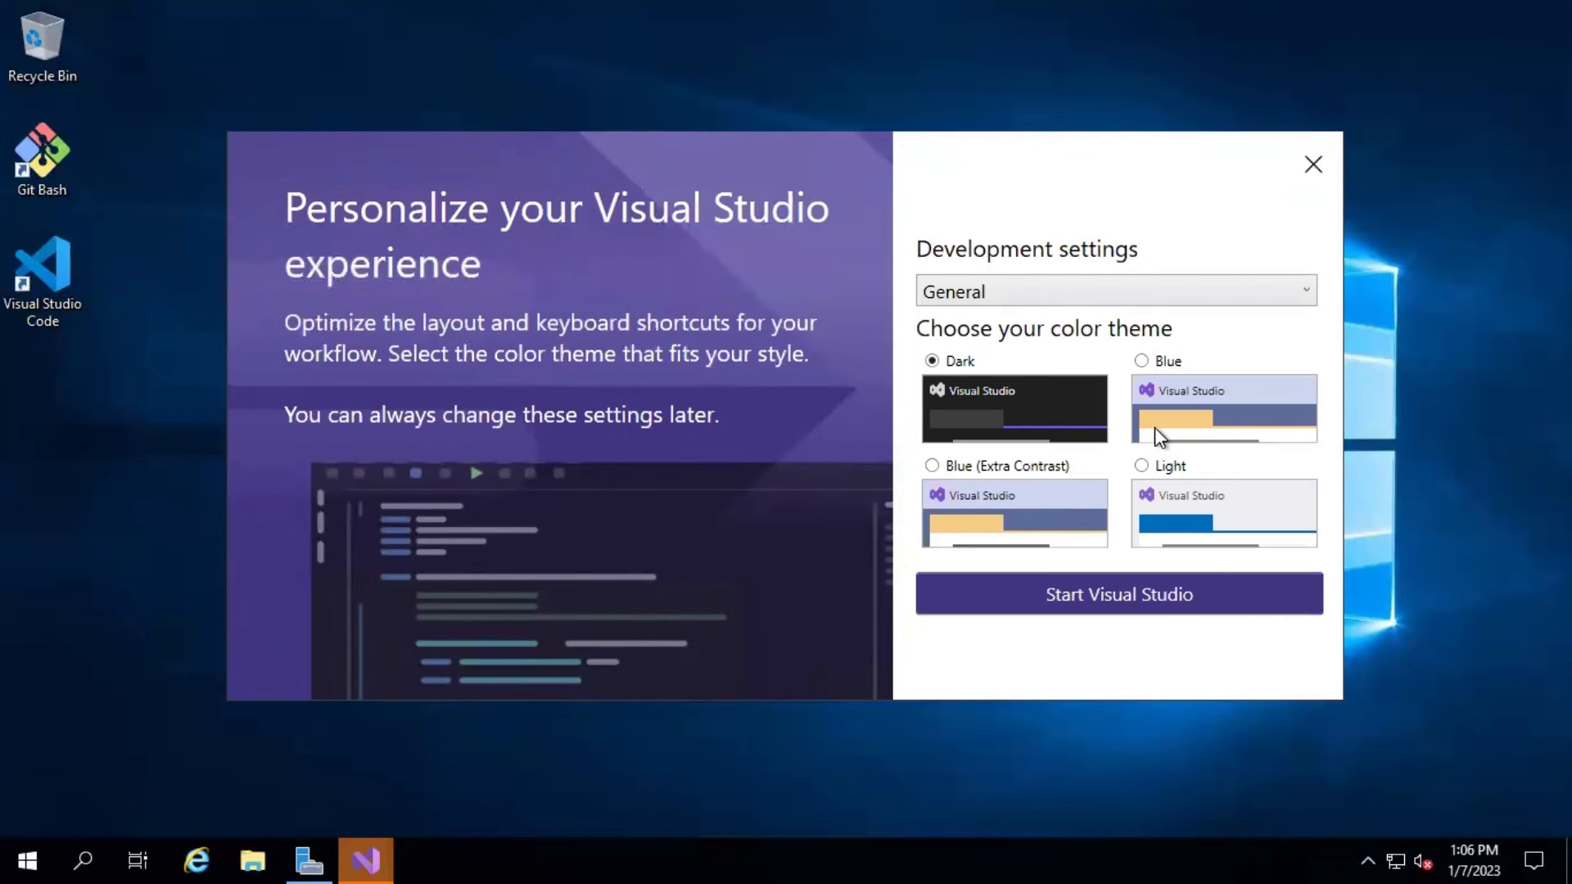
{"action": "mouse_move", "coordinate": [1102, 450]}
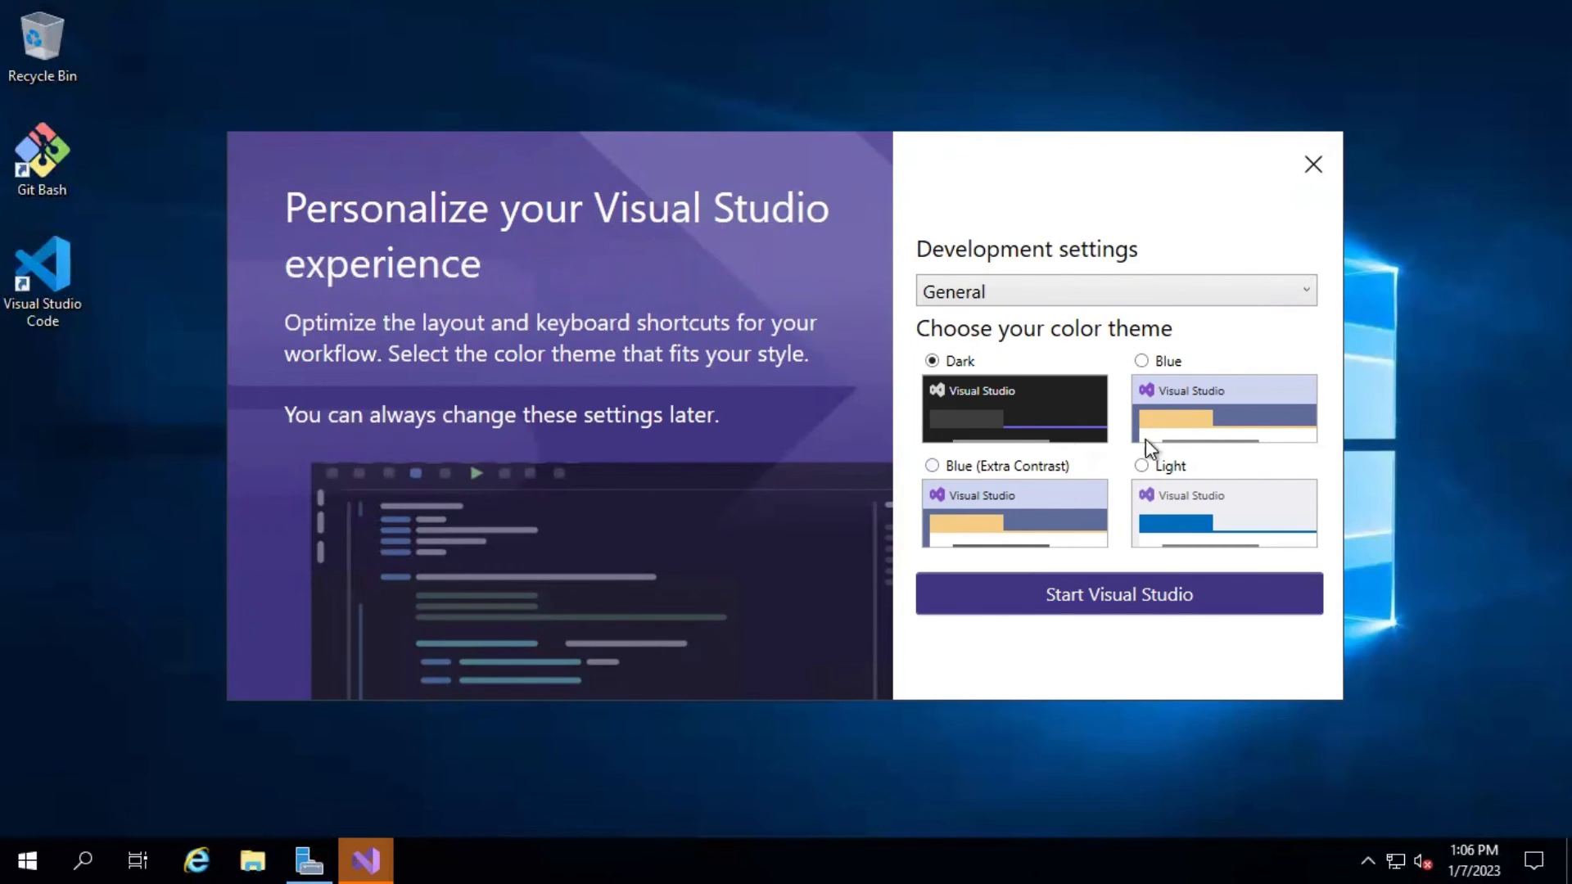
{"action": "mouse_move", "coordinate": [1013, 396]}
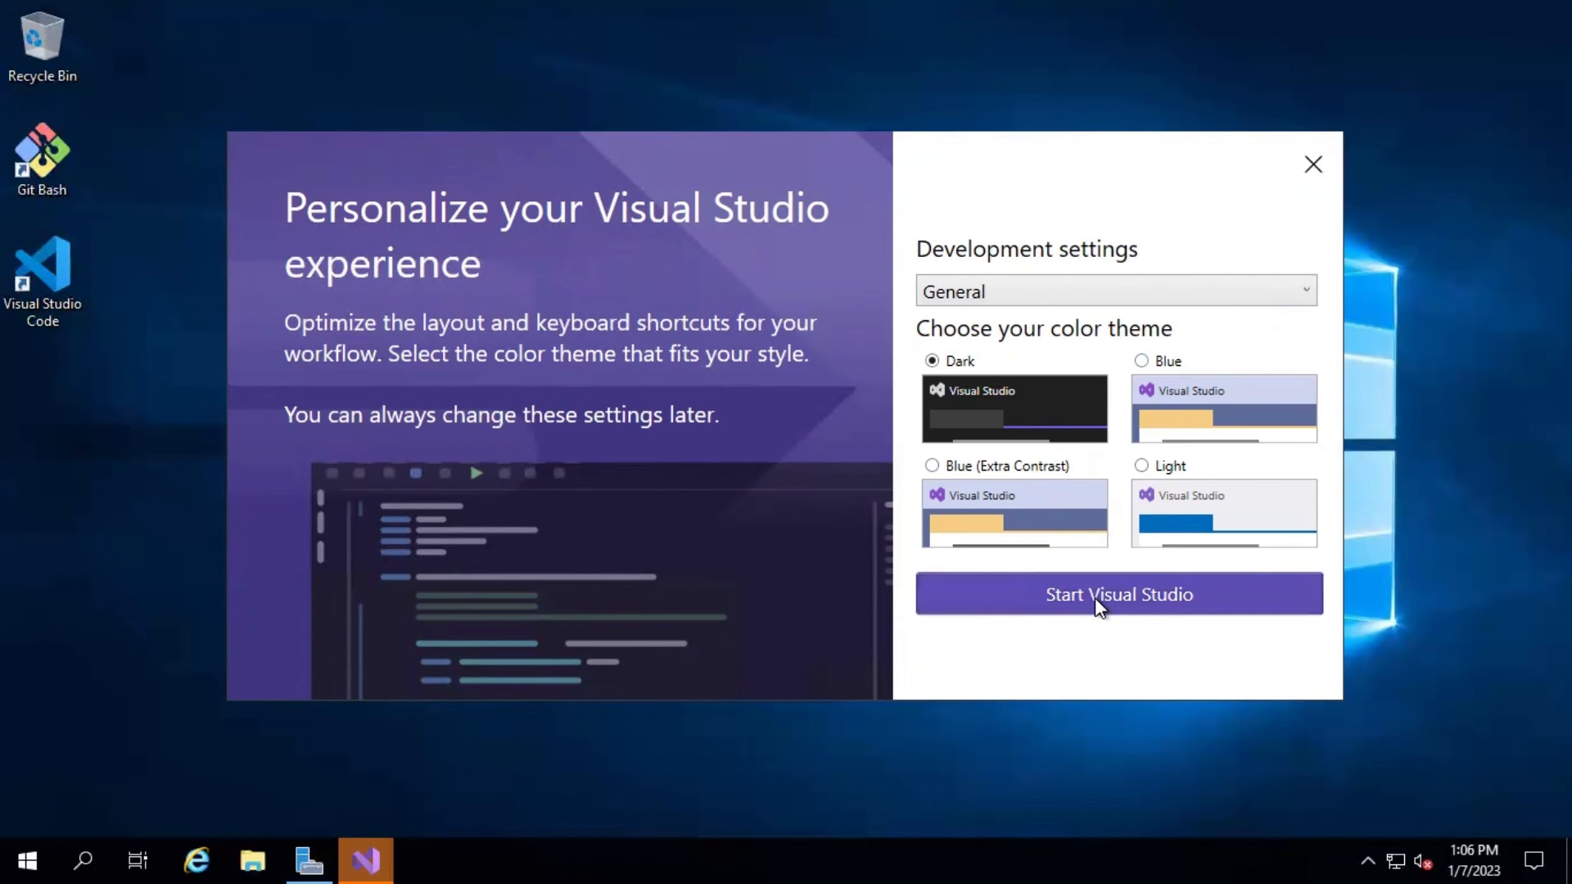
- Start Visual Studio with General settings and the Dark theme
{"action": "left_click", "coordinate": [1117, 593]}
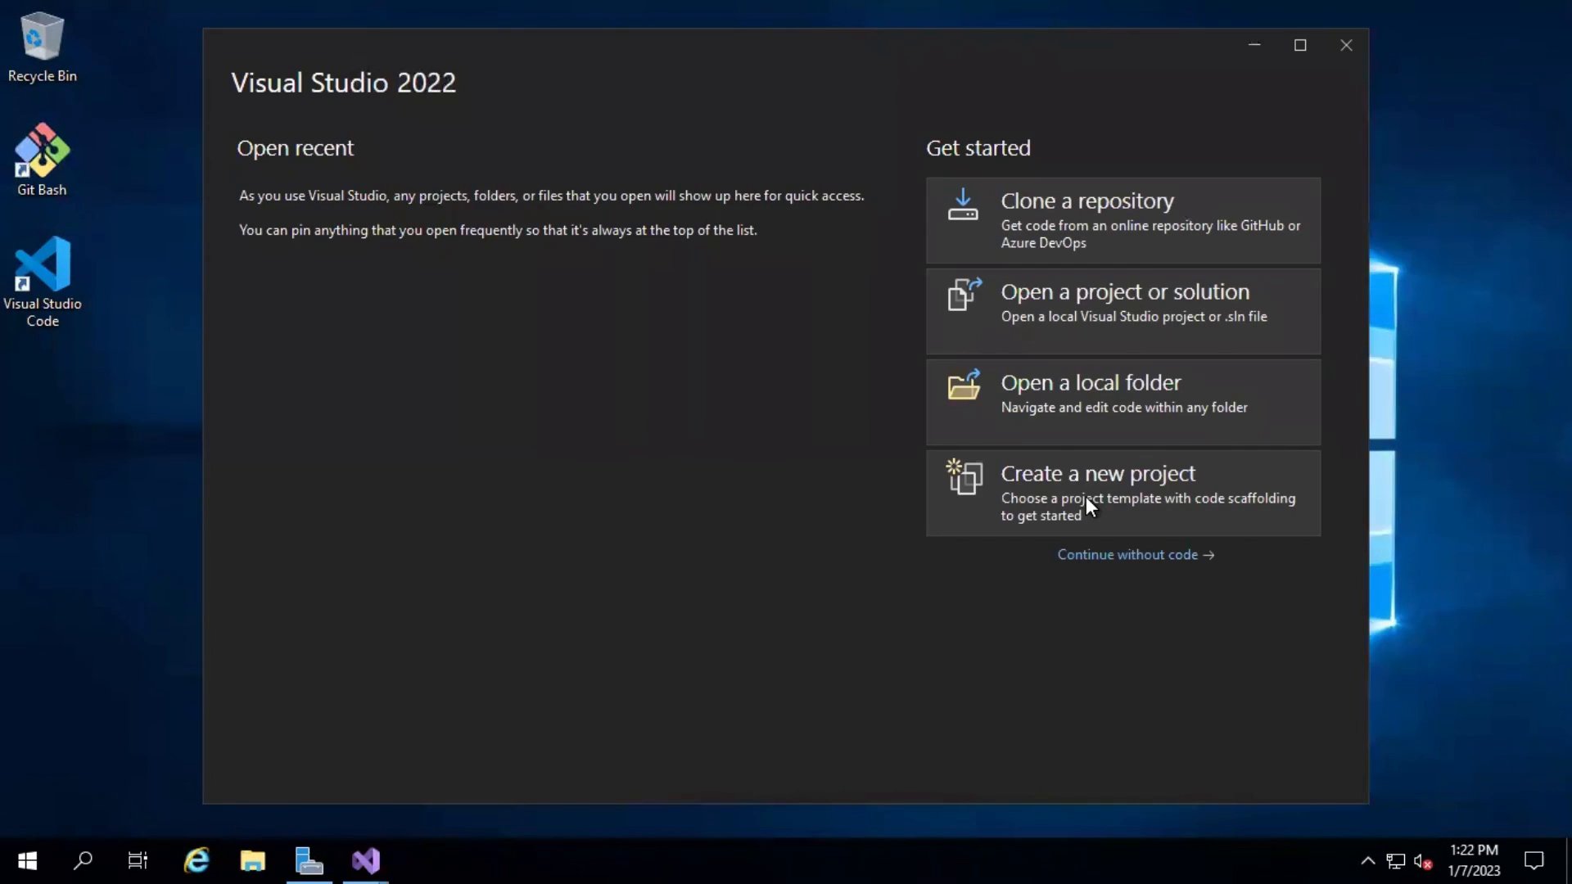
{"action": "mouse_move", "coordinate": [1081, 553]}
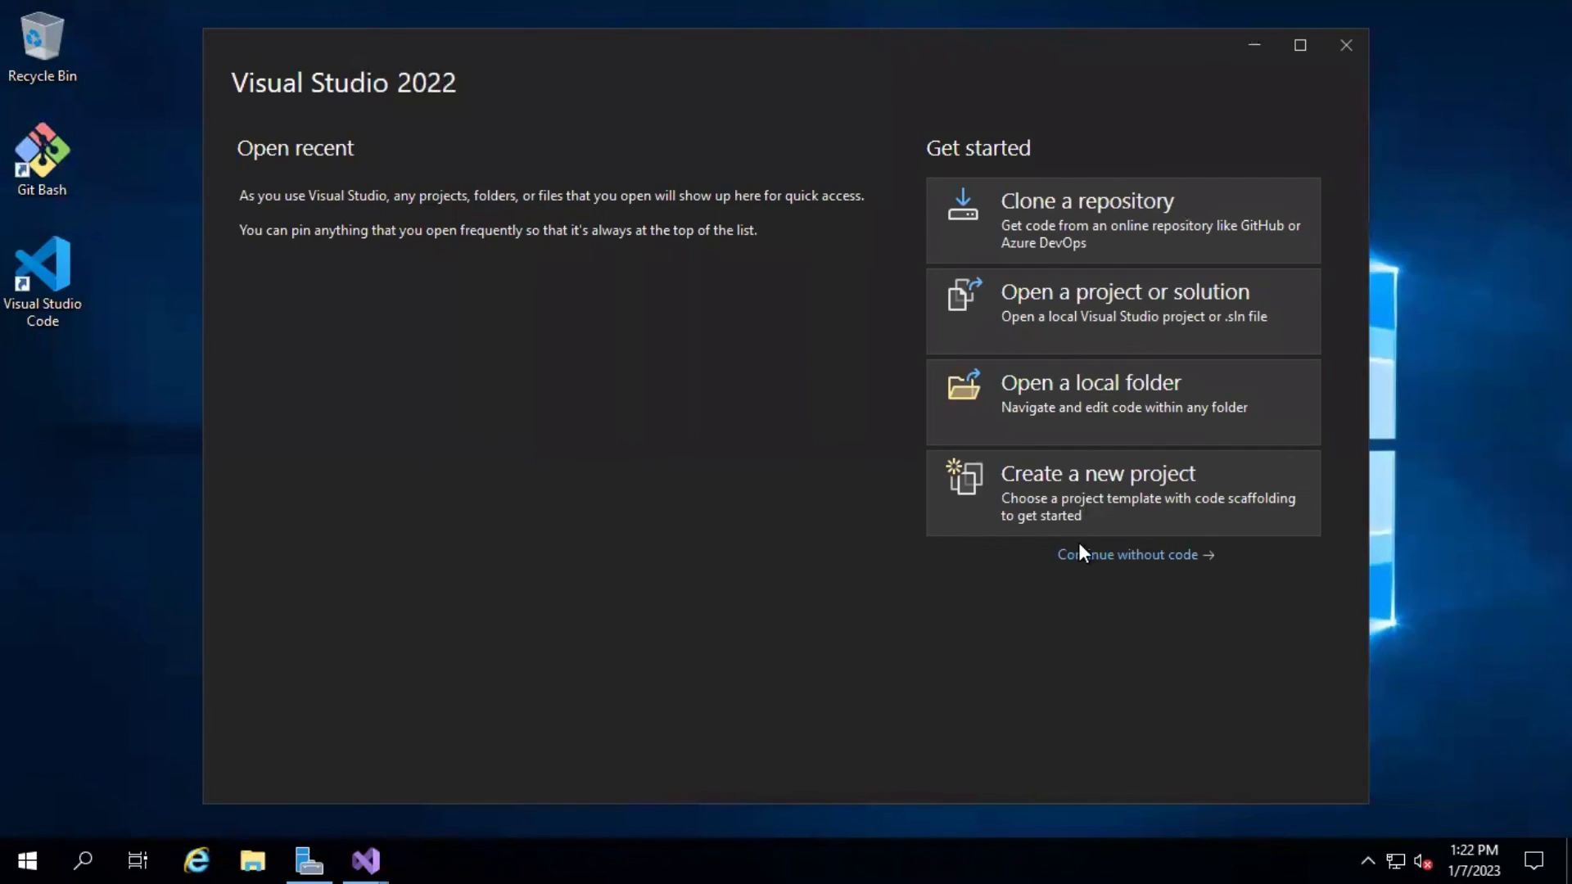
{"action": "mouse_move", "coordinate": [1033, 611]}
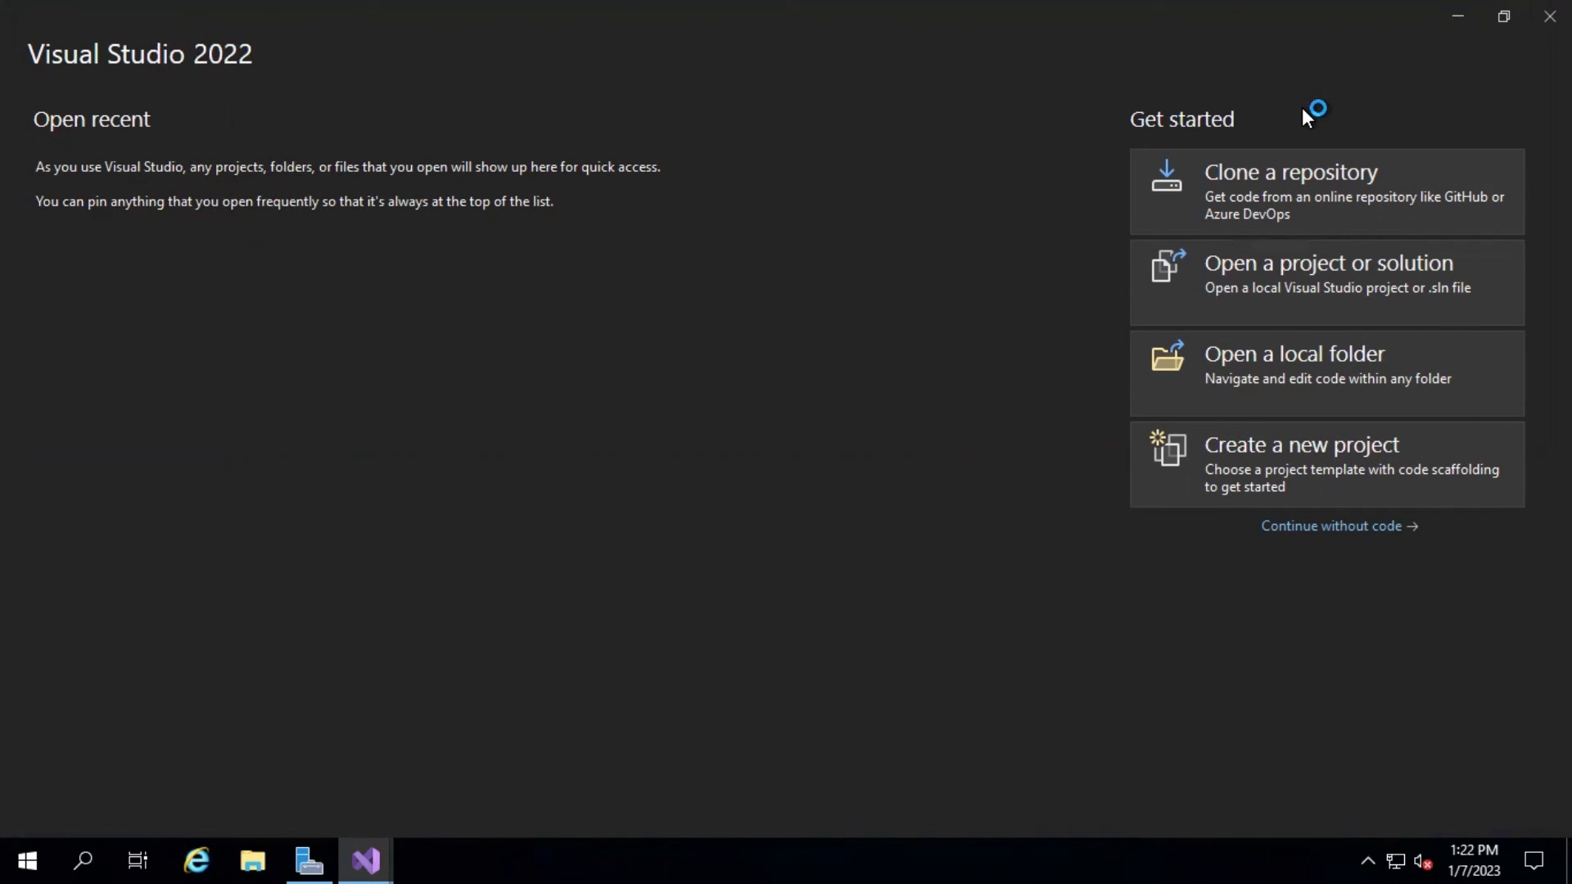
{"action": "mouse_move", "coordinate": [698, 258]}
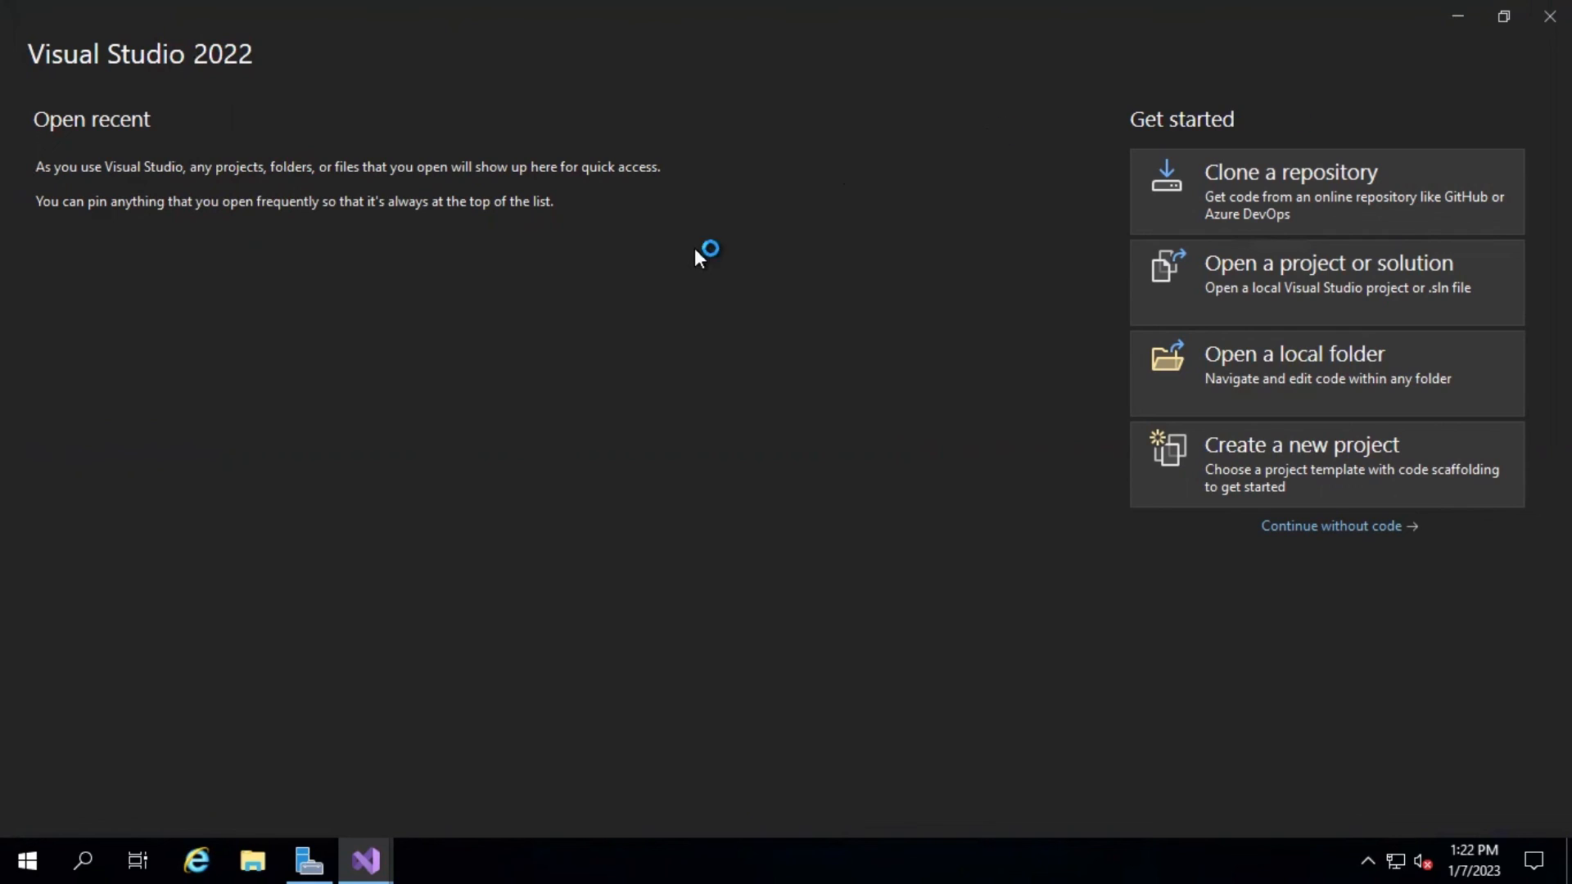